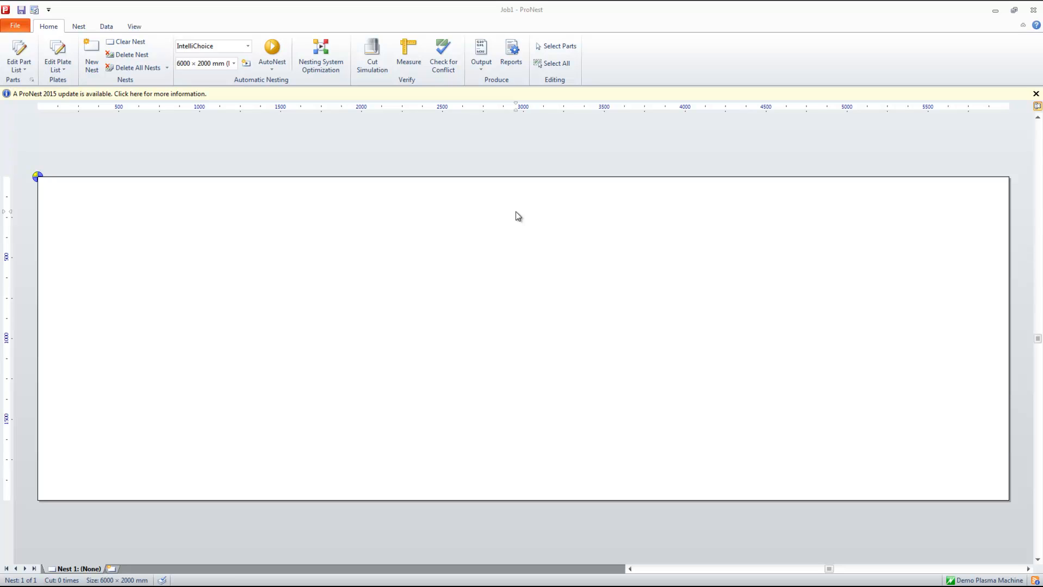
mouse_move(561, 241)
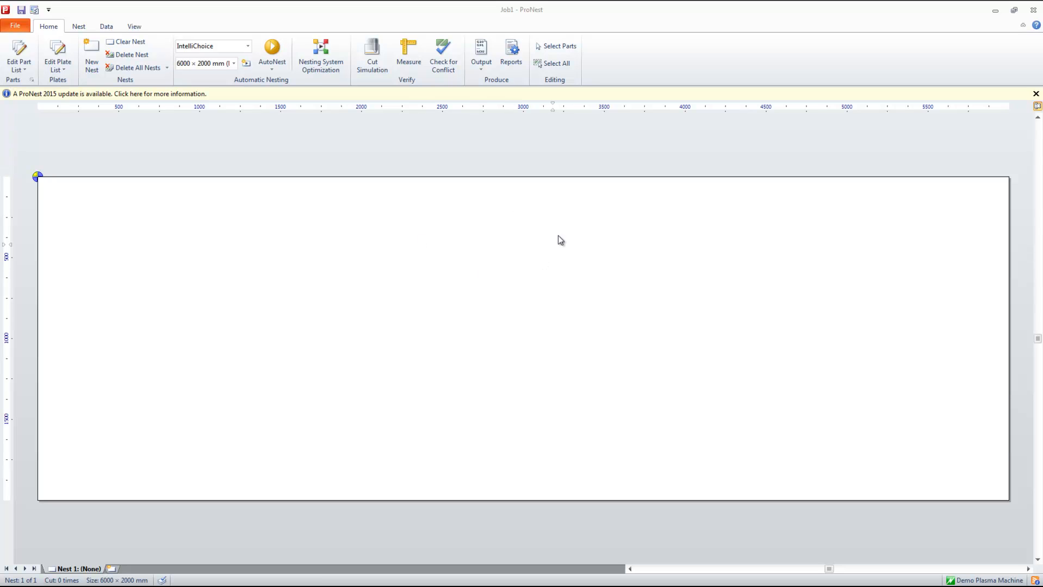
mouse_move(544, 170)
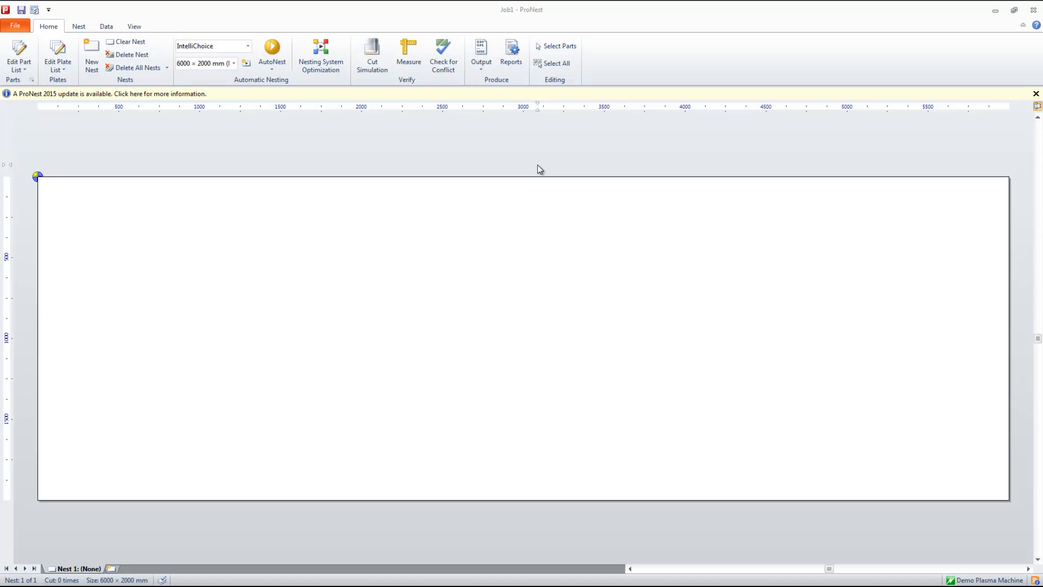
mouse_move(734, 400)
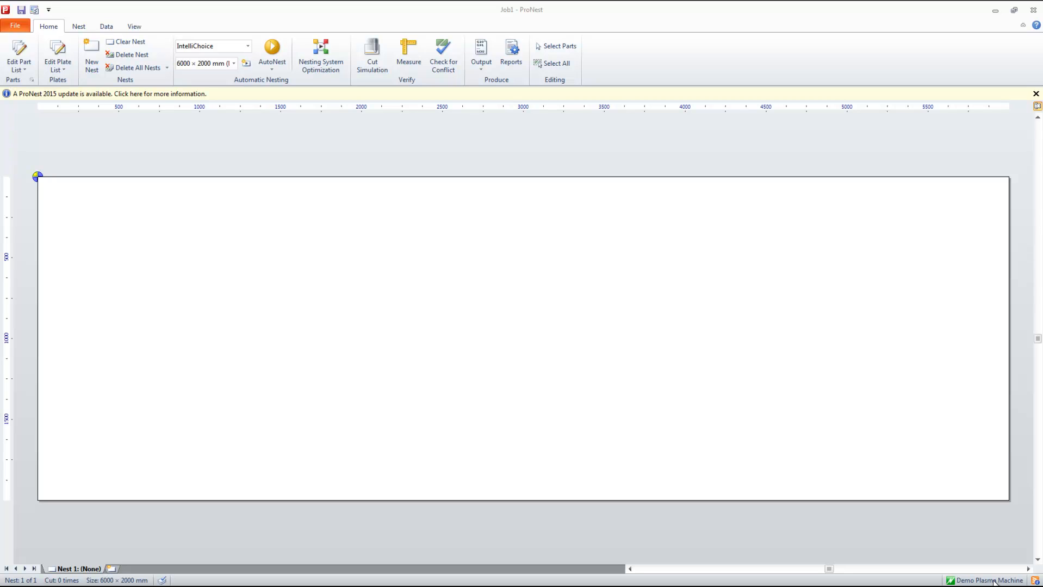
Review the Demo Plasma Machine's Importing Parts layer mappings and save its settings
right_click(991, 580)
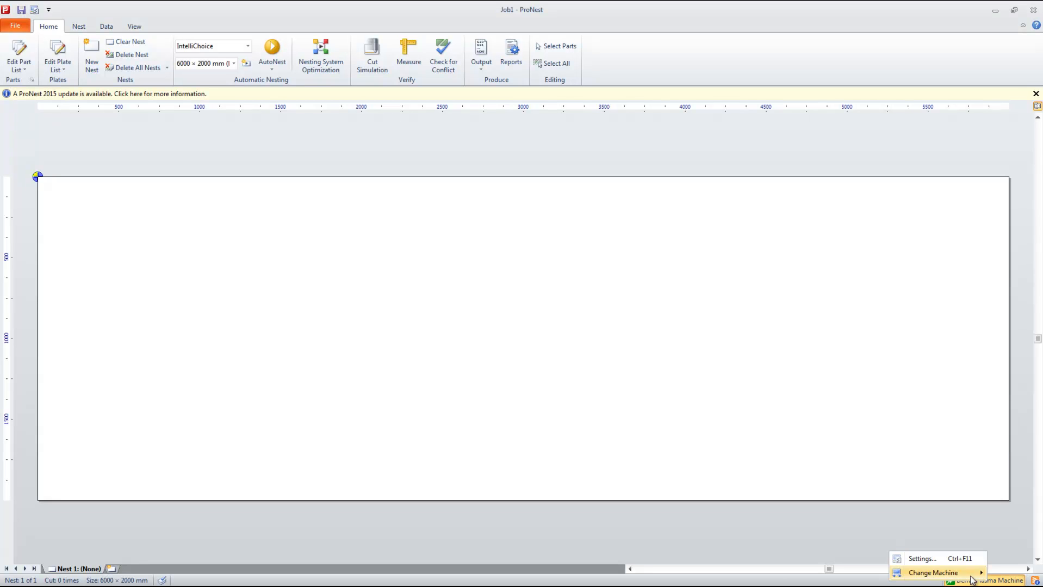
mouse_move(921, 559)
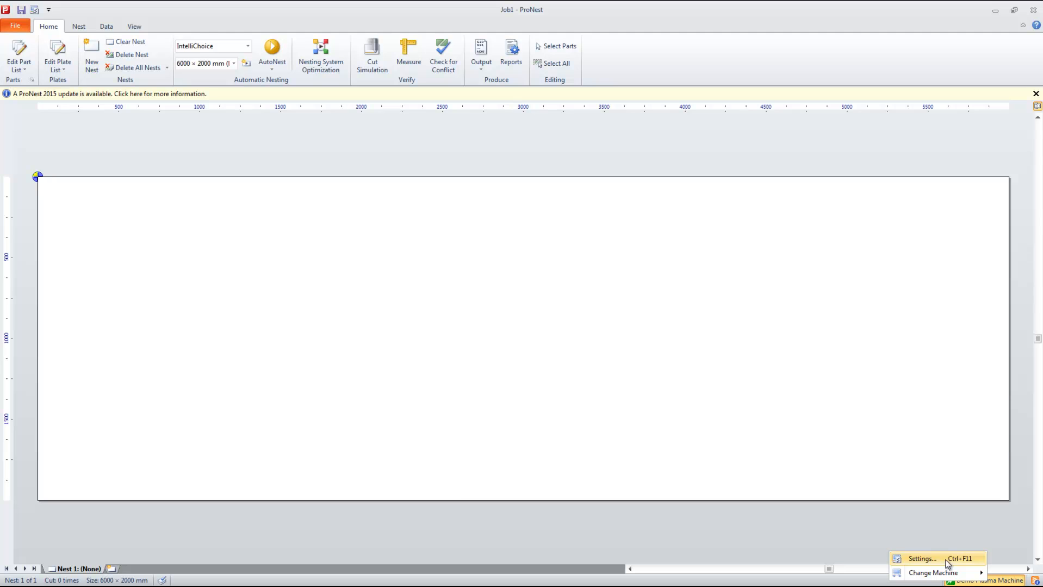
click(921, 558)
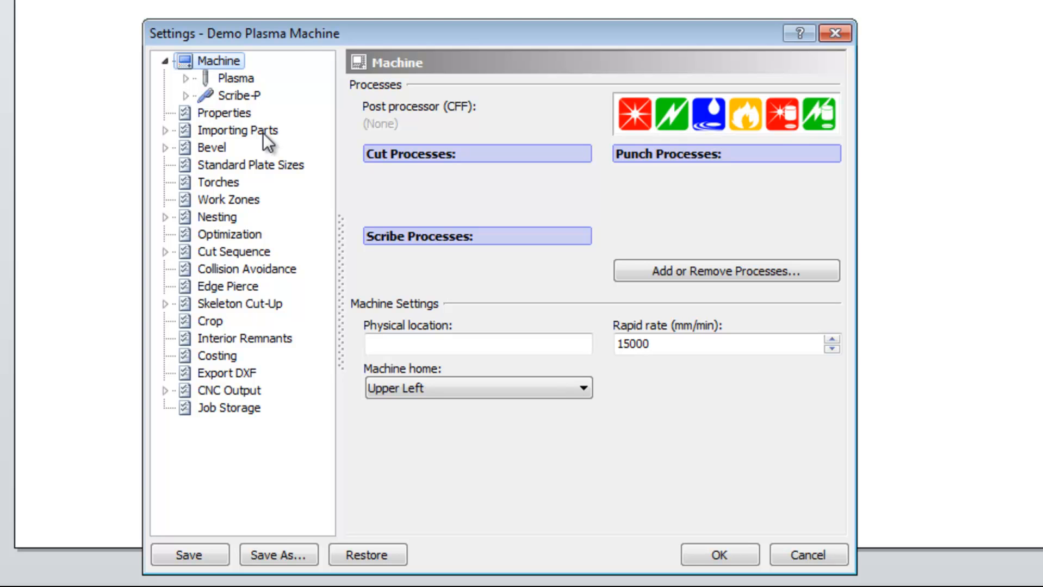
click(237, 131)
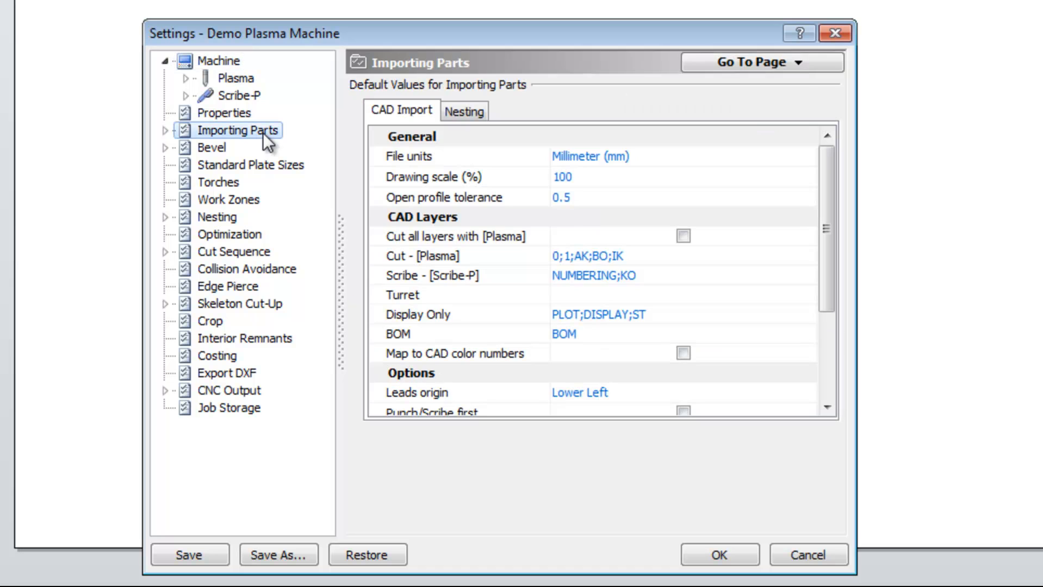
mouse_move(395, 388)
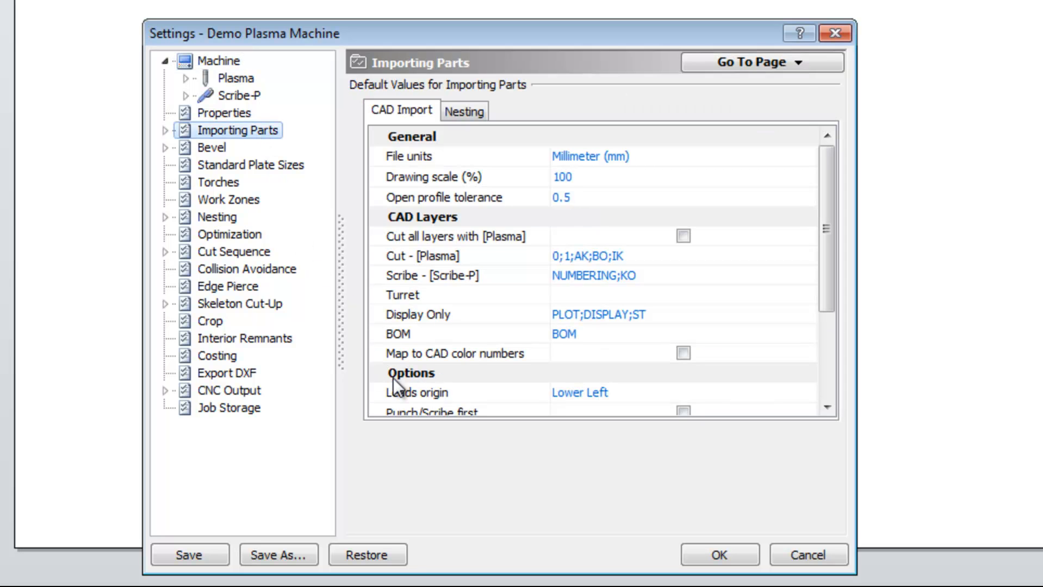
mouse_move(553, 443)
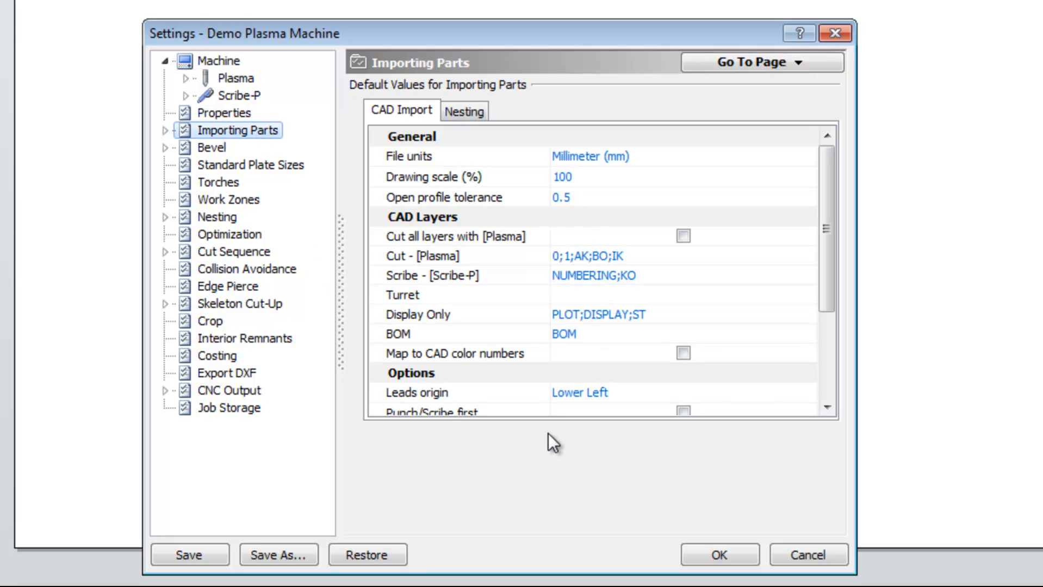
mouse_move(452, 265)
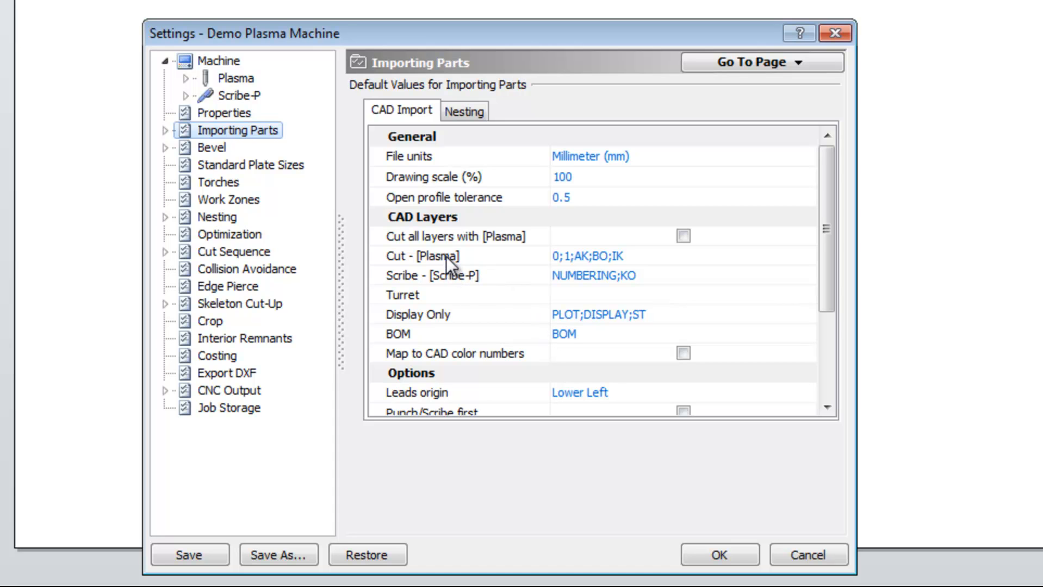
mouse_move(422, 286)
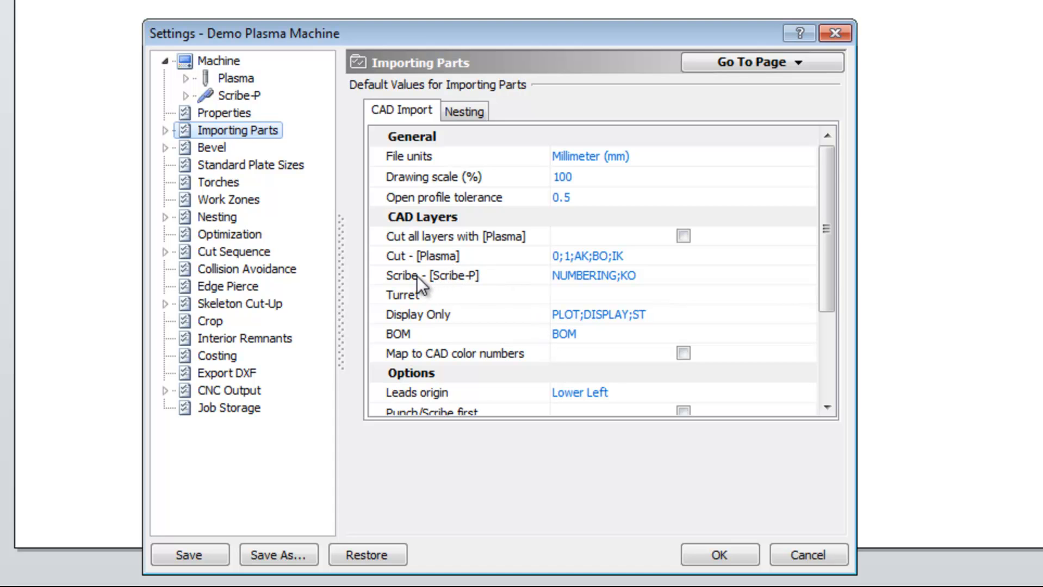
mouse_move(432, 326)
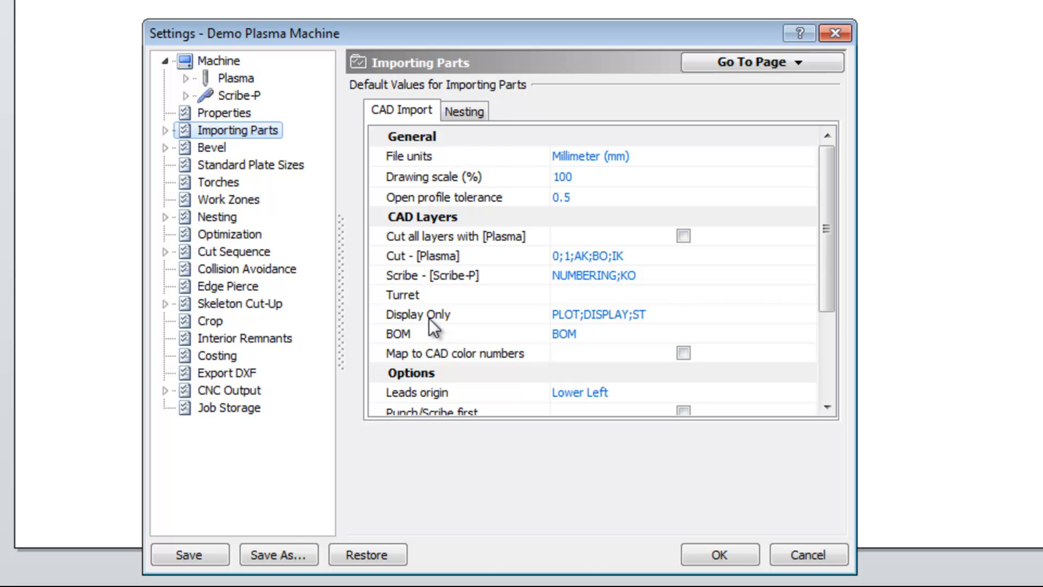
mouse_move(582, 270)
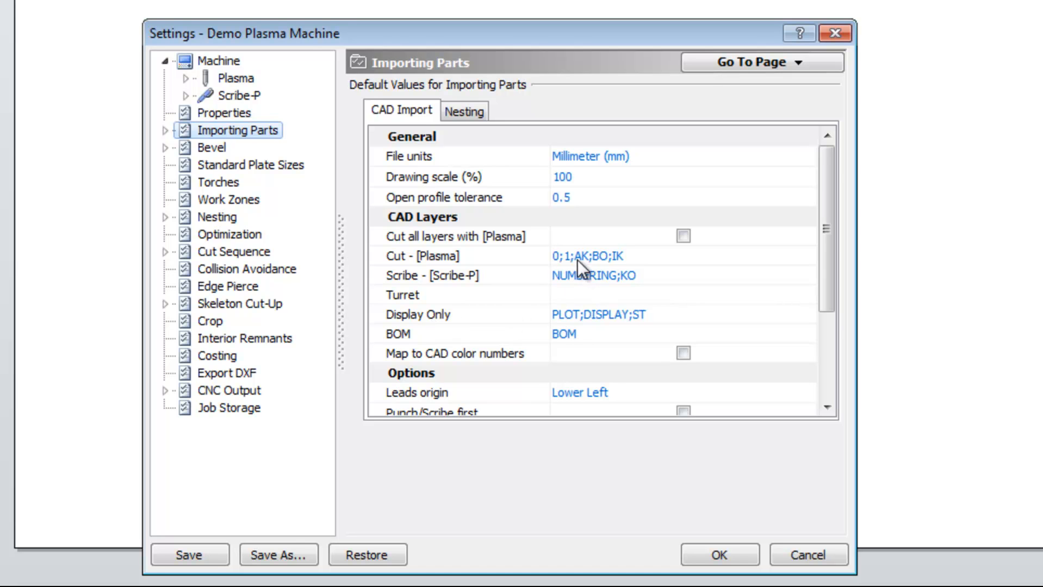
mouse_move(635, 265)
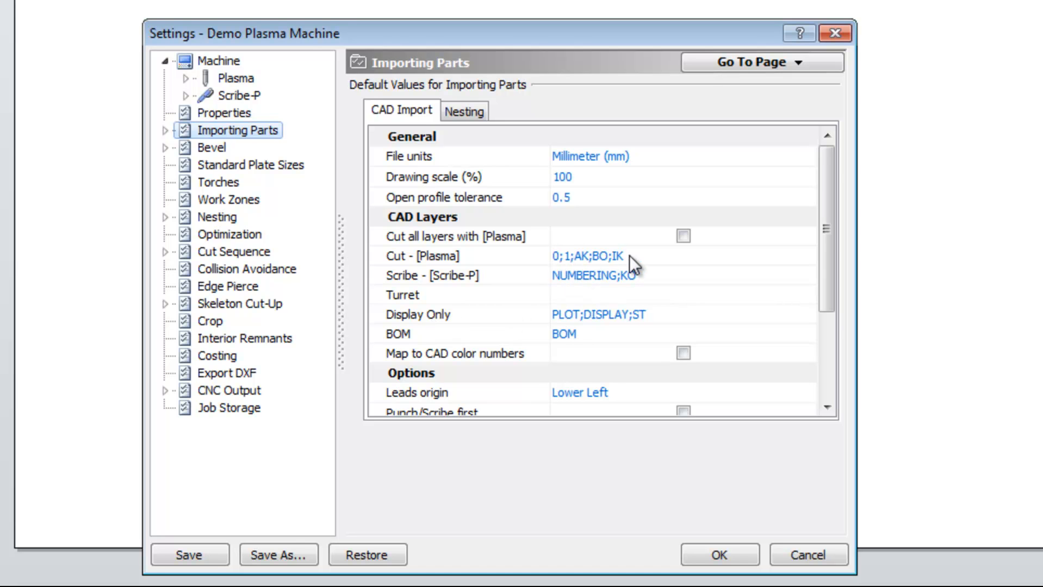
mouse_move(565, 272)
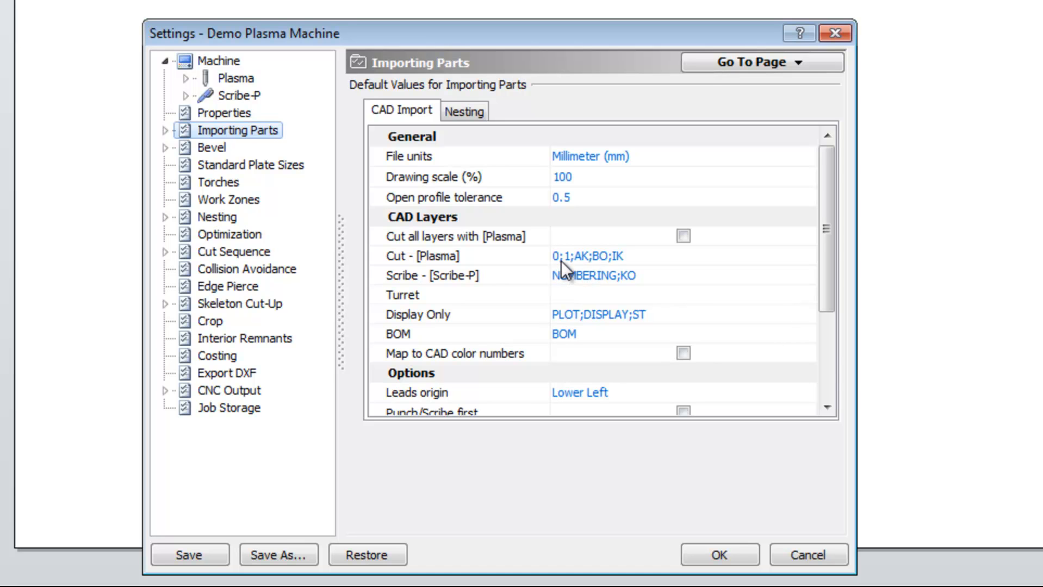
mouse_move(589, 271)
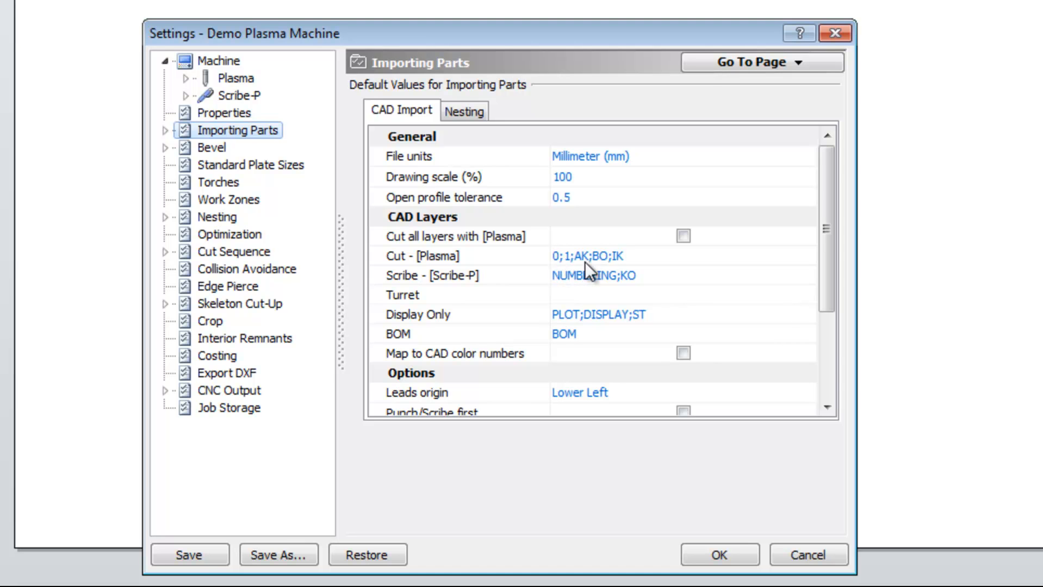
mouse_move(629, 274)
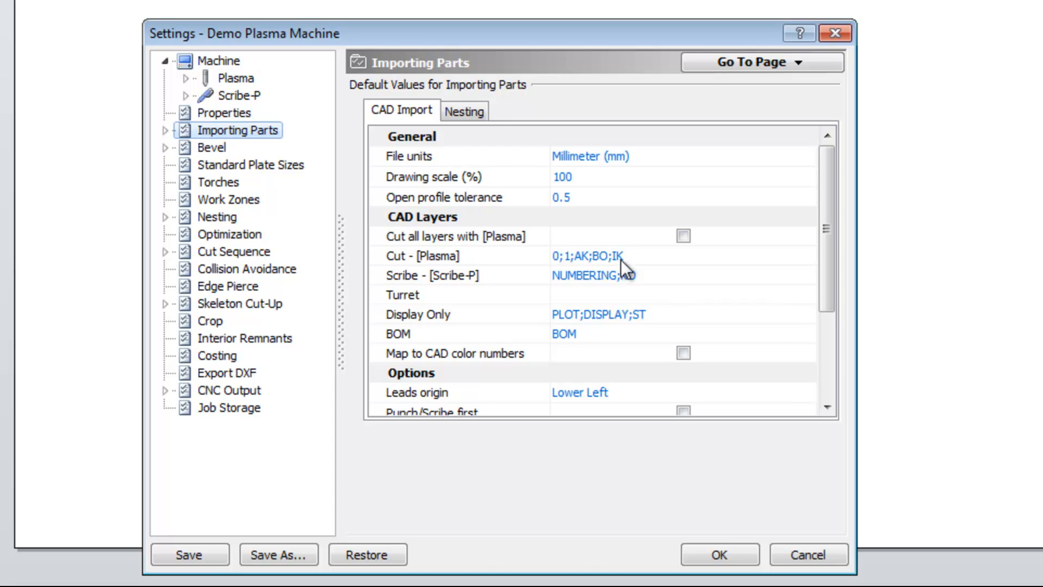
mouse_move(619, 272)
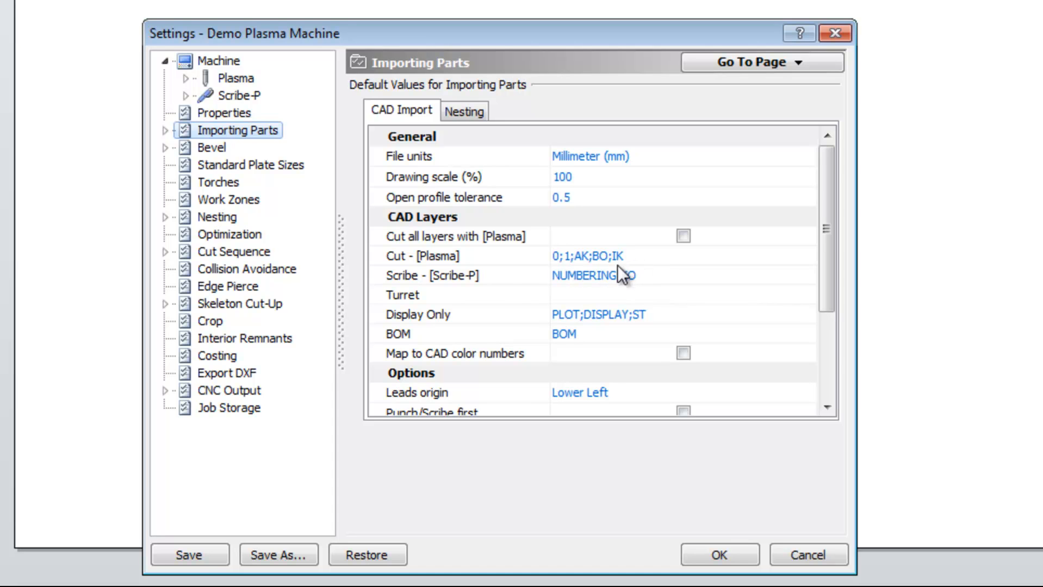
mouse_move(593, 293)
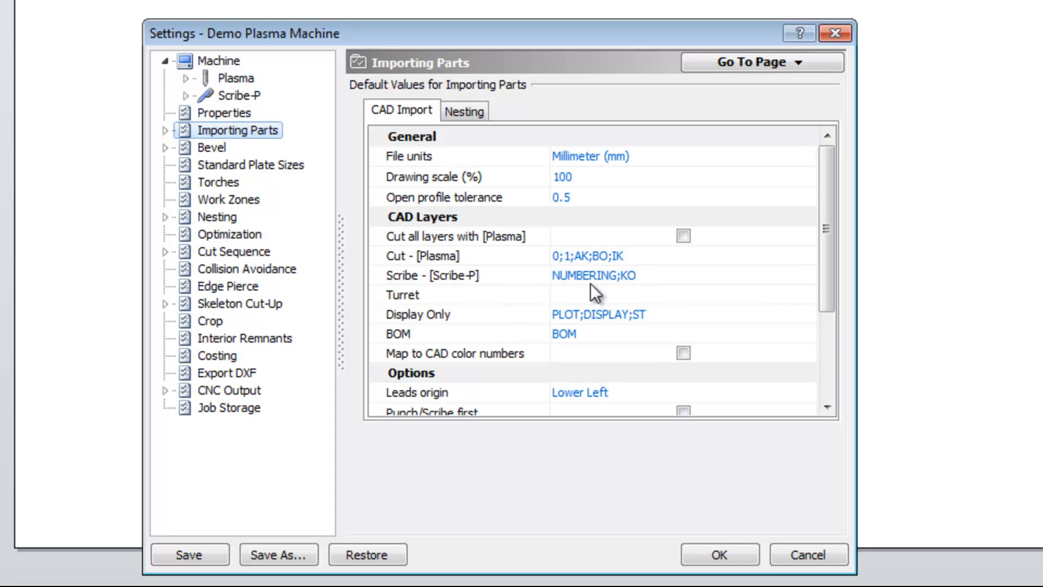
mouse_move(635, 286)
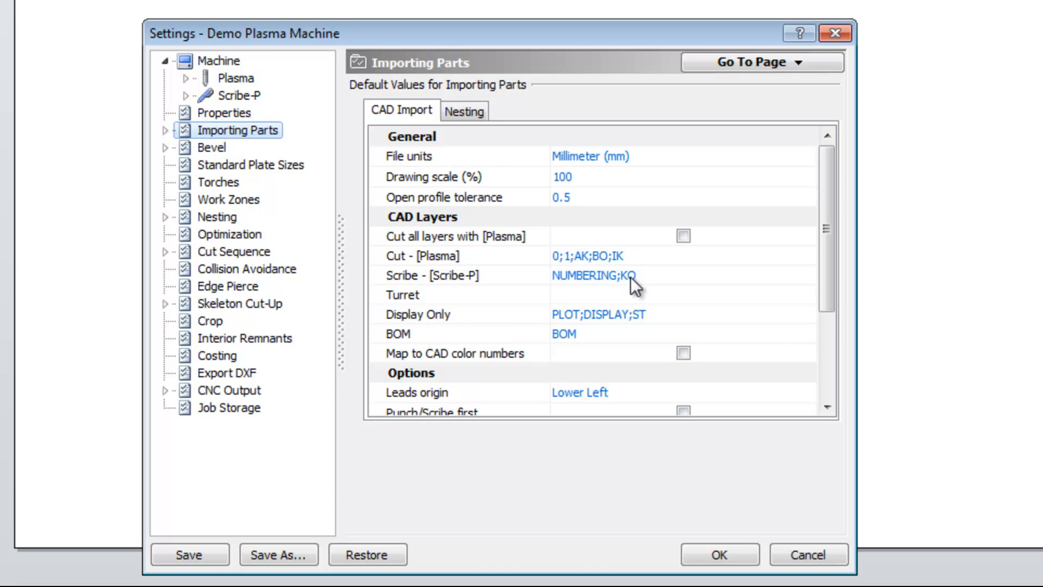
mouse_move(594, 317)
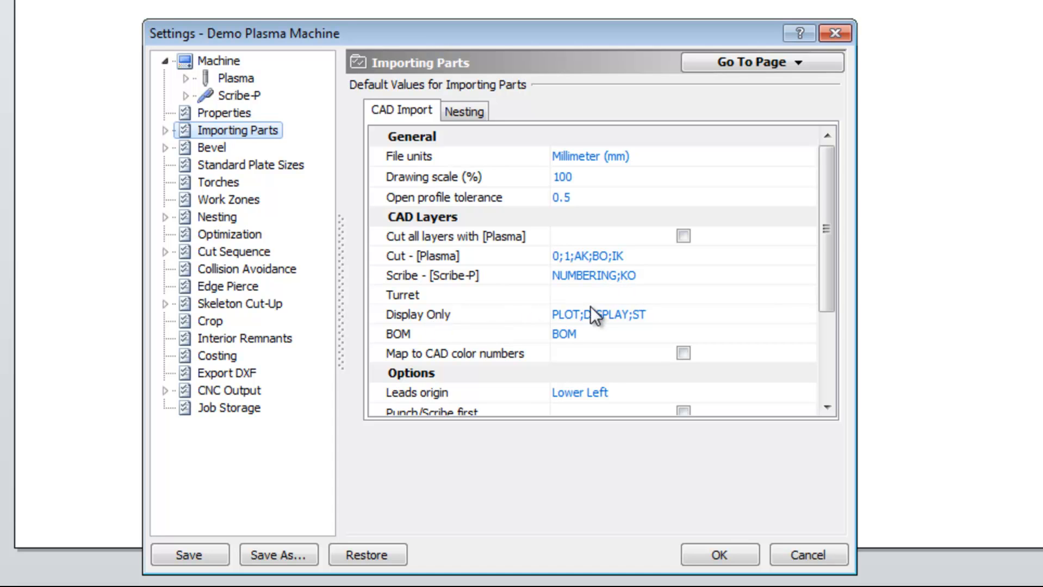
mouse_move(619, 329)
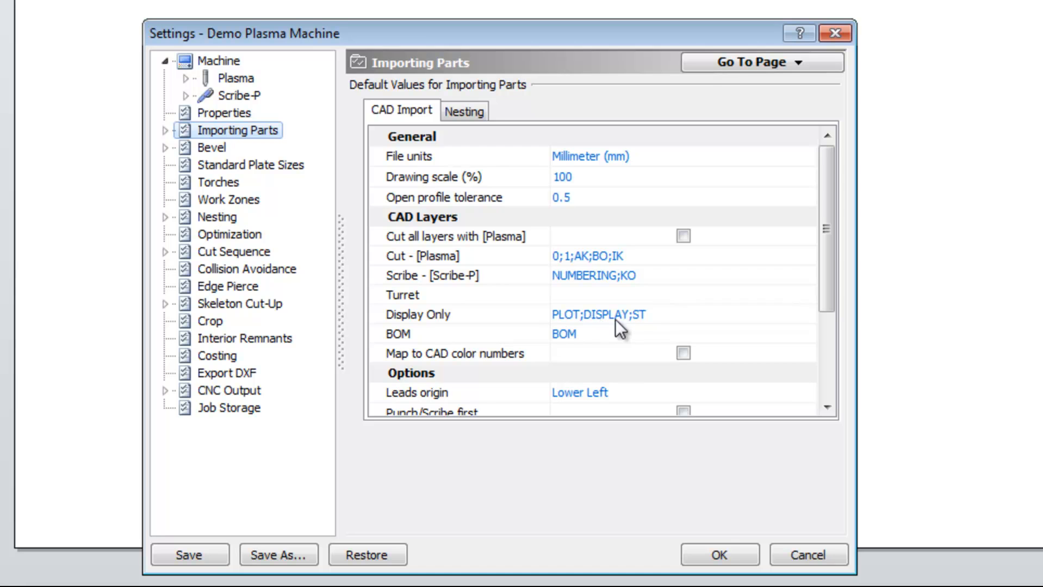
mouse_move(644, 325)
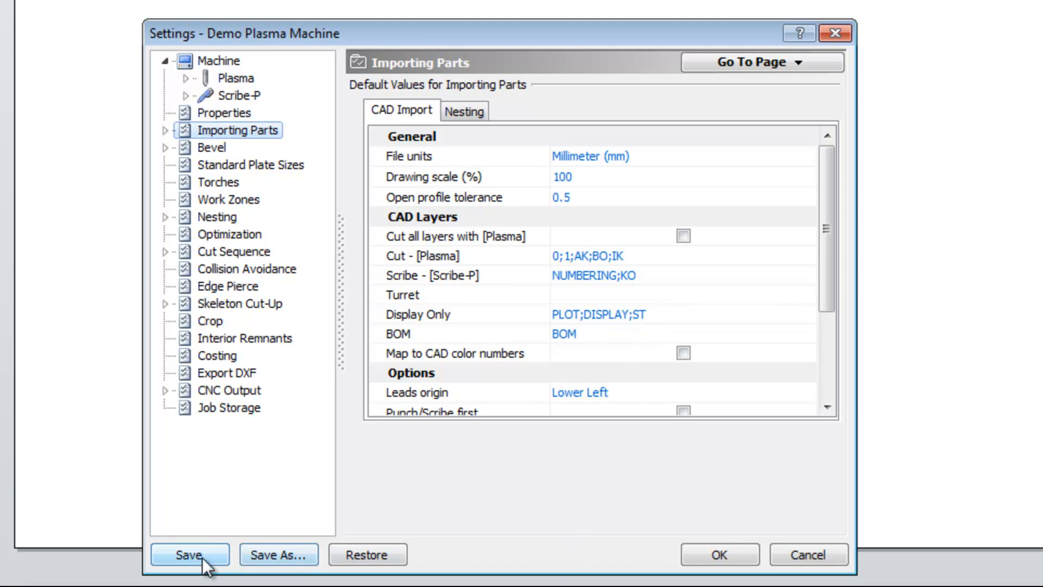
mouse_move(718, 556)
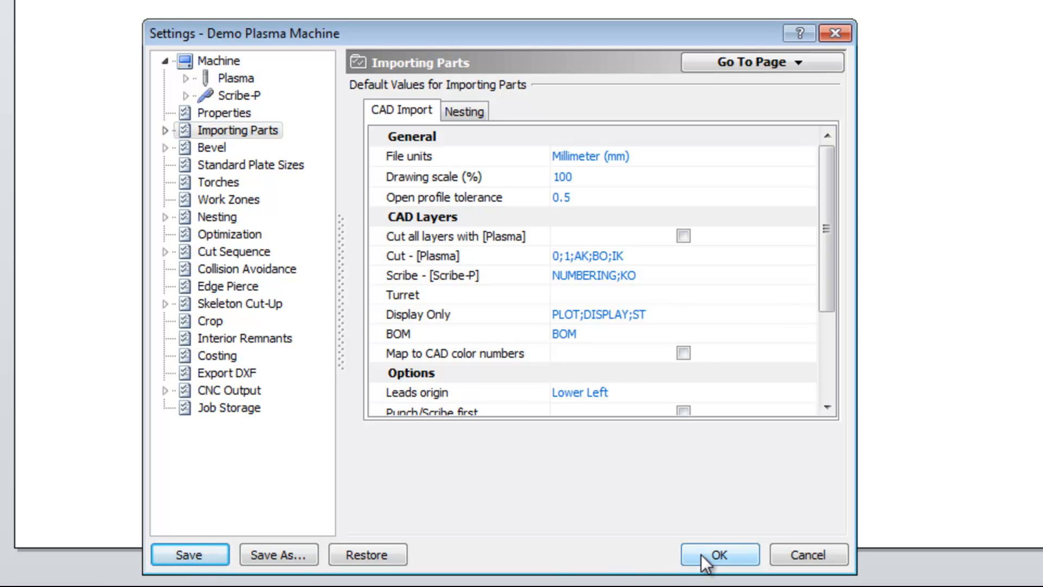
click(718, 555)
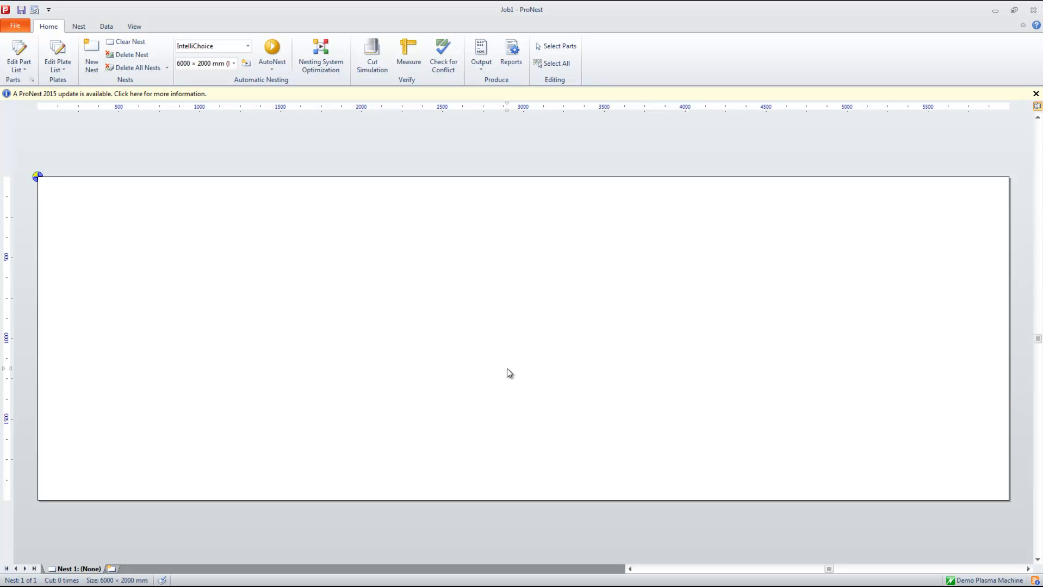
mouse_move(215, 161)
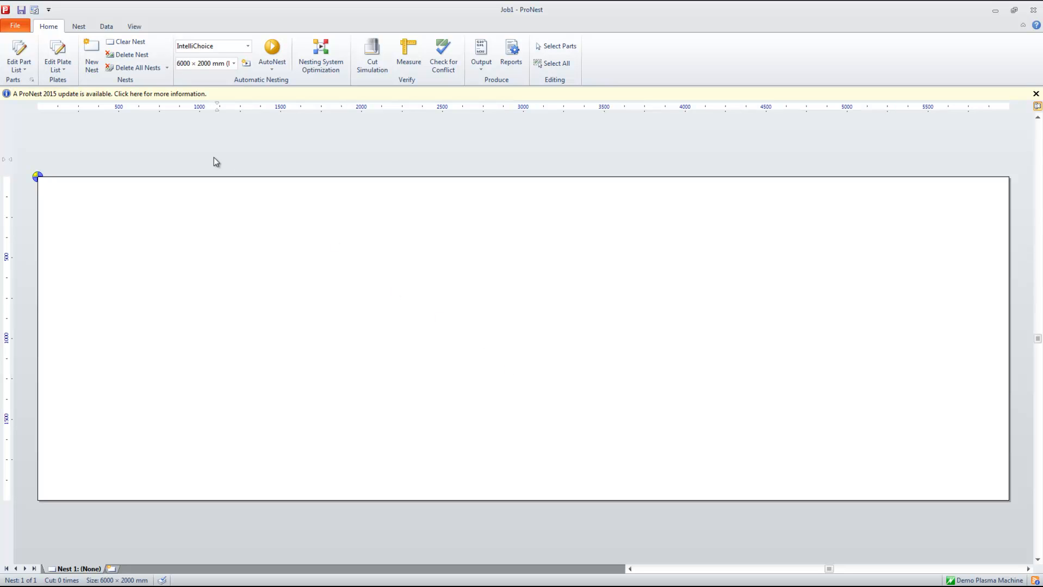
Open the Materials list from the database features with its file actions
click(105, 26)
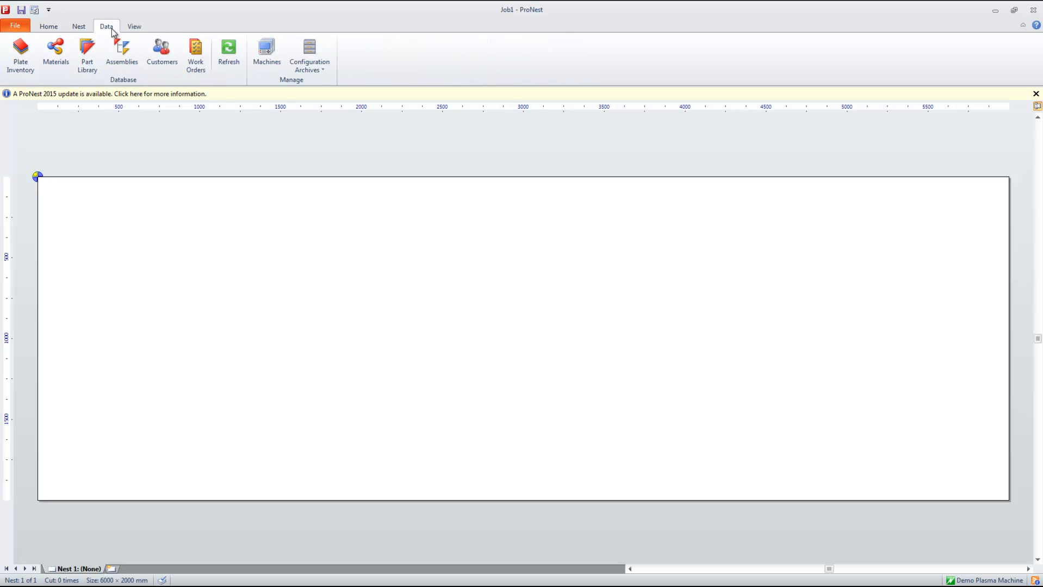
mouse_move(56, 54)
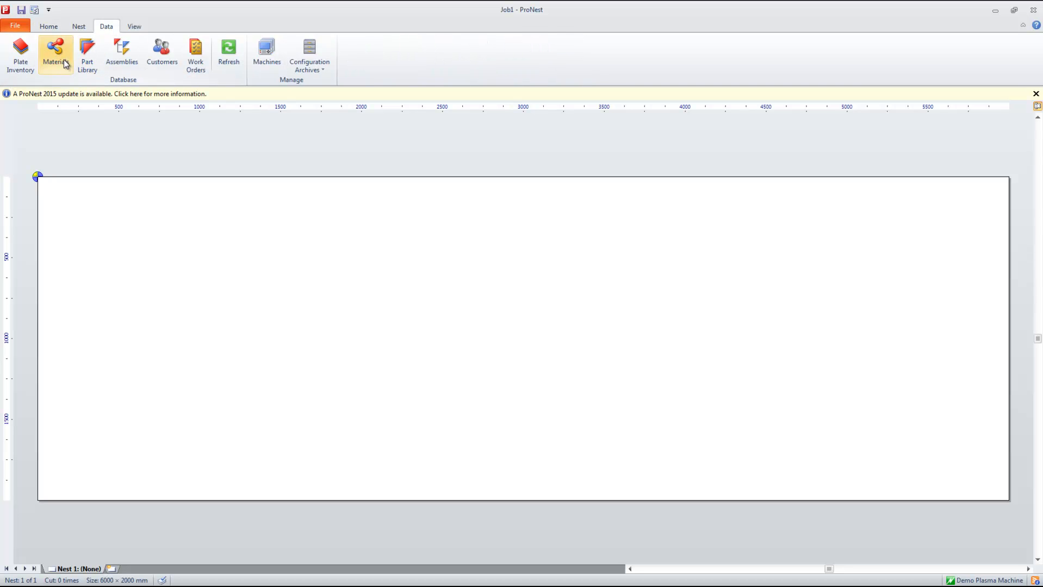
click(55, 55)
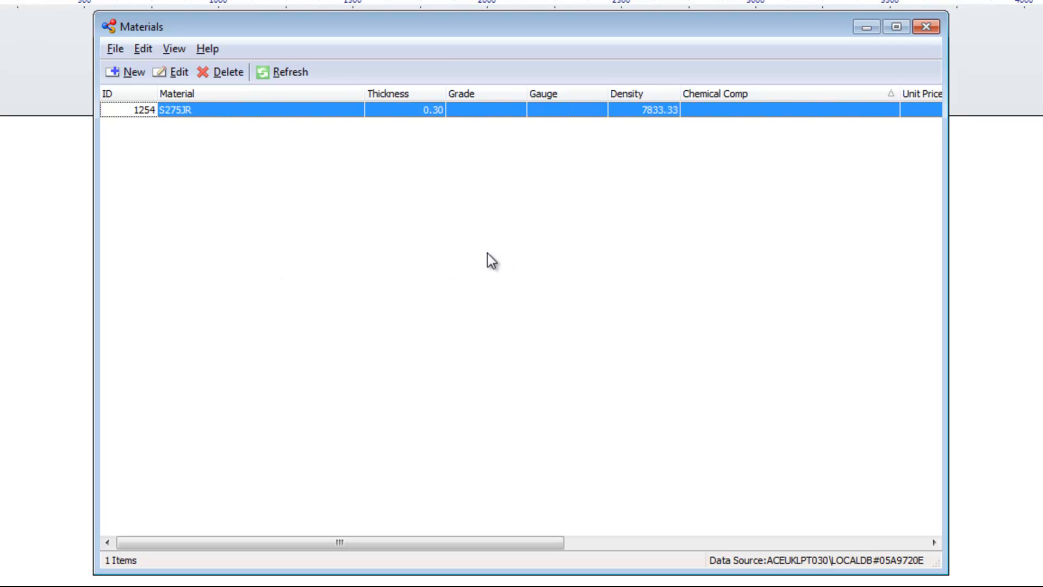
click(114, 48)
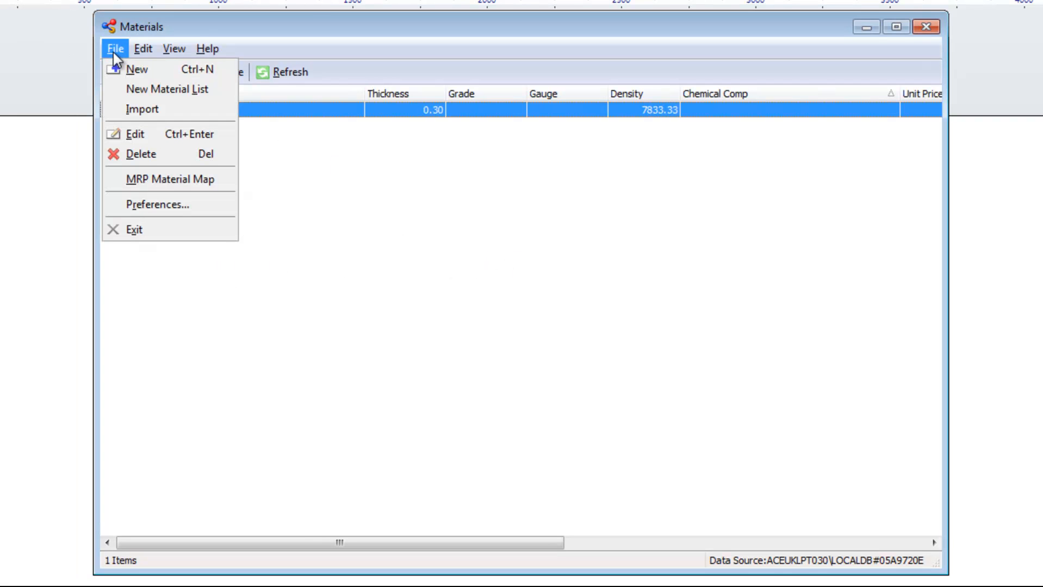
mouse_move(142, 109)
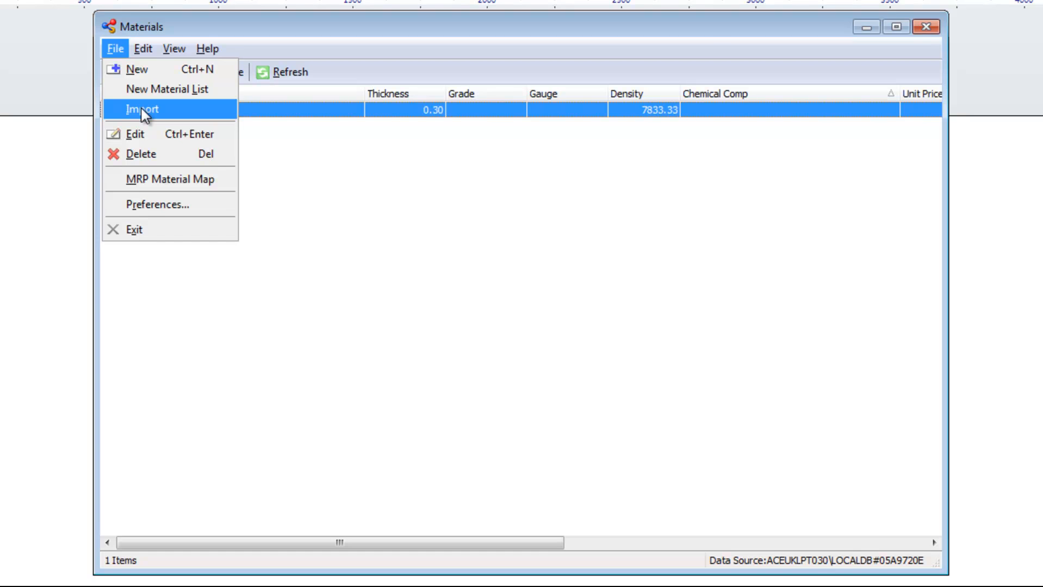
Import ProNest Material (UK PLT).xlsx from the Desktop ProNest folder
click(140, 109)
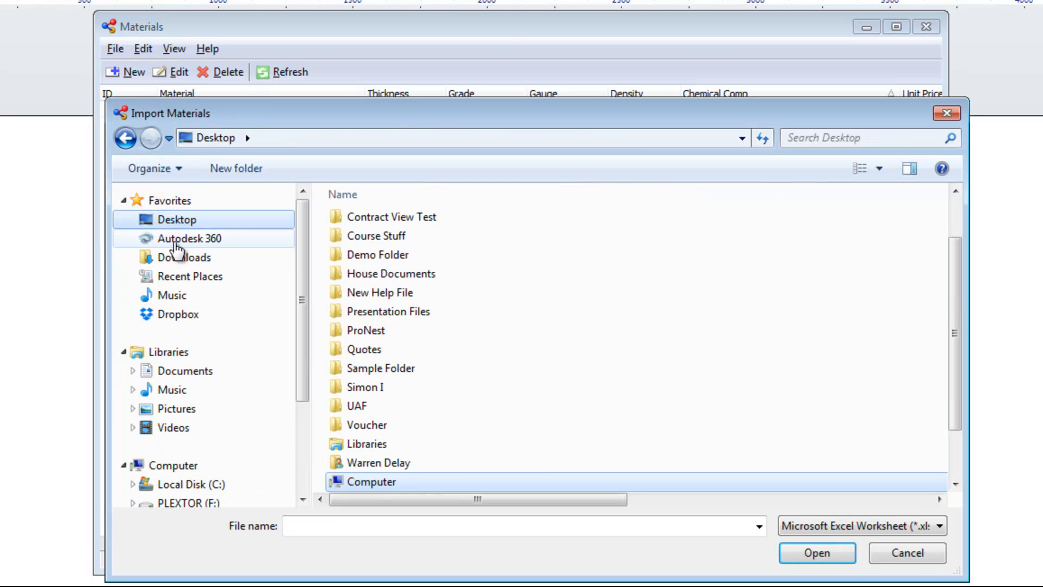
double_click(366, 330)
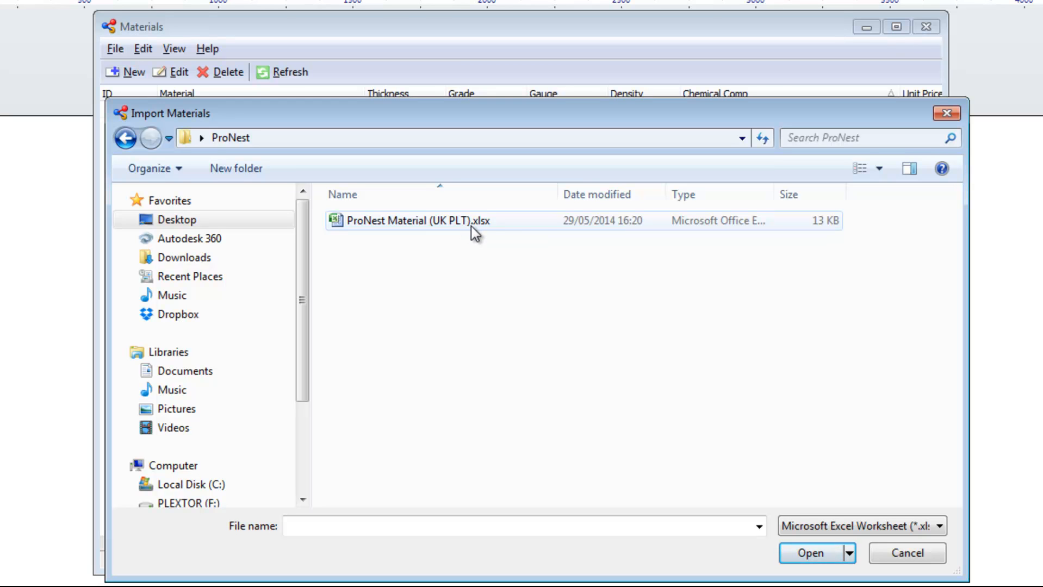
mouse_move(492, 235)
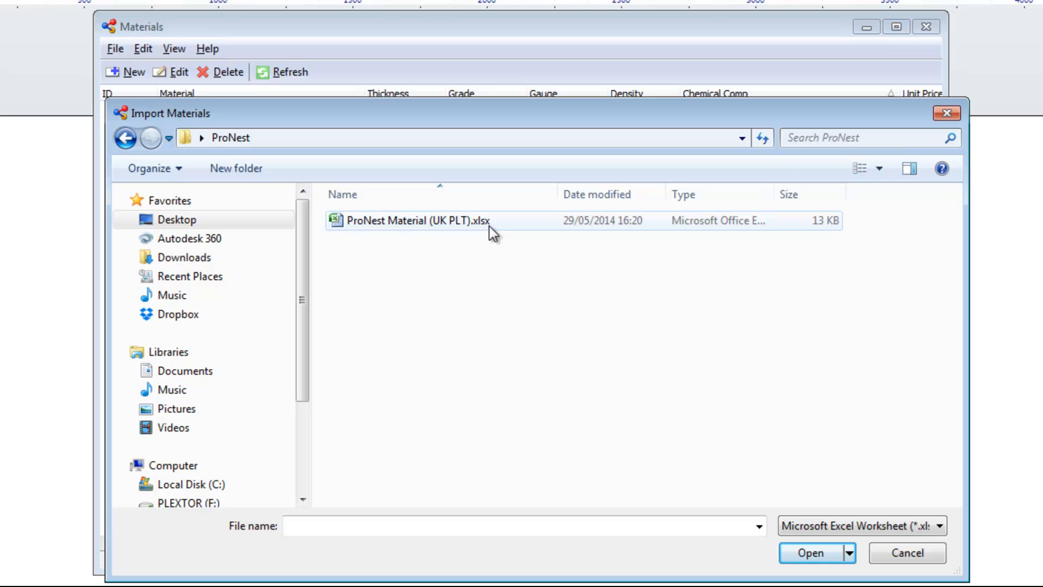
click(412, 220)
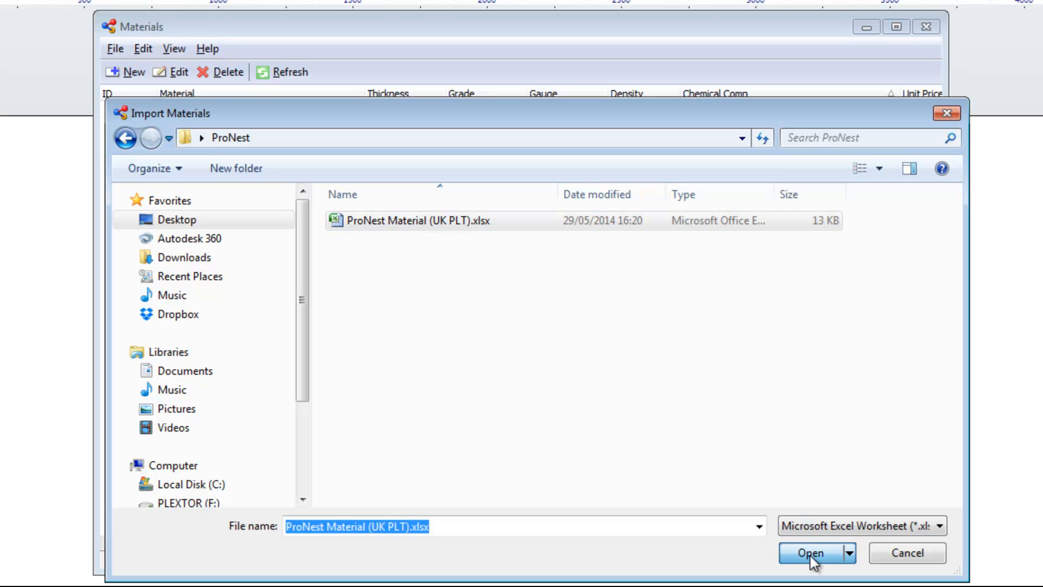
click(809, 552)
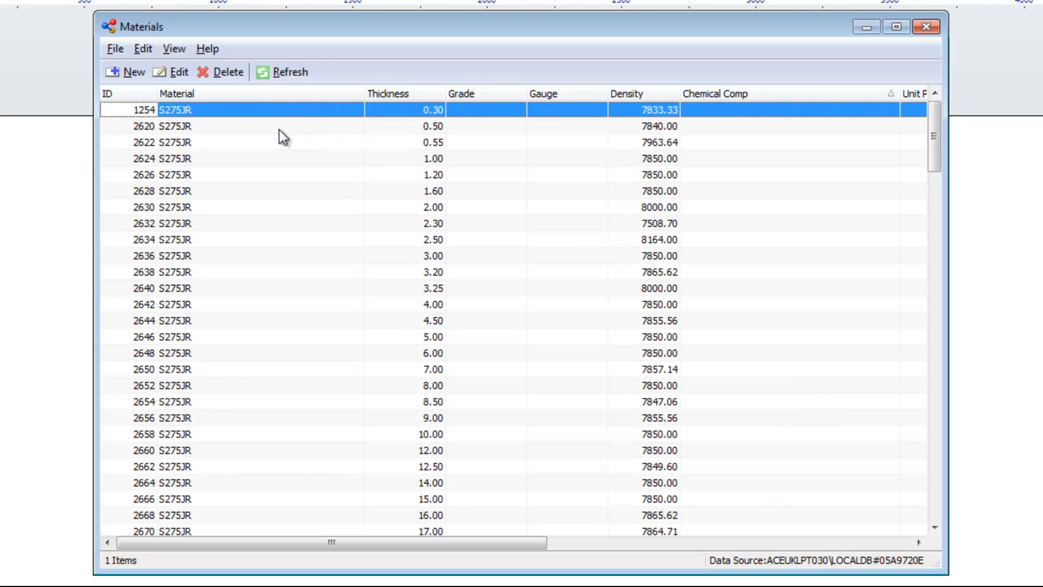
mouse_move(341, 511)
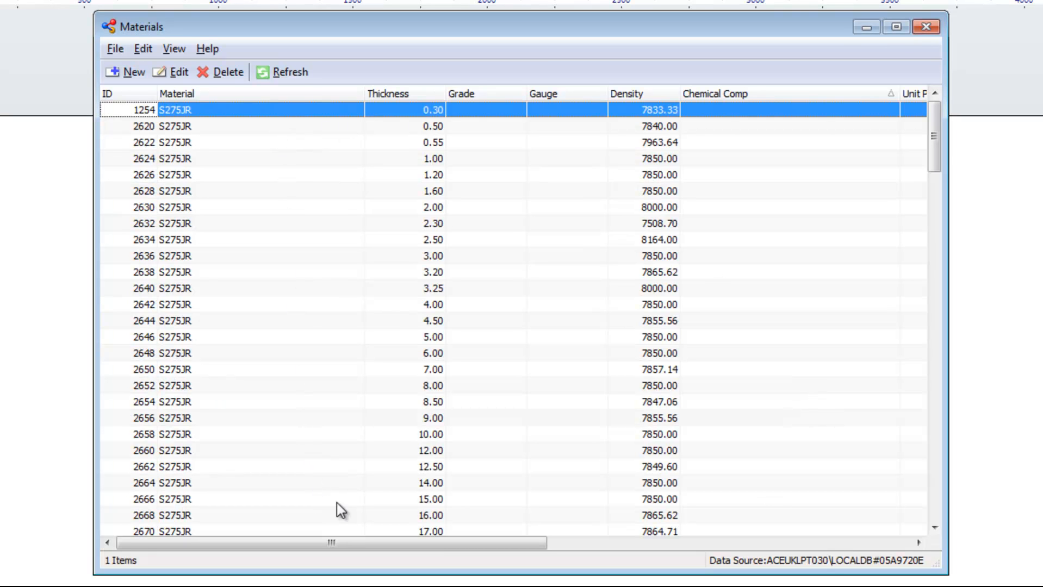
Scroll the imported S275JR materials, then close the Materials window
scroll(down, 3)
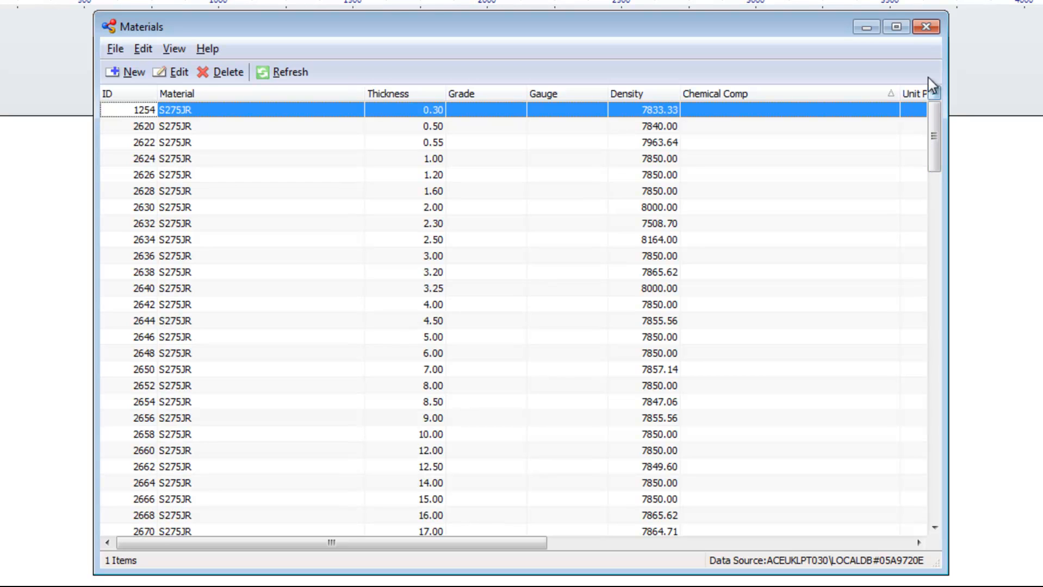
mouse_move(926, 27)
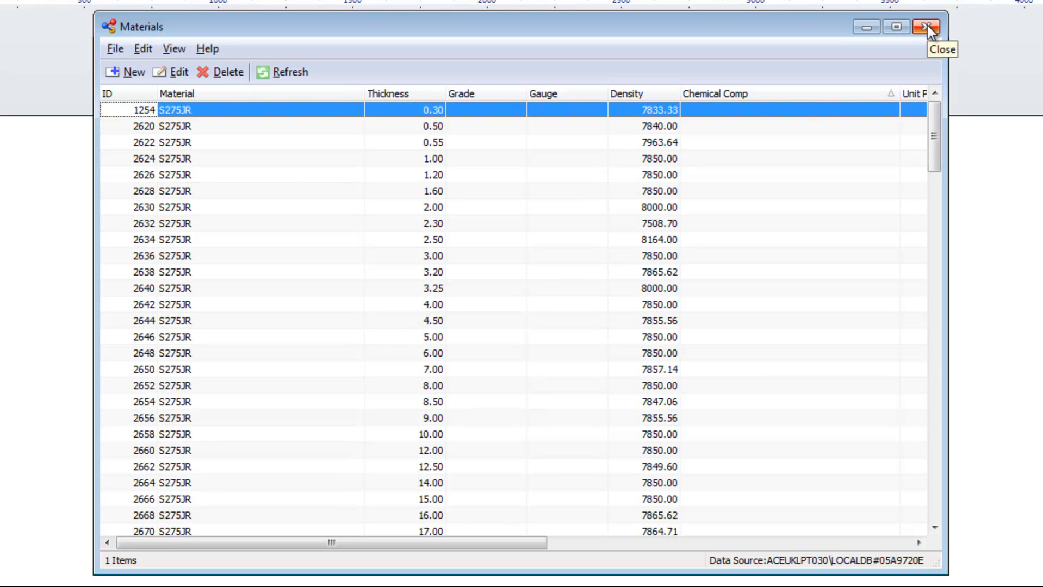
click(926, 27)
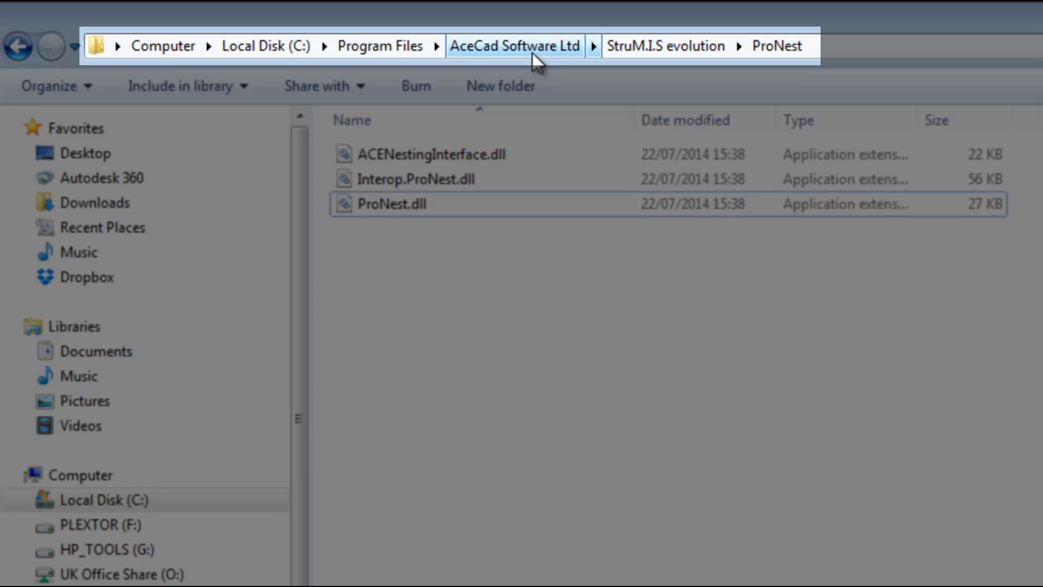
mouse_move(666, 46)
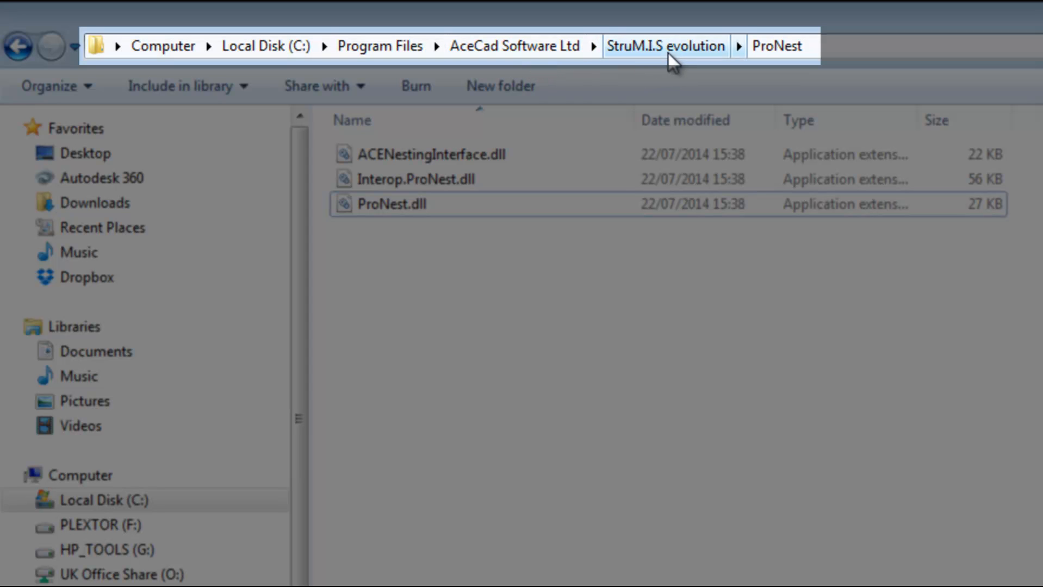
mouse_move(812, 81)
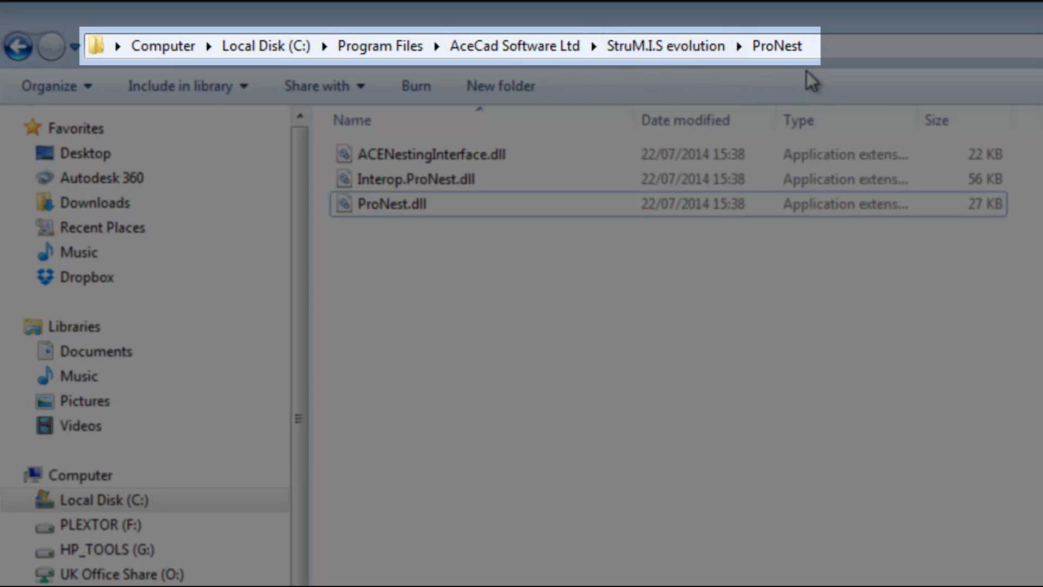
mouse_move(795, 66)
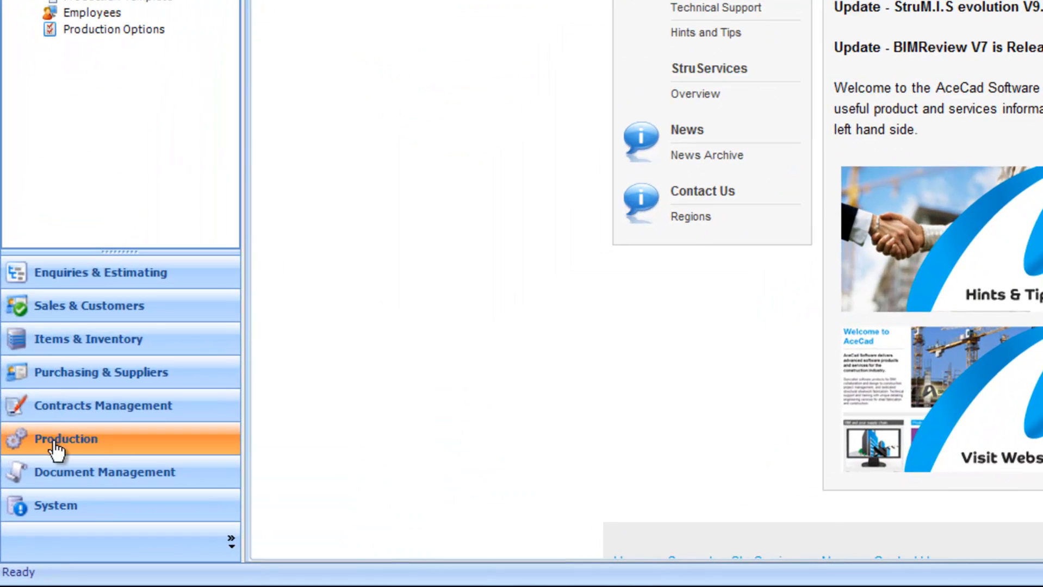
mouse_move(80, 447)
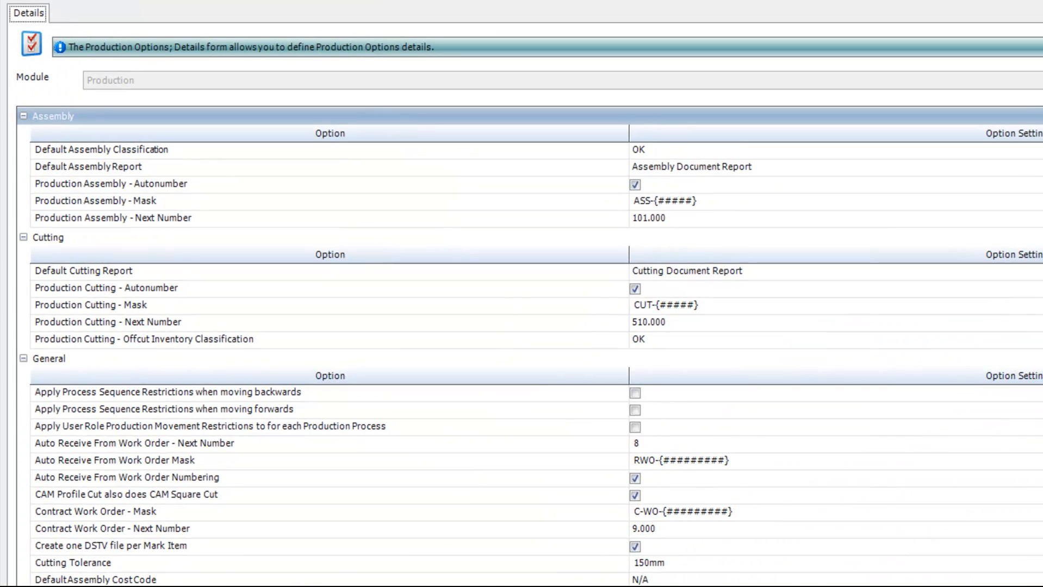
click(23, 116)
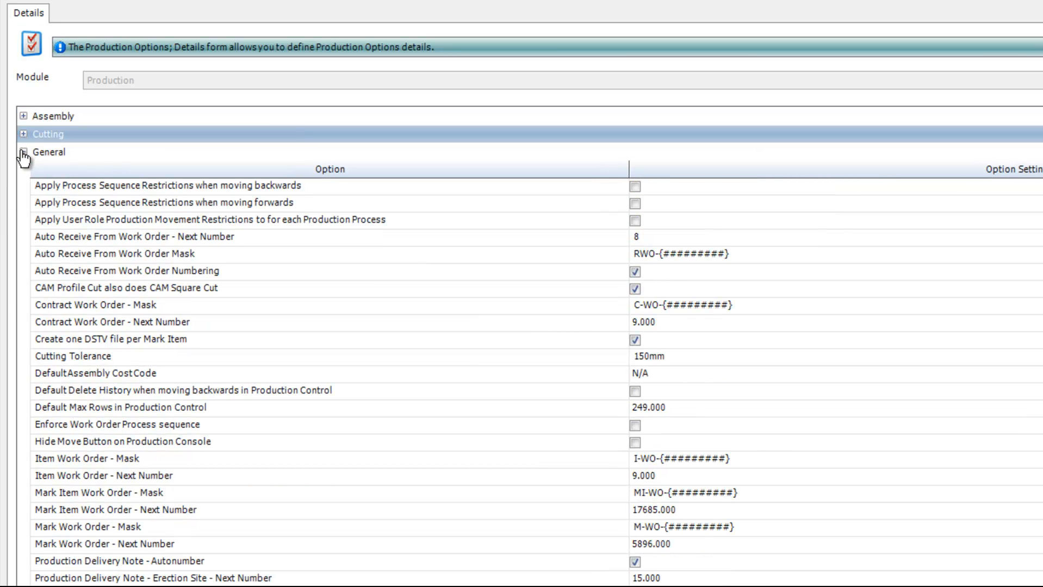
click(24, 151)
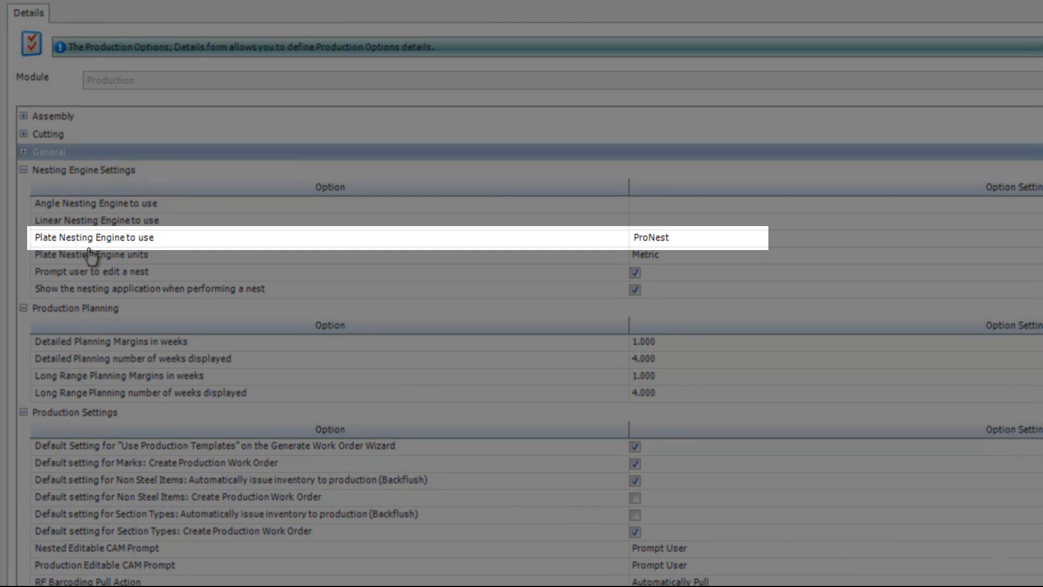
mouse_move(254, 247)
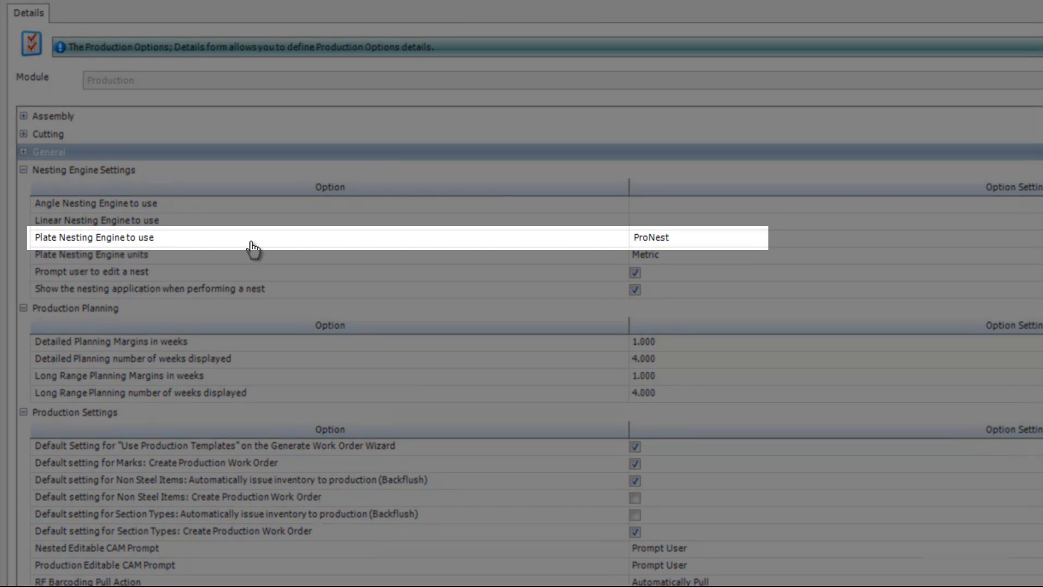
mouse_move(675, 248)
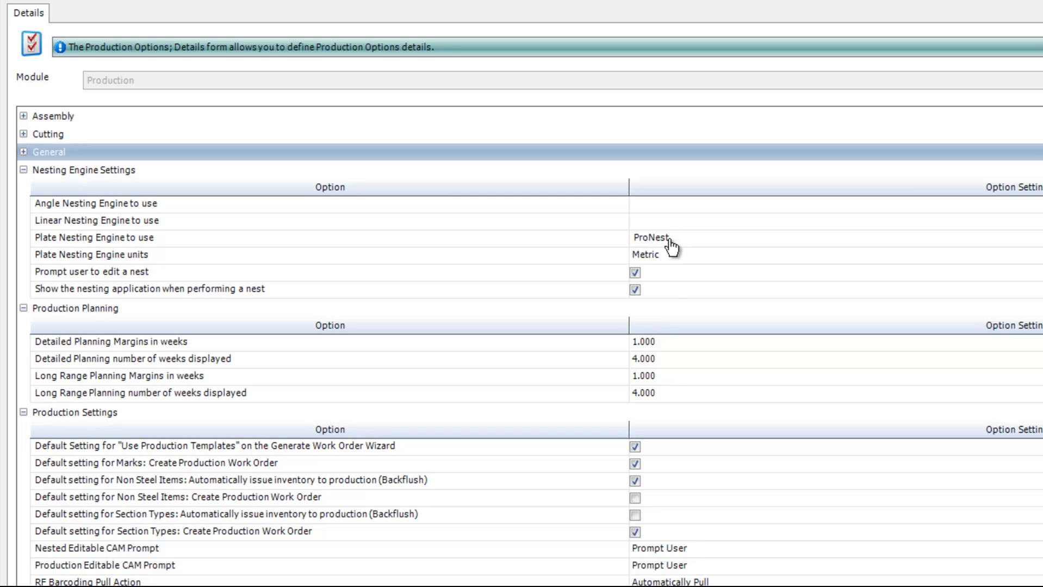
mouse_move(683, 261)
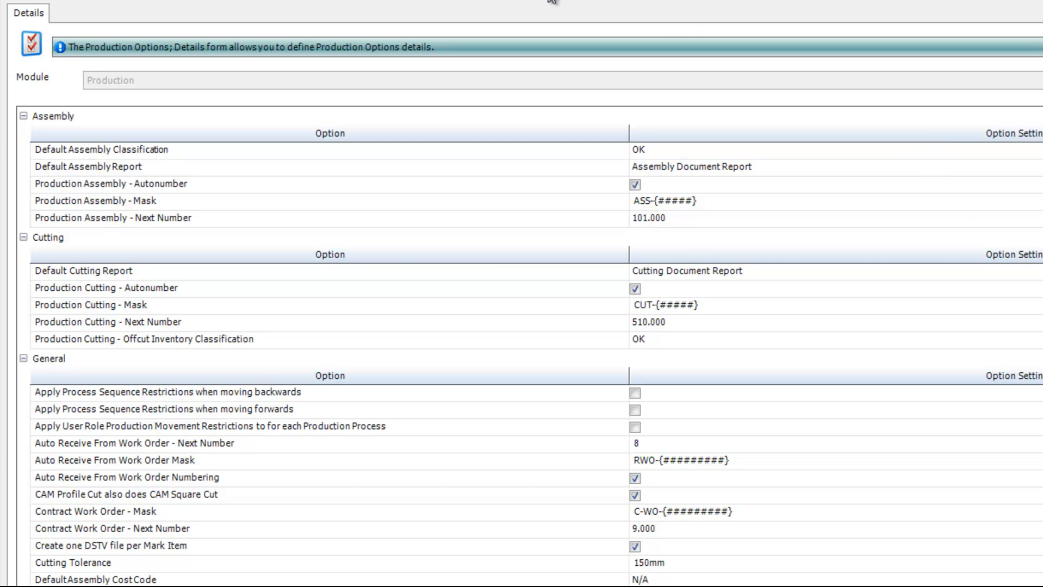
mouse_move(498, 3)
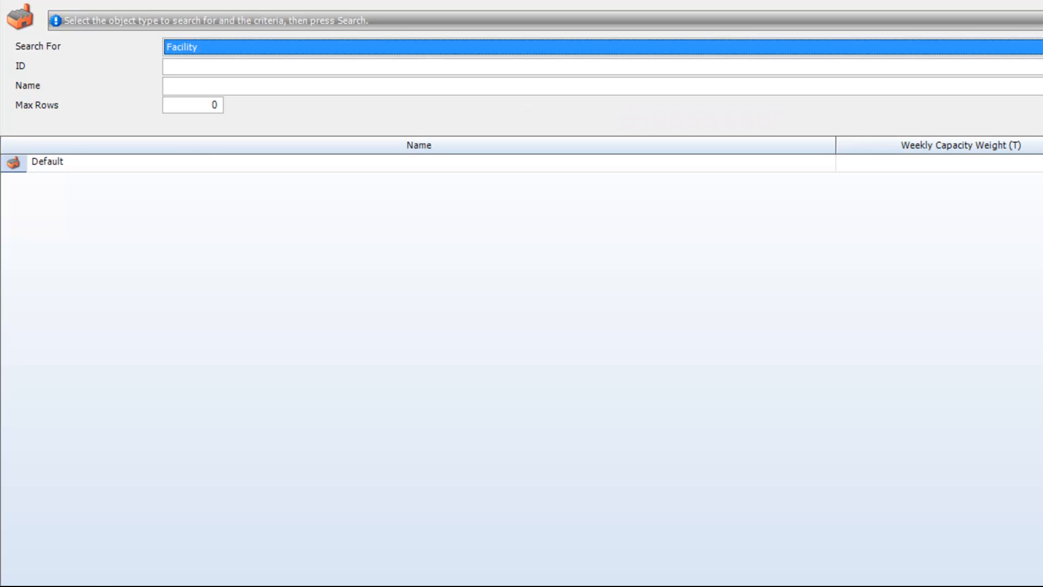
mouse_move(126, 220)
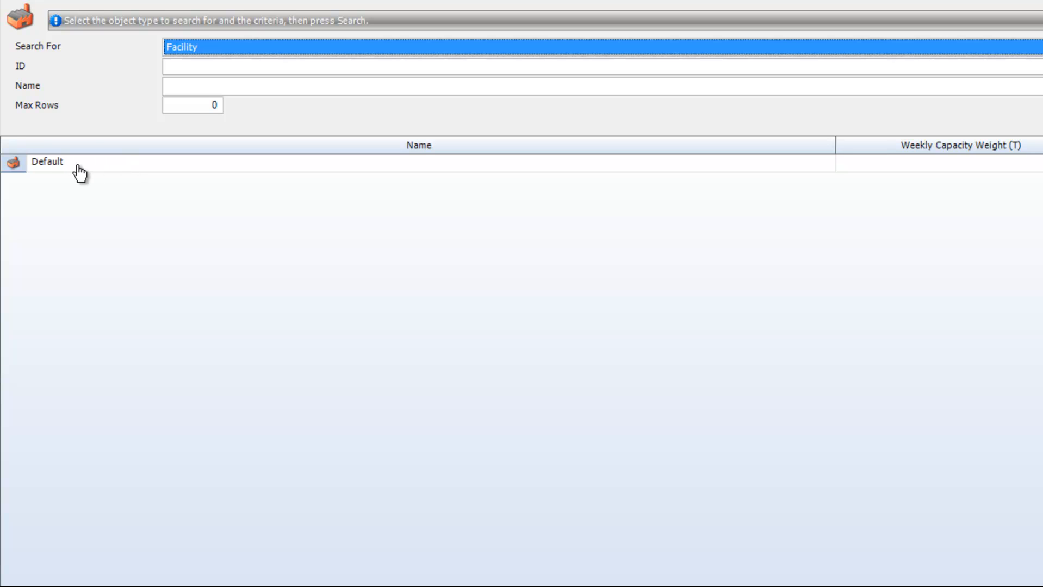
Open the Default facility record from the Facility search results
click(47, 161)
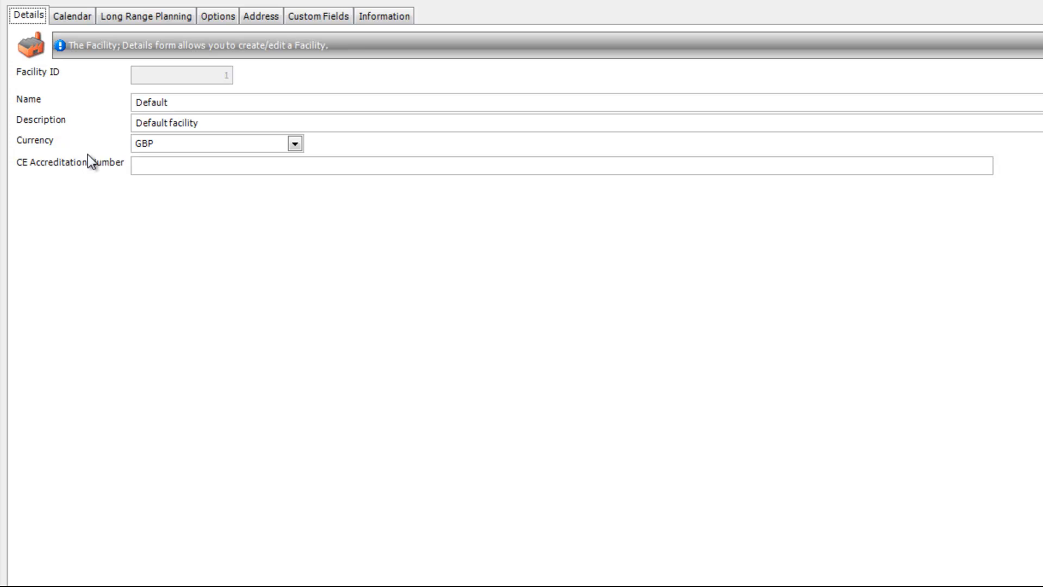
mouse_move(223, 20)
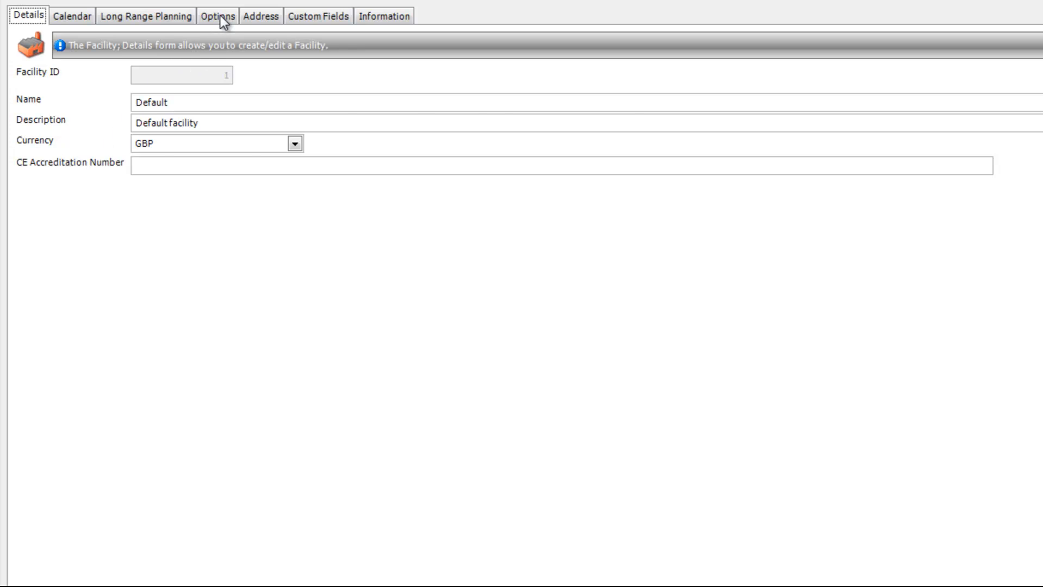
On the Options tab, enter ProNest as the Plate Nesting Engine to use
click(217, 15)
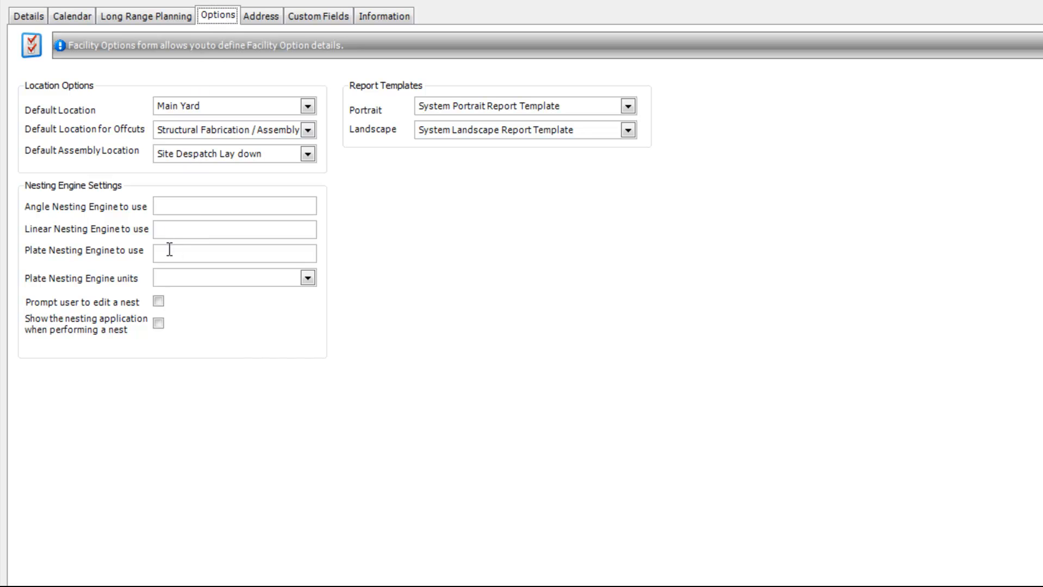
click(226, 253)
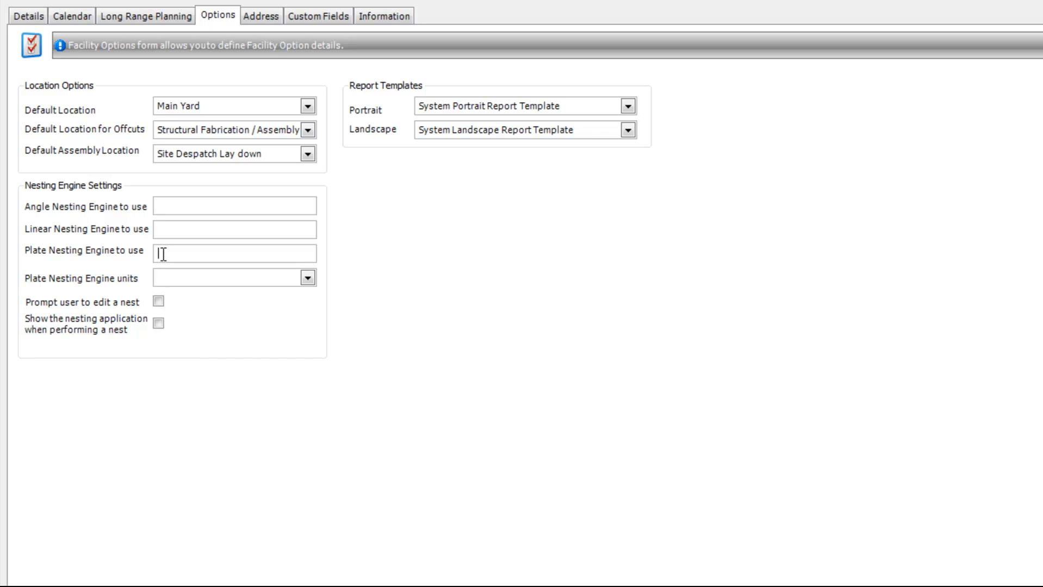
text(ProNe)
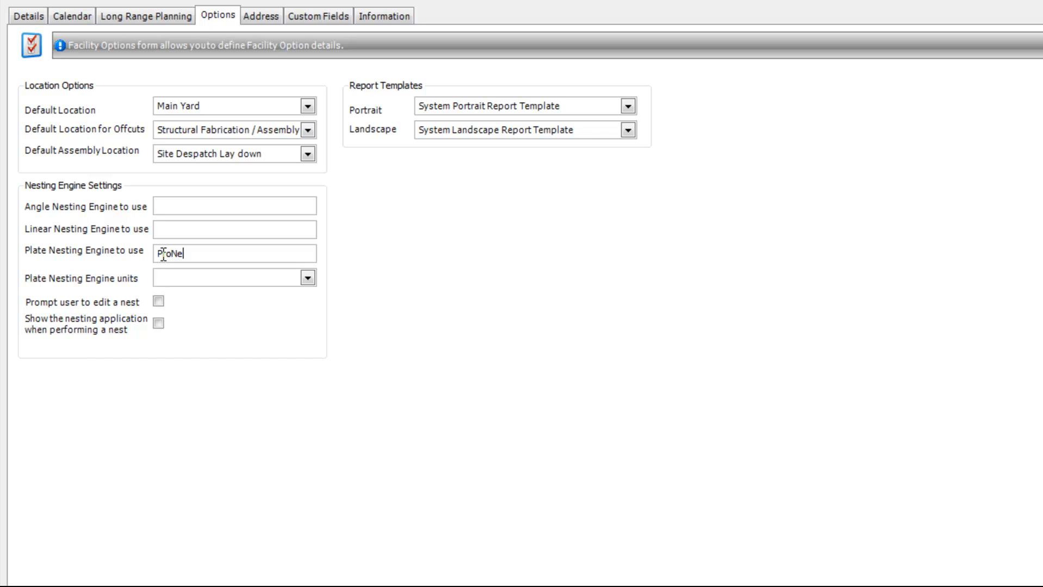
text(st)
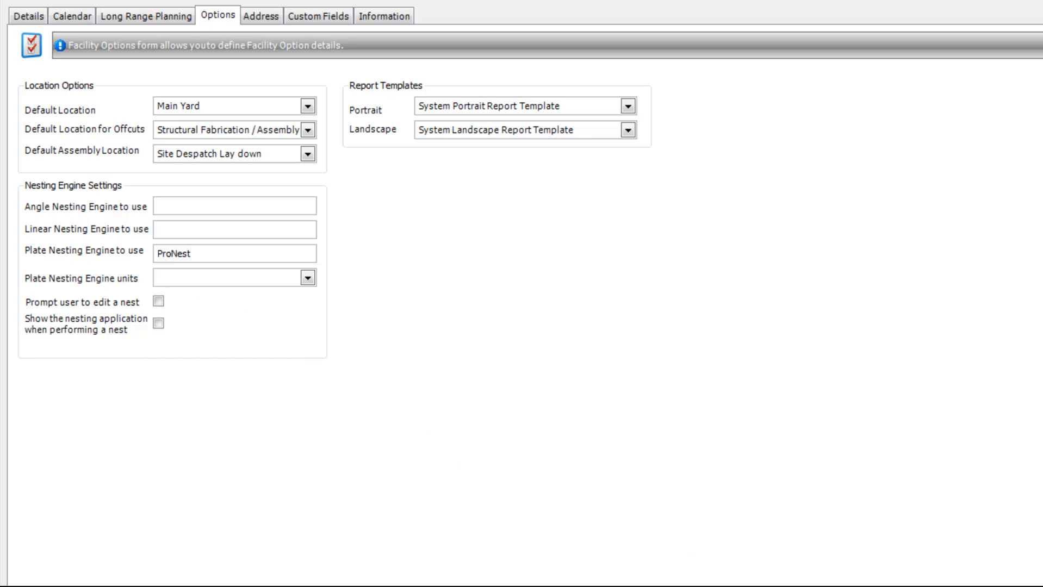
click(233, 253)
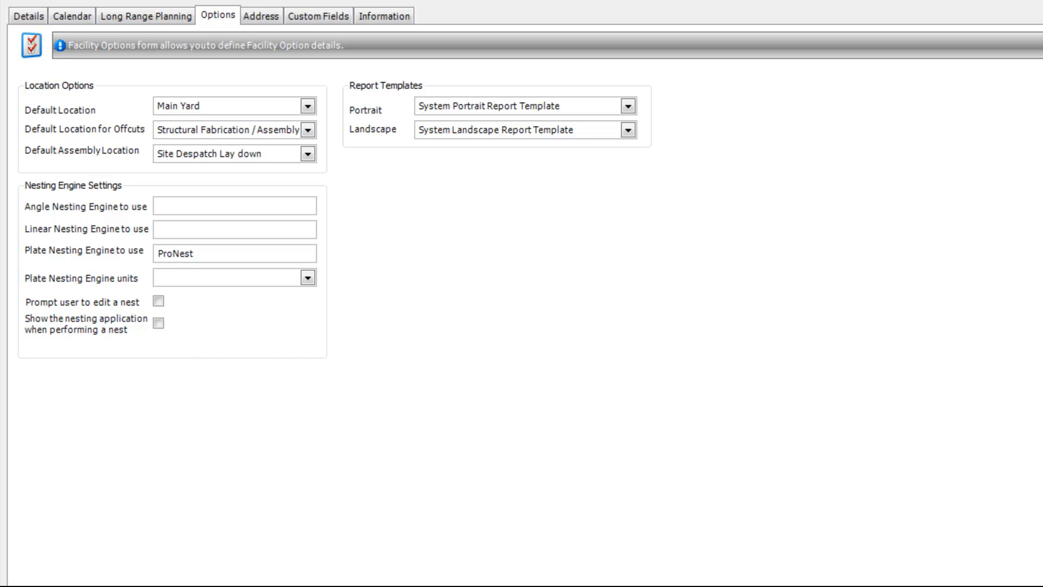
mouse_move(646, 317)
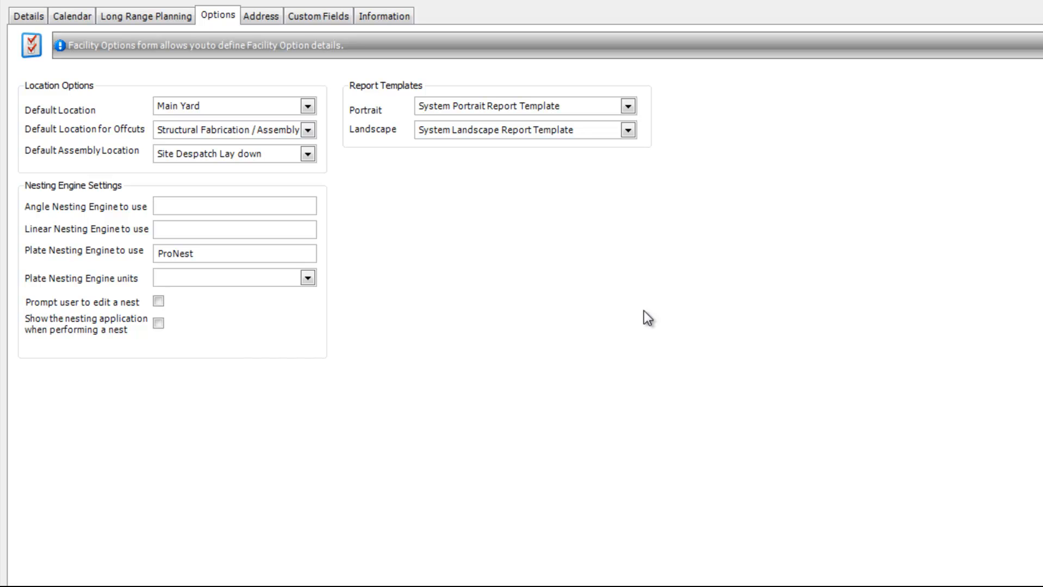
mouse_move(670, 320)
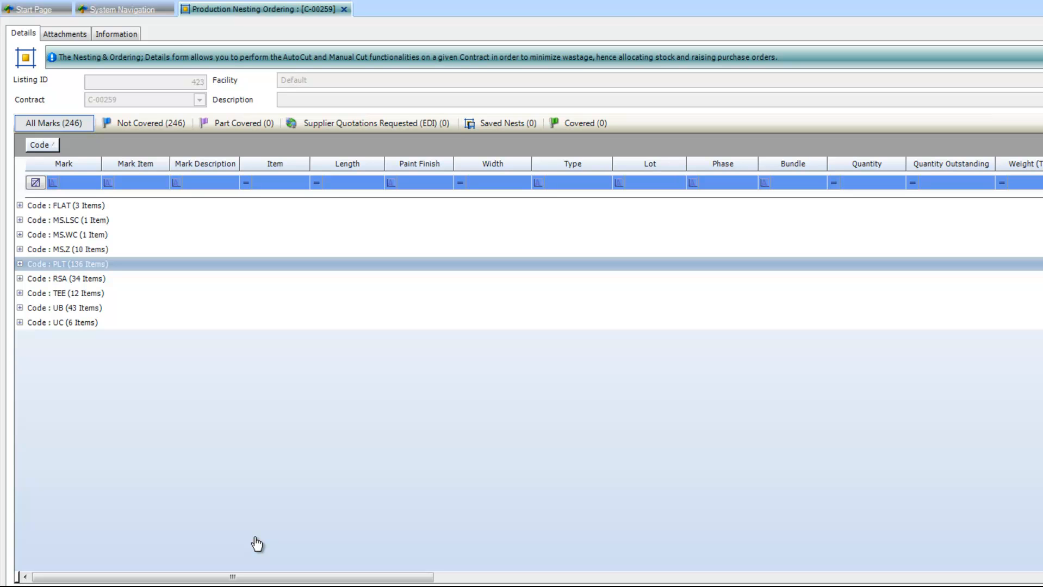
mouse_move(248, 540)
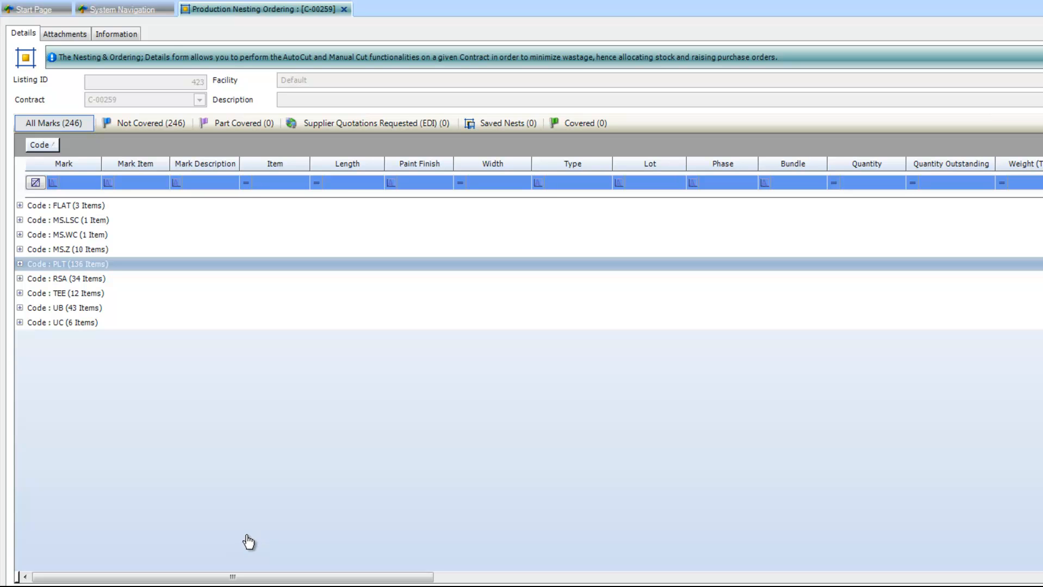
mouse_move(585, 33)
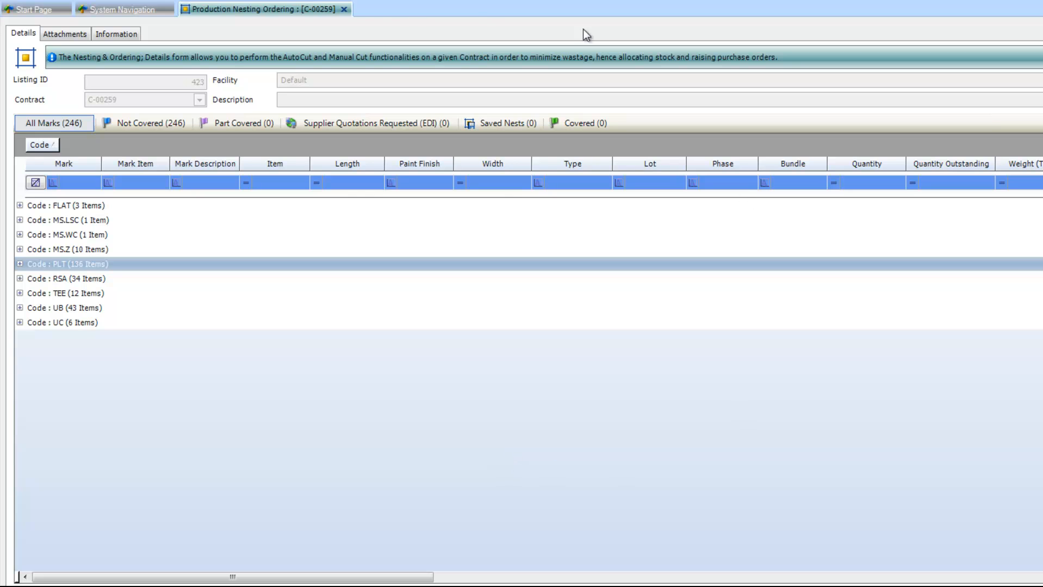
mouse_move(378, 29)
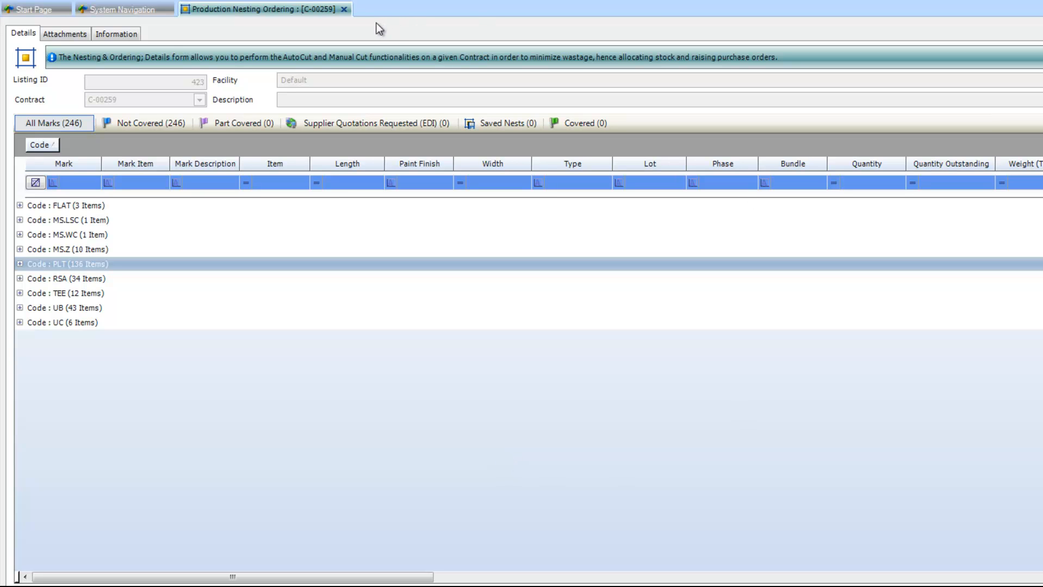
mouse_move(271, 27)
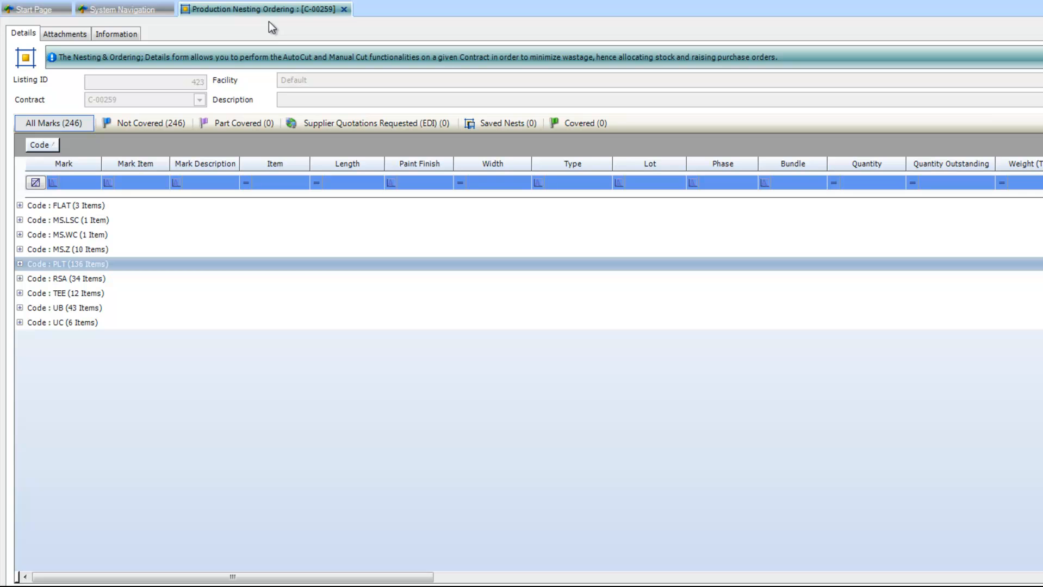
mouse_move(39, 295)
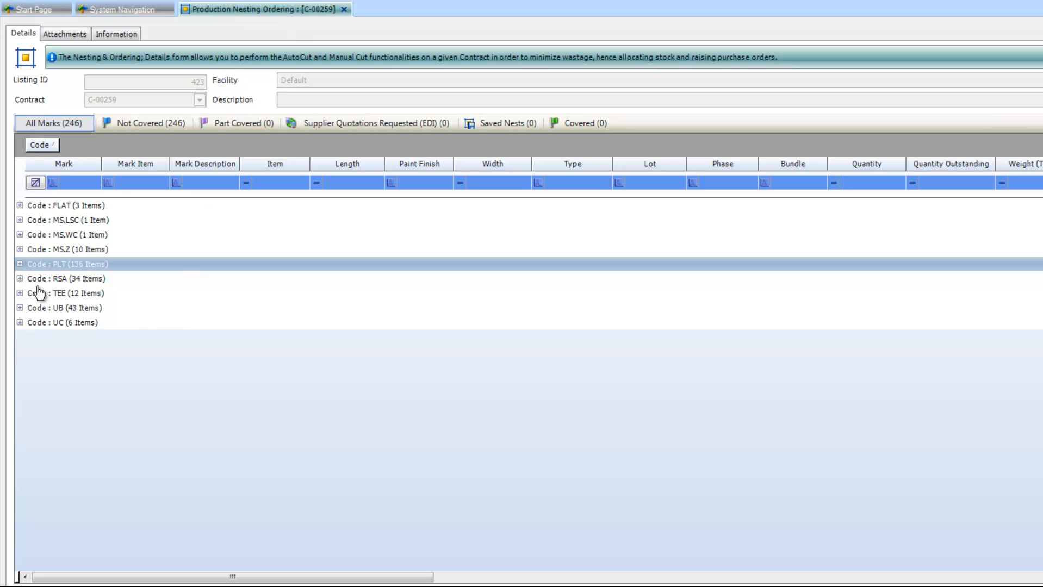
Expand the PLT group and filter the Item column to 20PLT-S275JR
click(20, 264)
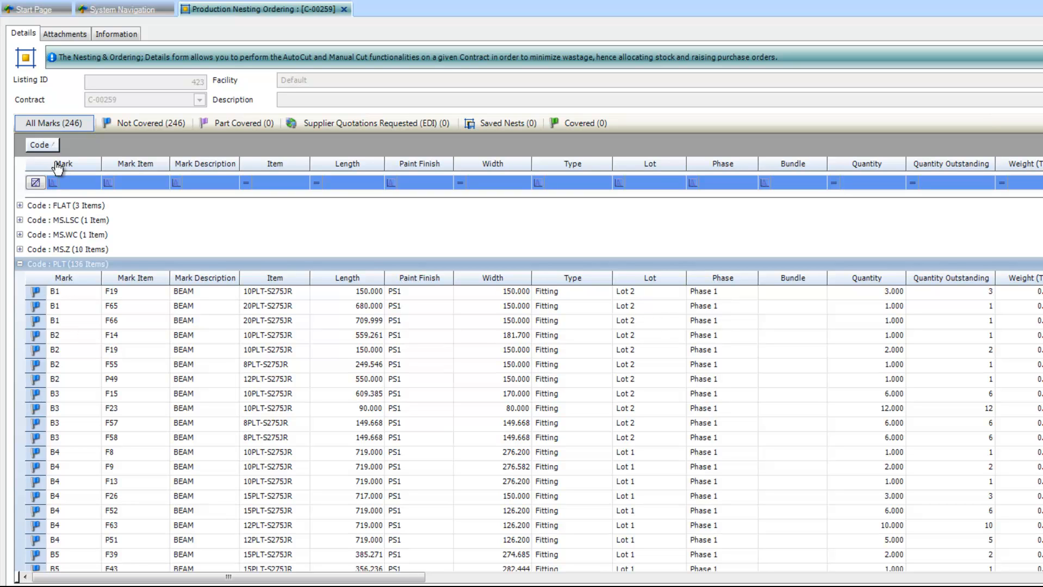
mouse_move(136, 277)
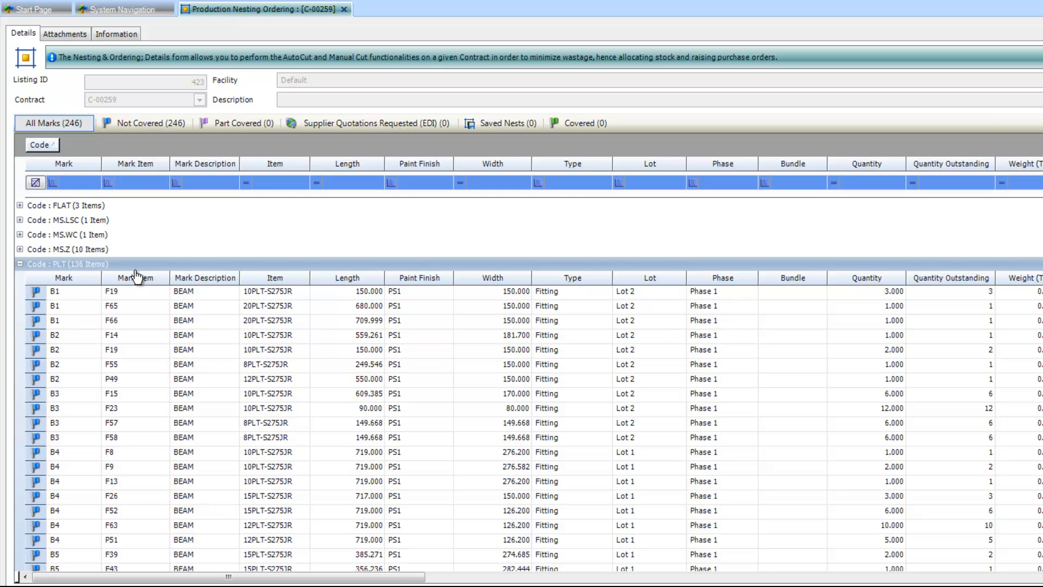
mouse_move(138, 347)
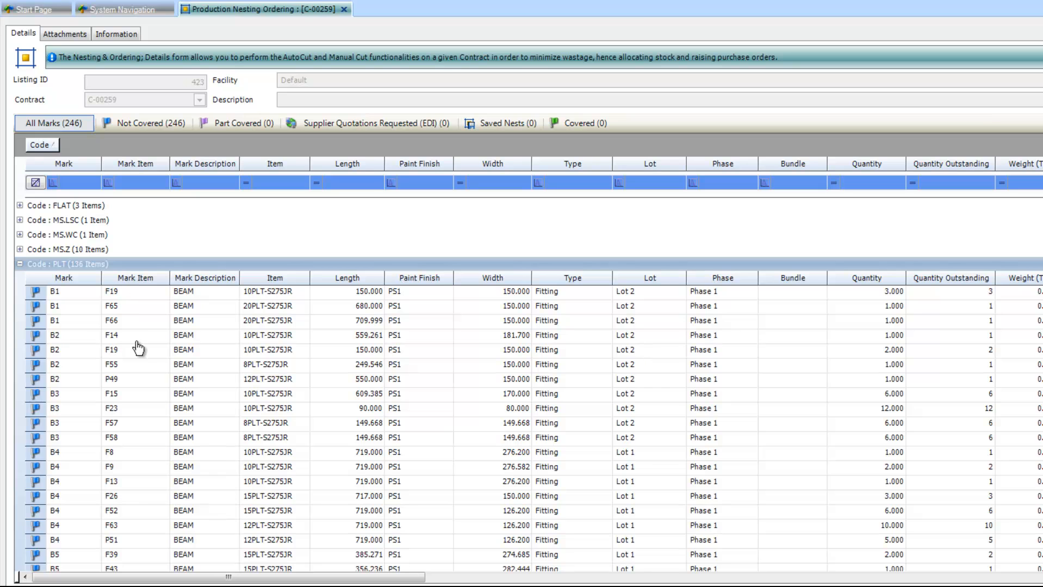
mouse_move(305, 429)
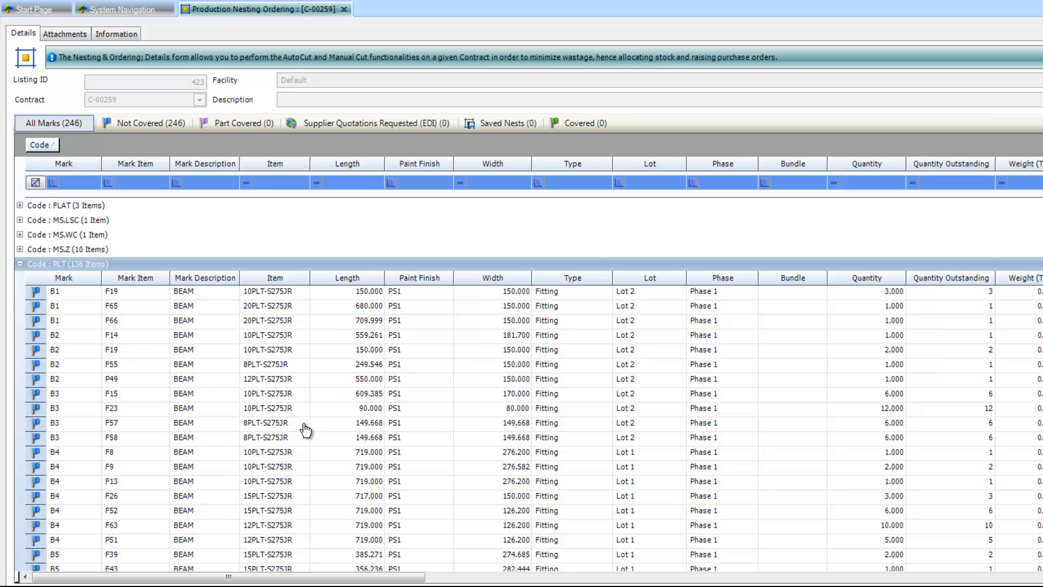
mouse_move(294, 338)
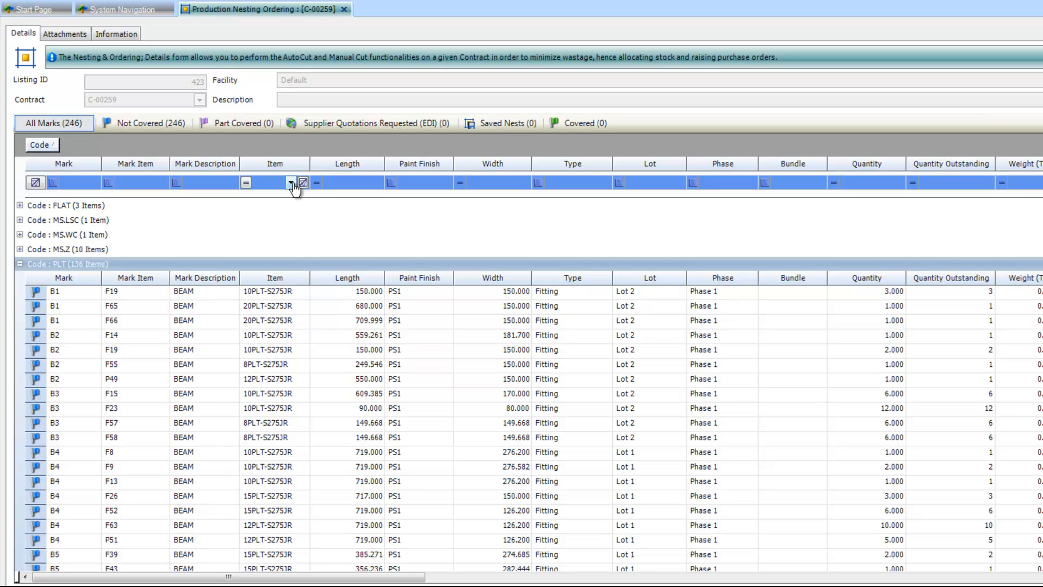
click(291, 182)
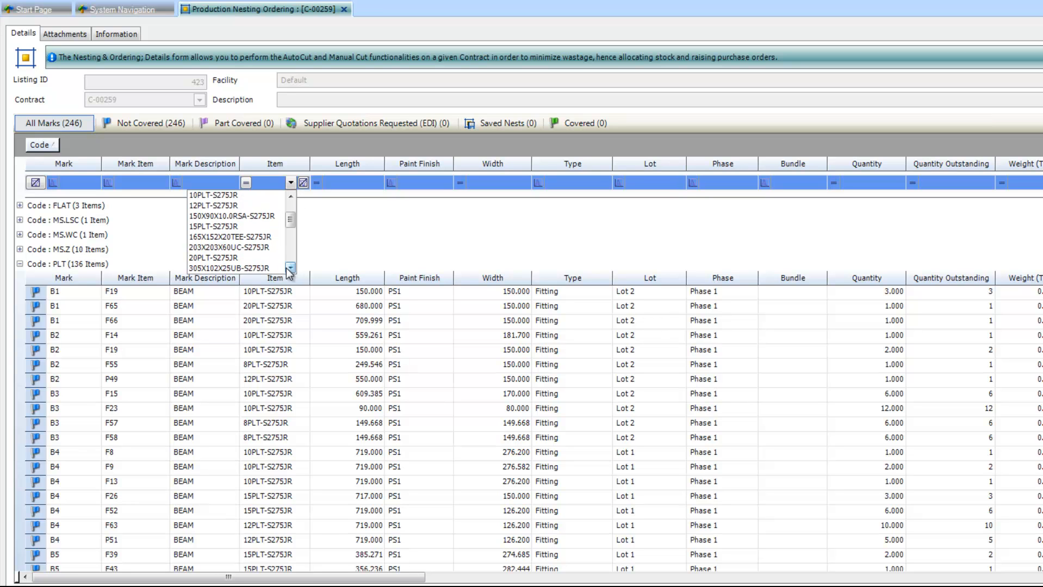
click(229, 259)
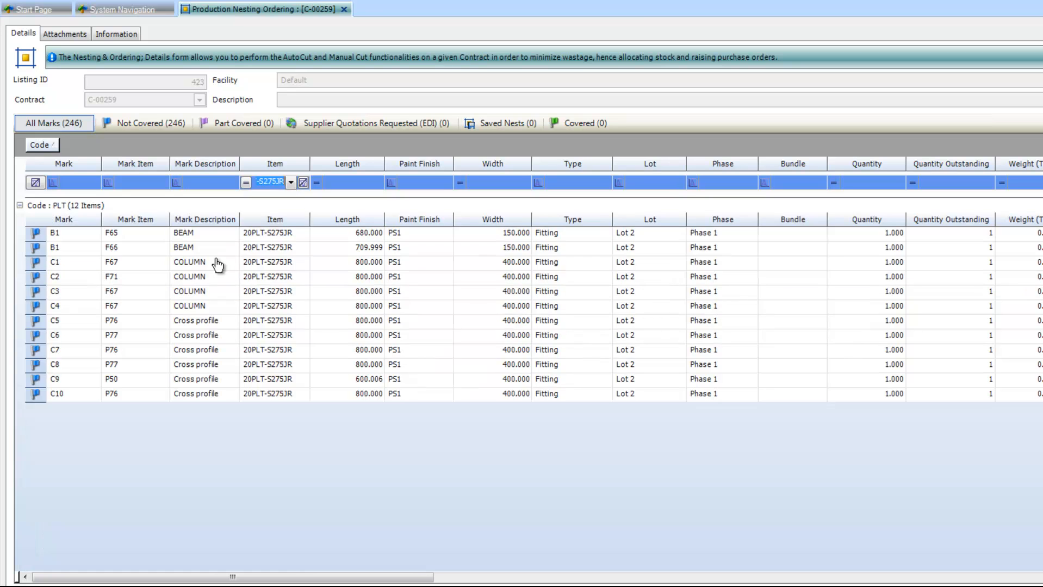
mouse_move(271, 284)
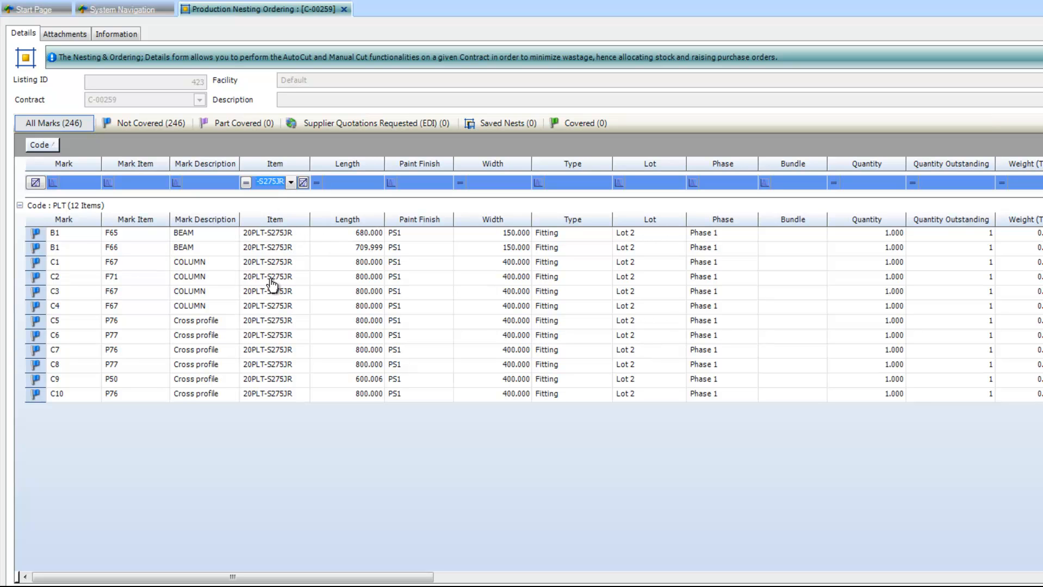
mouse_move(280, 259)
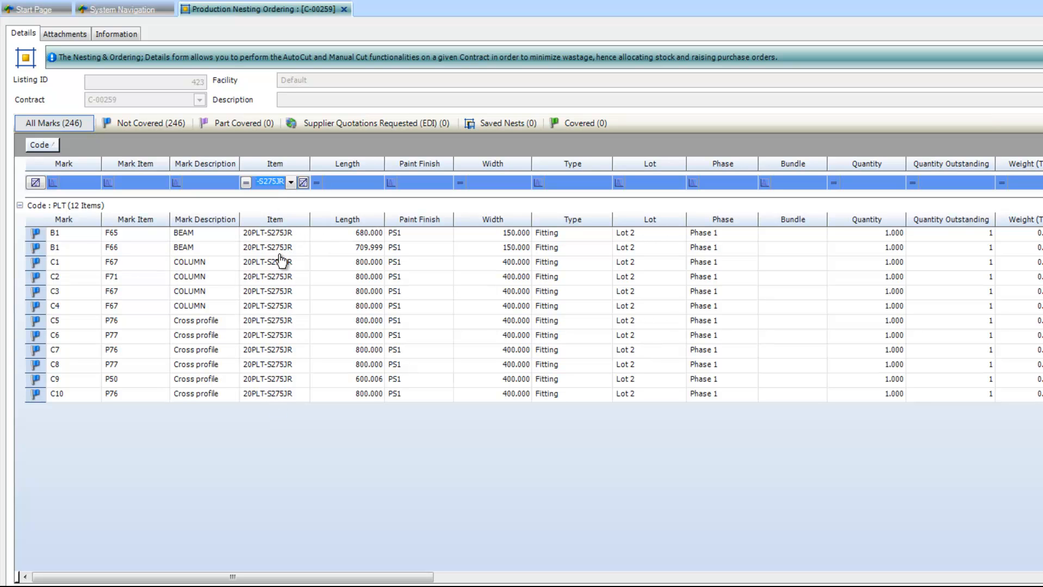
mouse_move(274, 237)
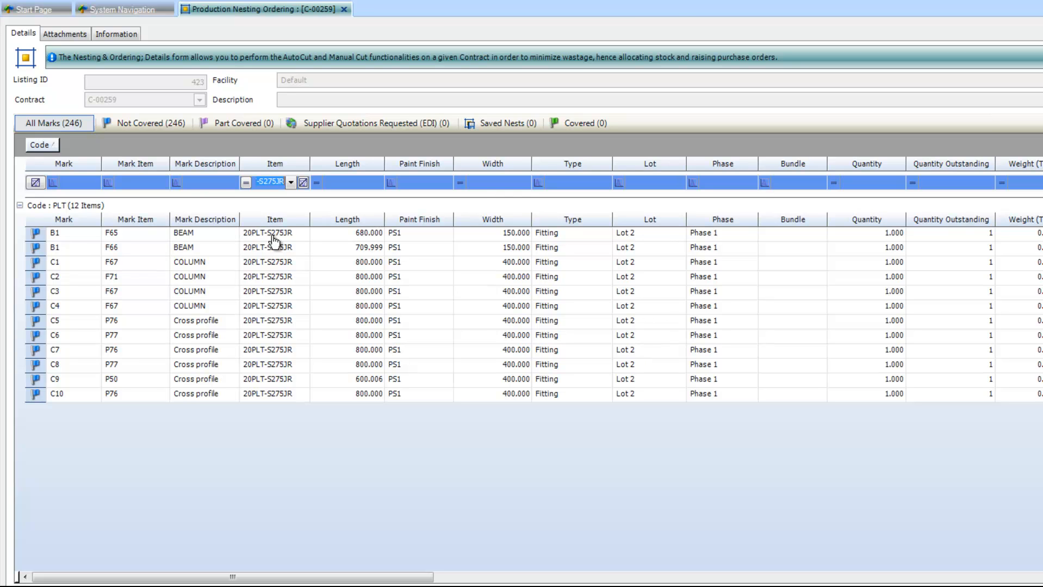
mouse_move(39, 241)
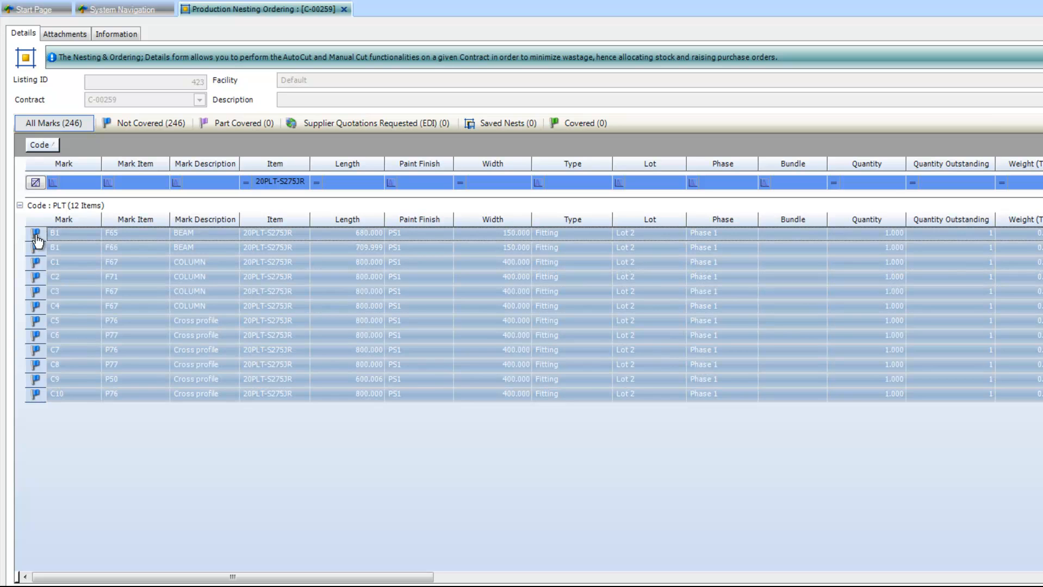
Run AutoCut on the selected plate marks and accept the default Setup Options
right_click(56, 233)
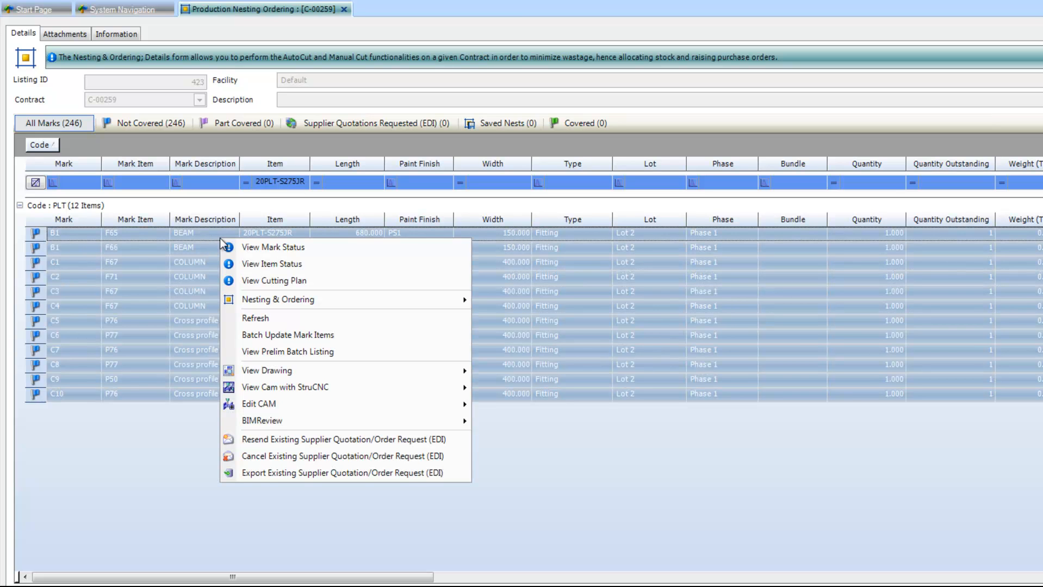
mouse_move(277, 299)
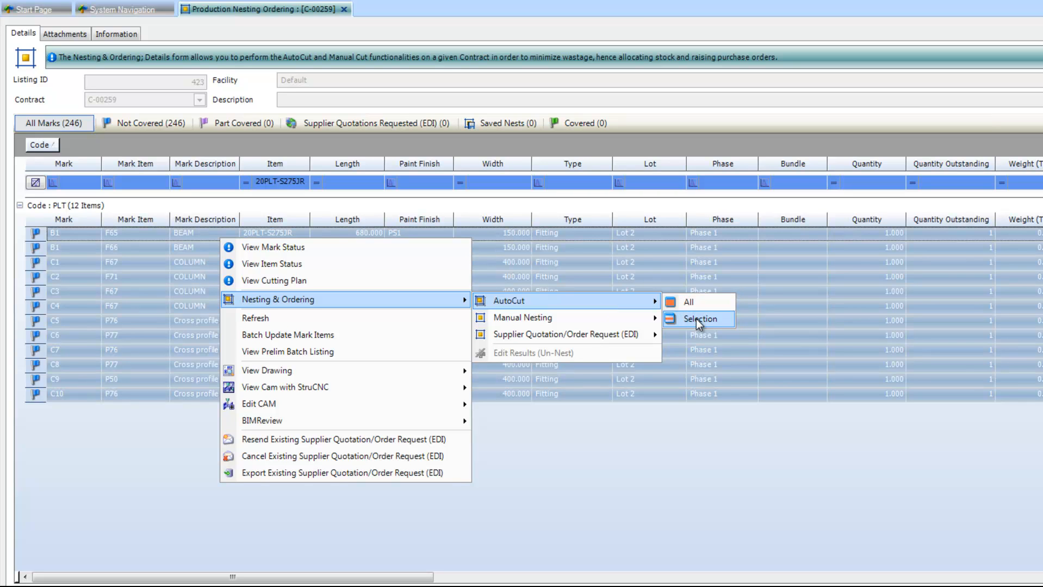
click(700, 319)
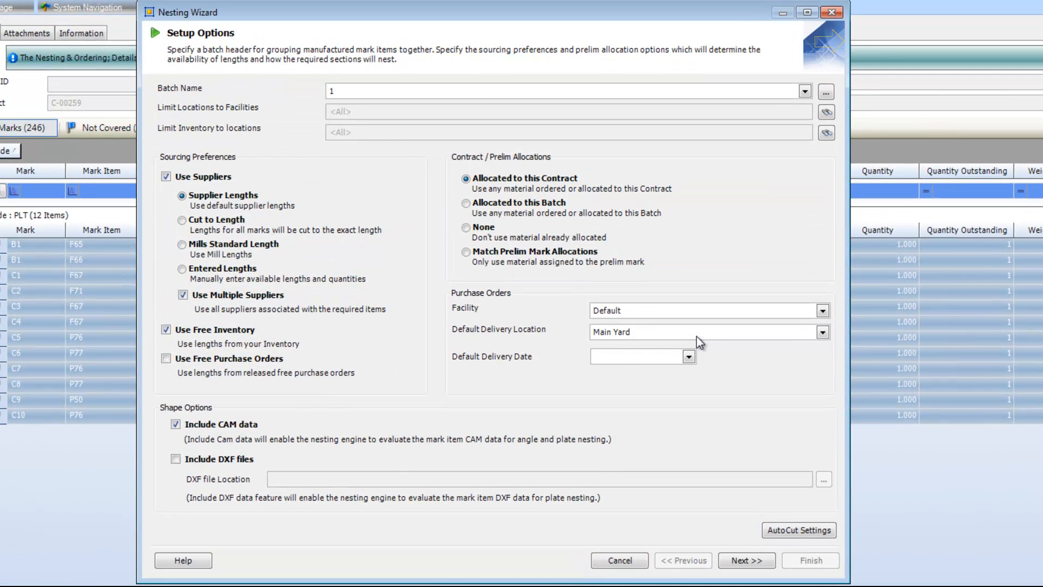
mouse_move(698, 340)
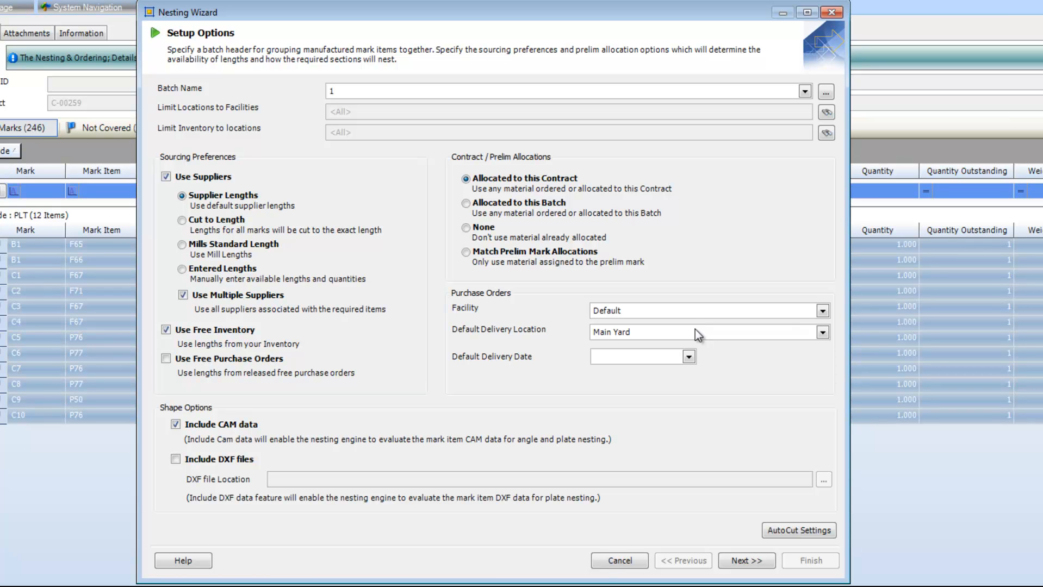
mouse_move(697, 330)
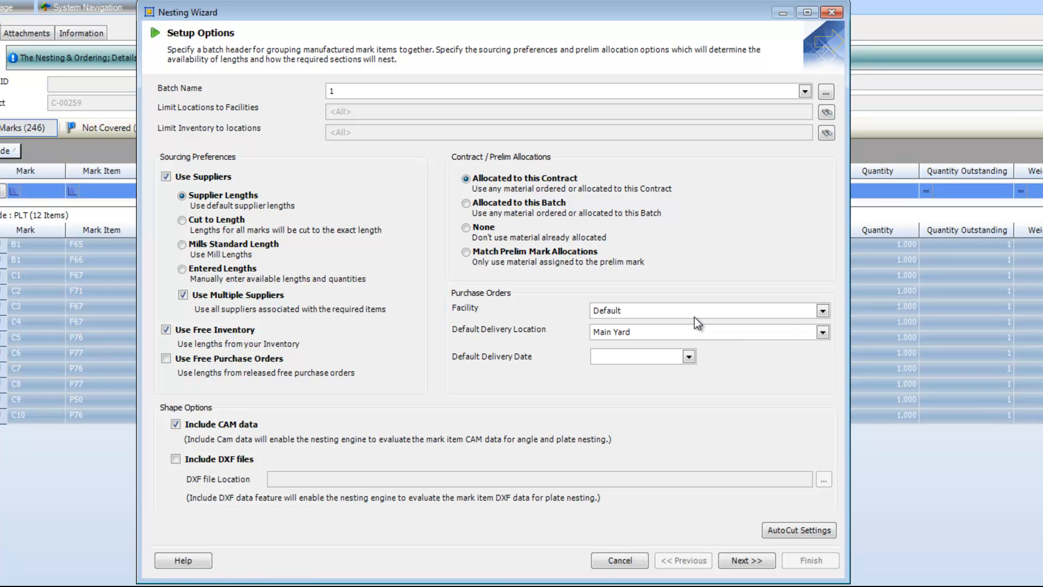
mouse_move(685, 316)
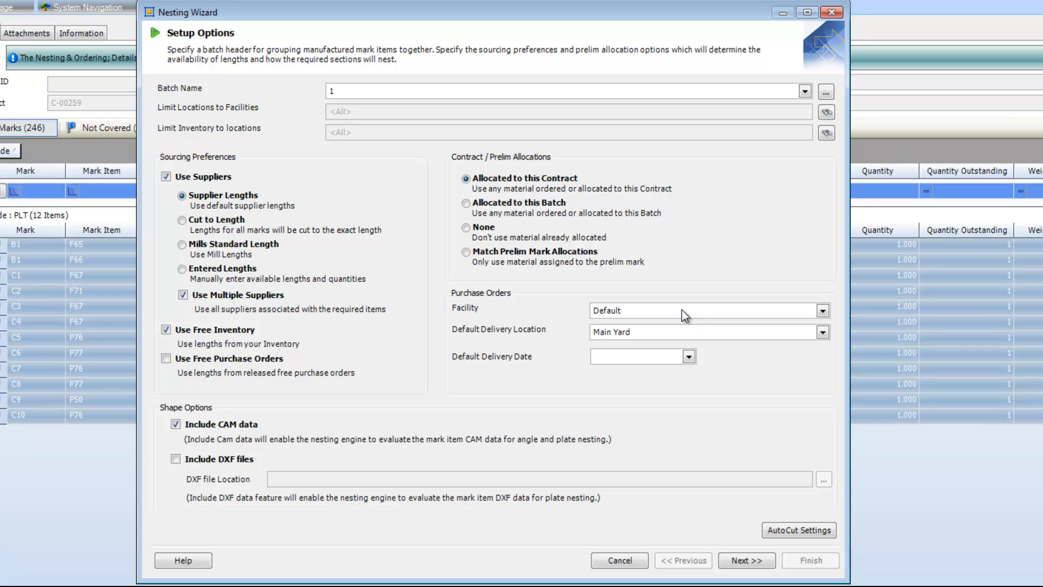
mouse_move(171, 388)
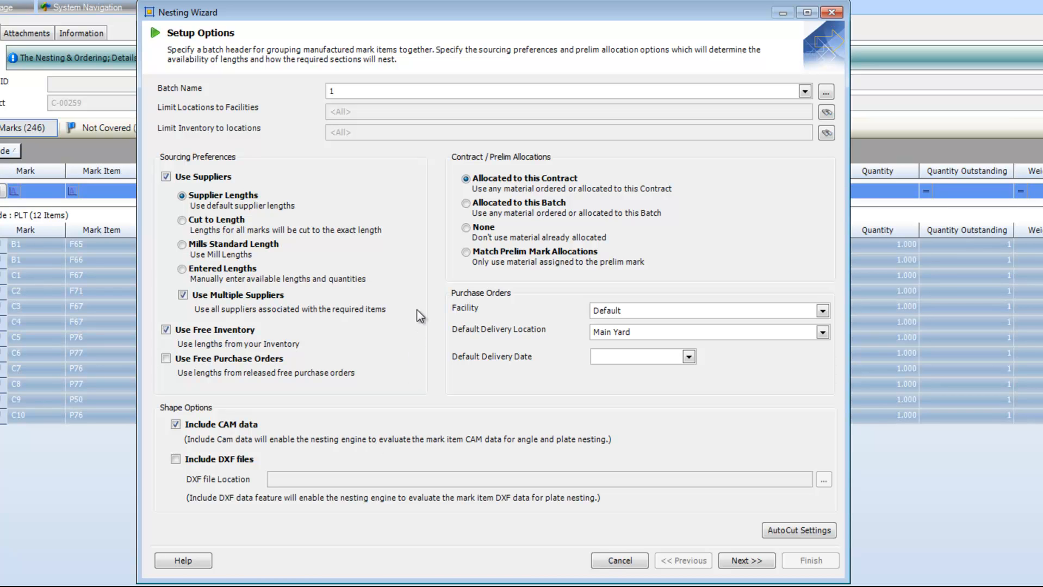
mouse_move(270, 149)
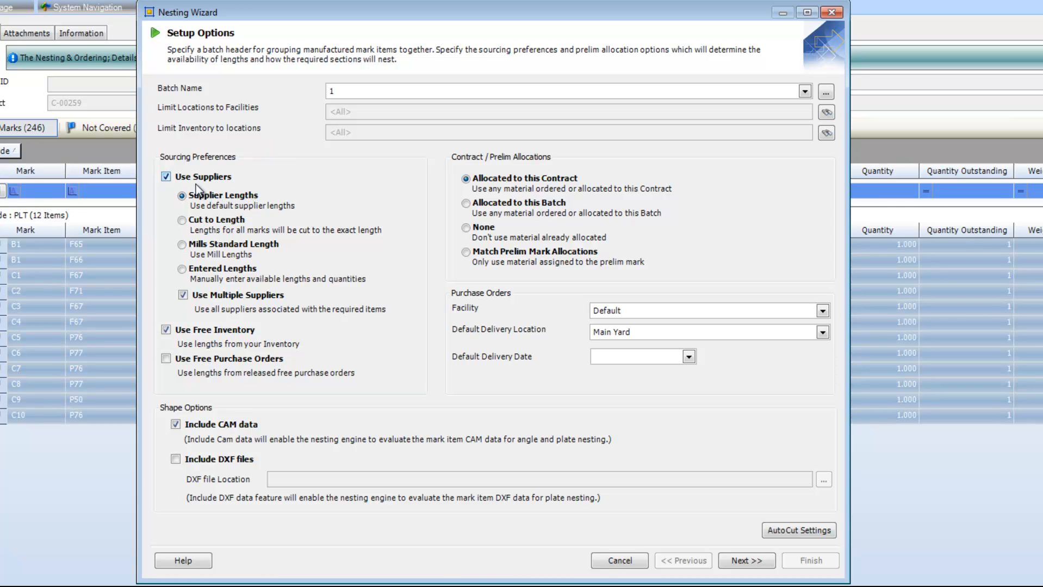
mouse_move(220, 194)
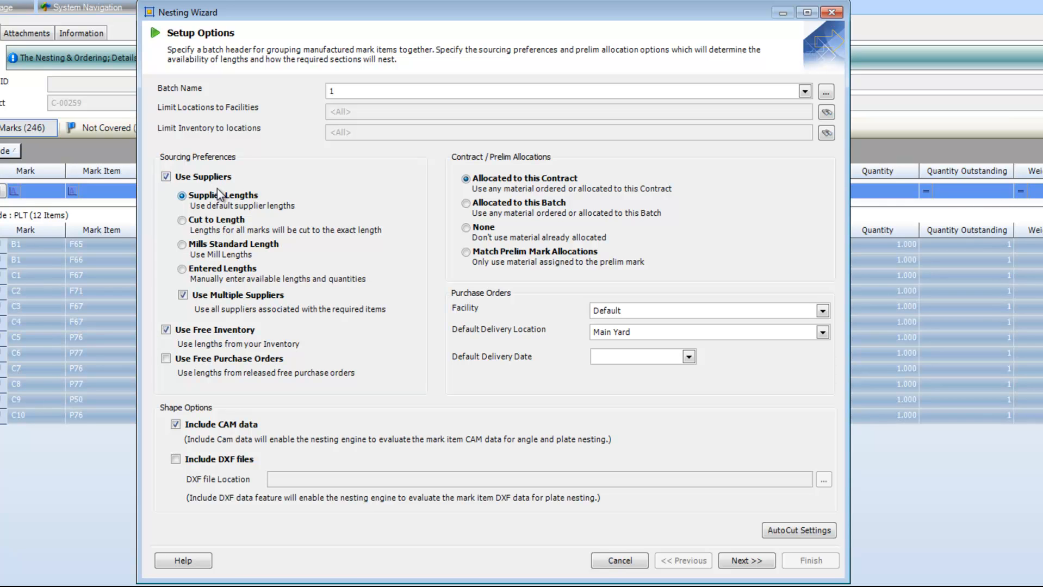
mouse_move(283, 208)
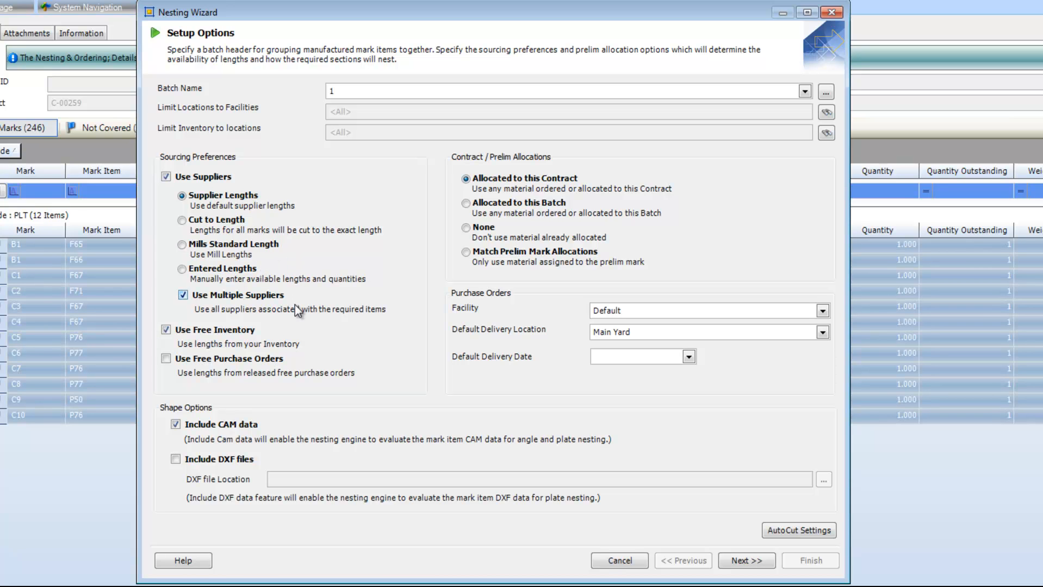
mouse_move(186, 346)
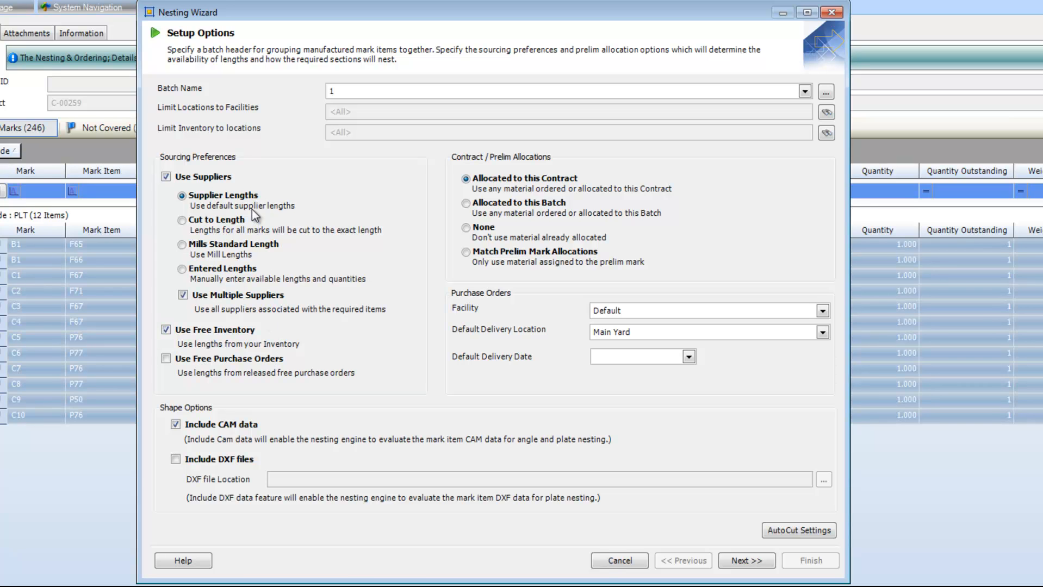
mouse_move(233, 203)
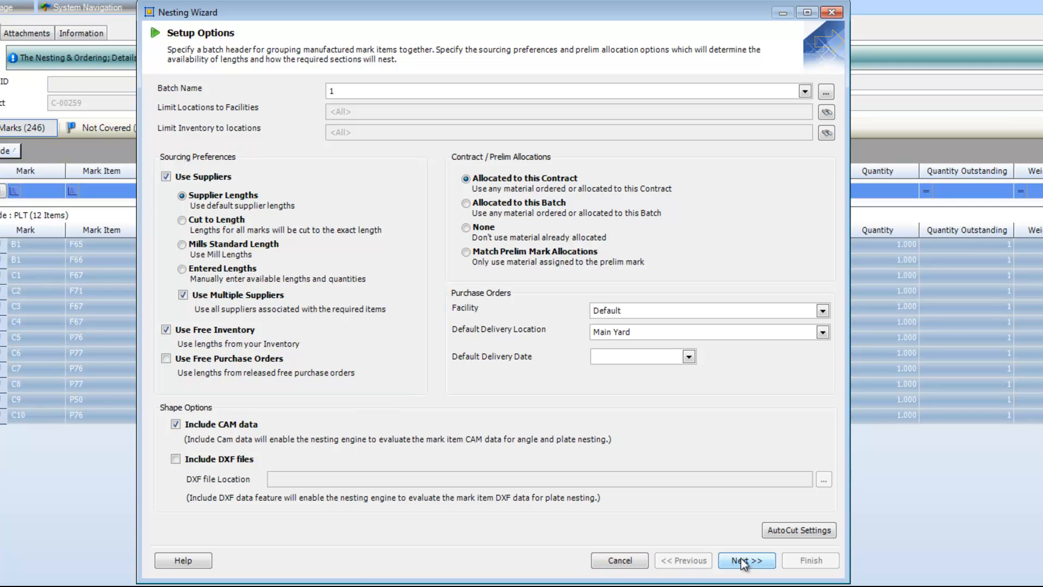
click(746, 561)
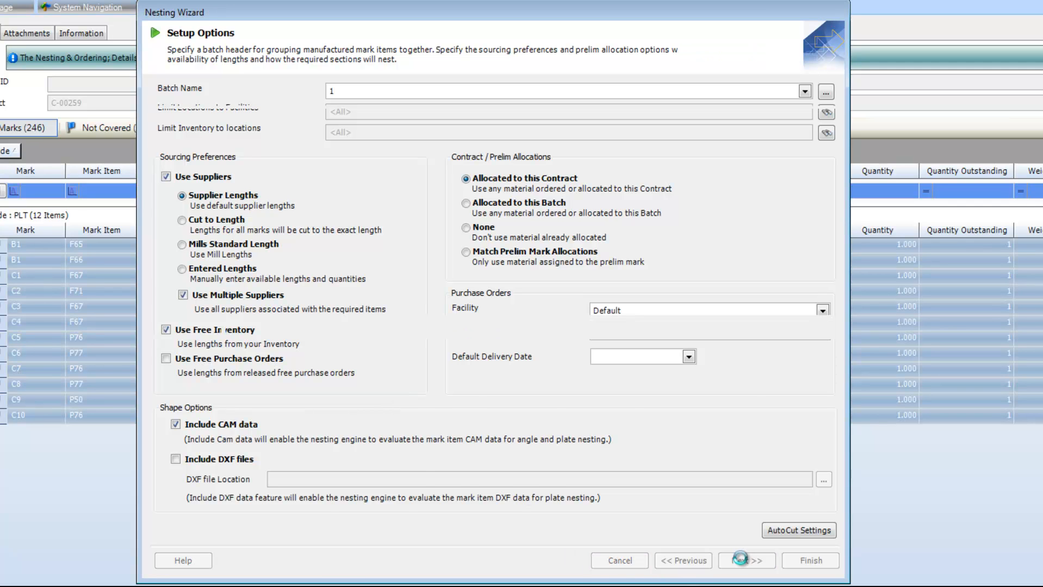
click(746, 561)
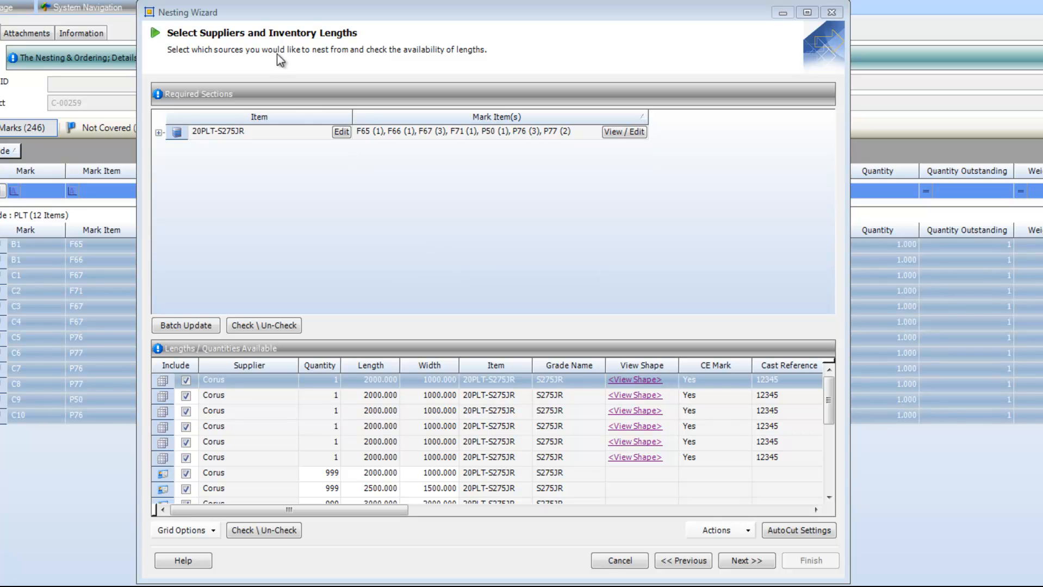
mouse_move(561, 286)
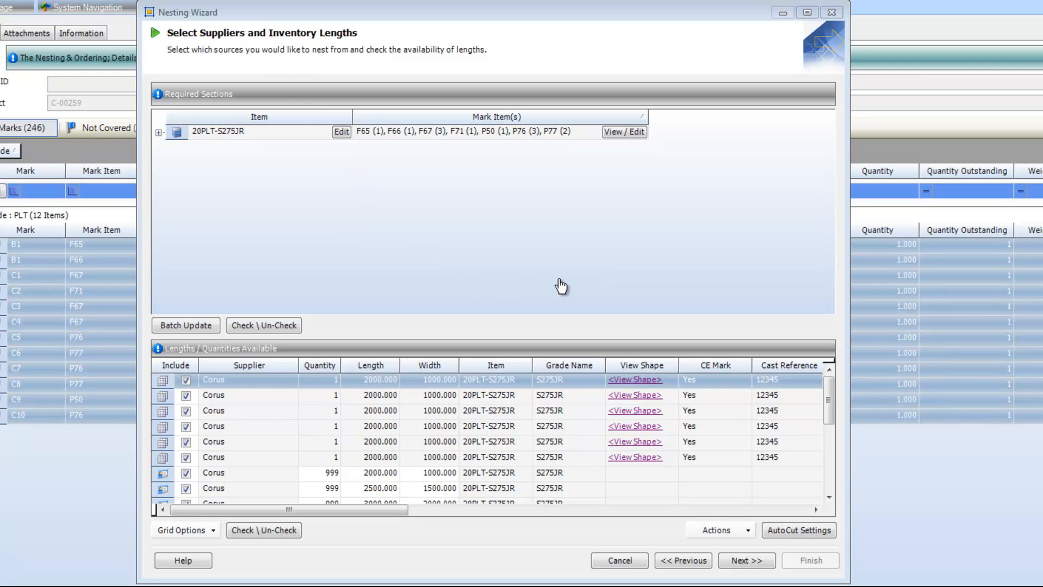
mouse_move(146, 363)
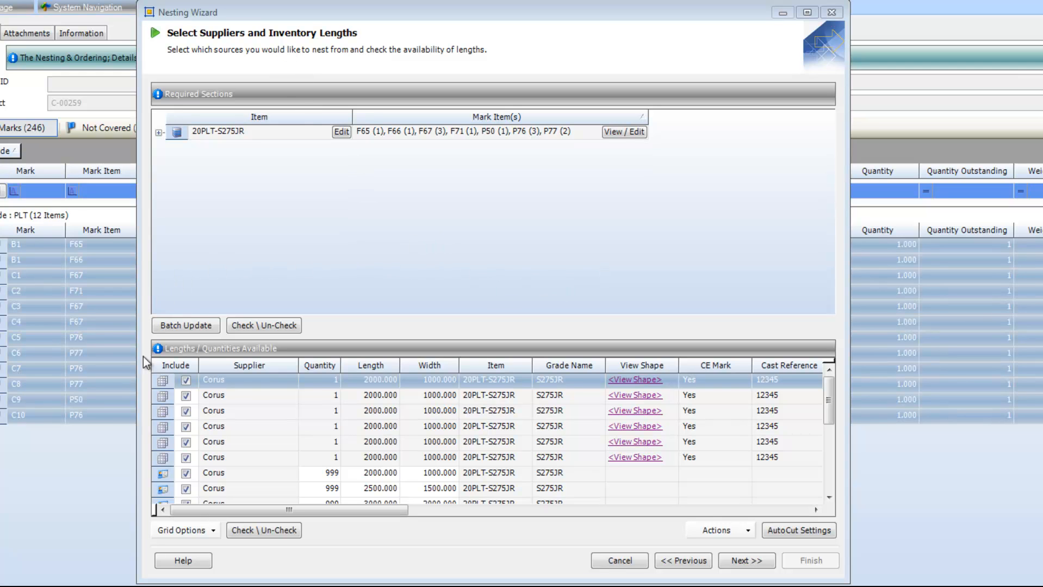
mouse_move(683, 282)
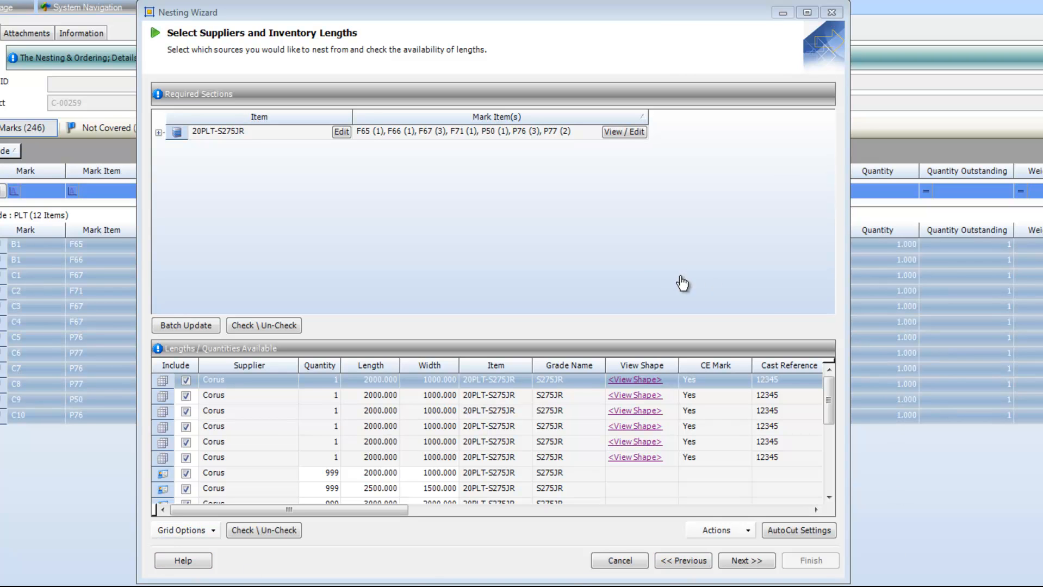
mouse_move(462, 331)
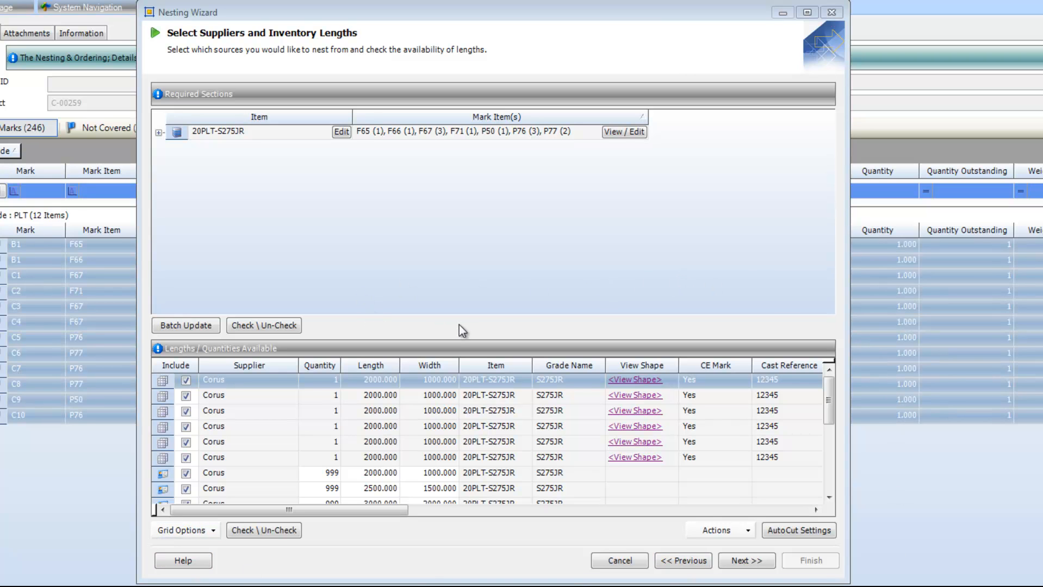
mouse_move(474, 328)
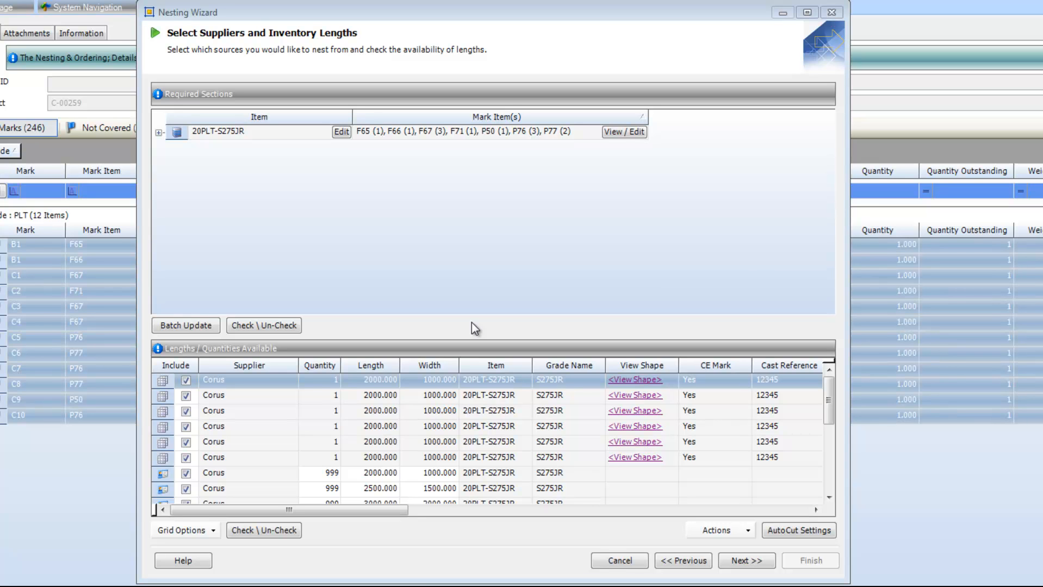
mouse_move(653, 417)
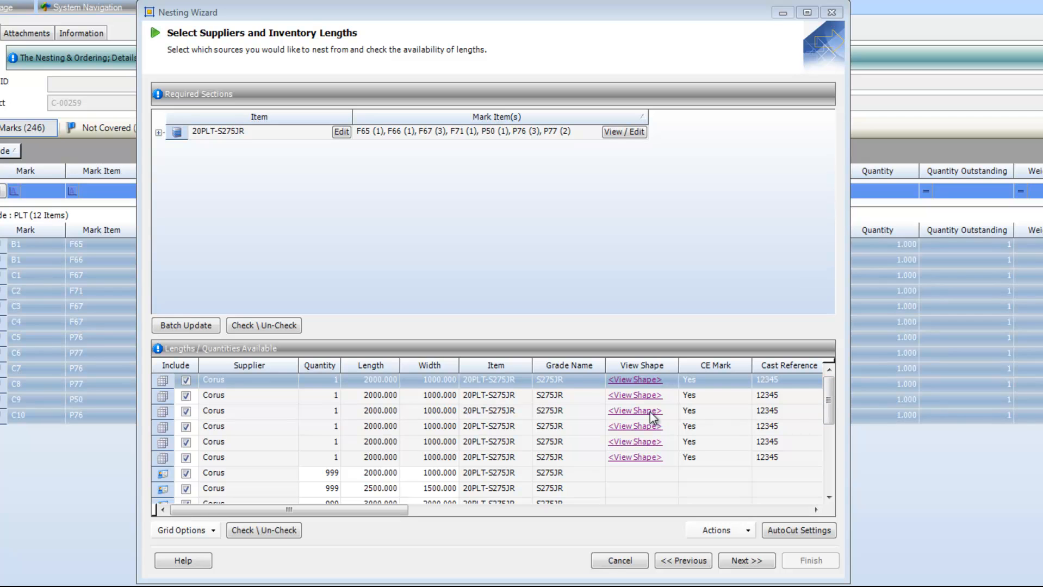
mouse_move(504, 418)
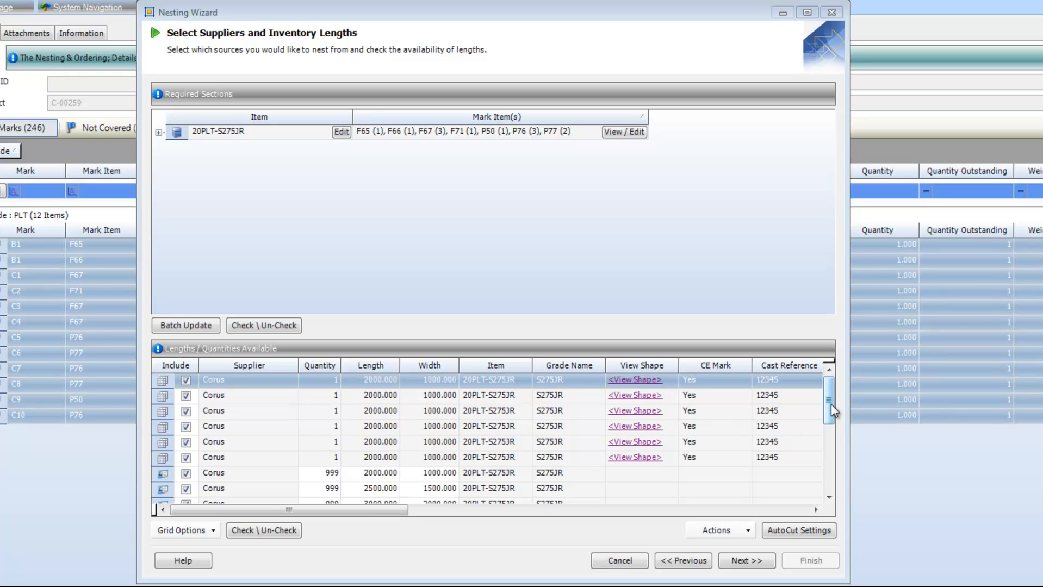
mouse_move(426, 441)
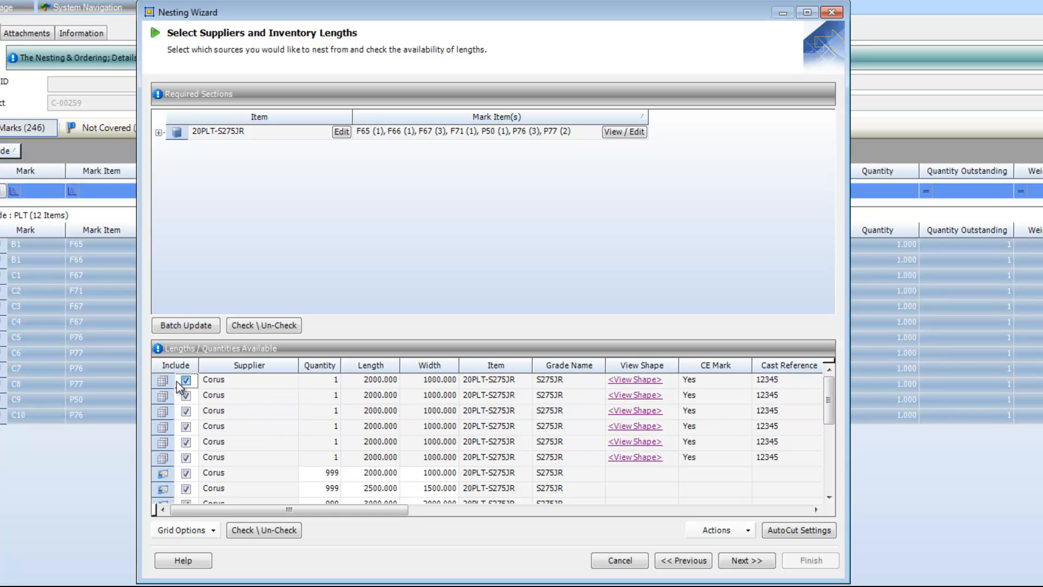
click(186, 381)
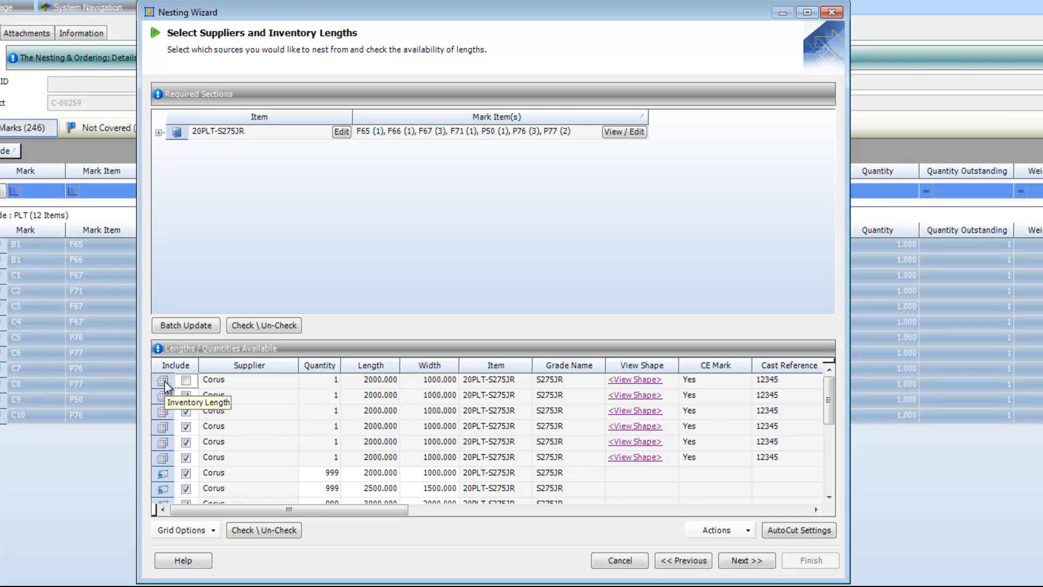
mouse_move(164, 416)
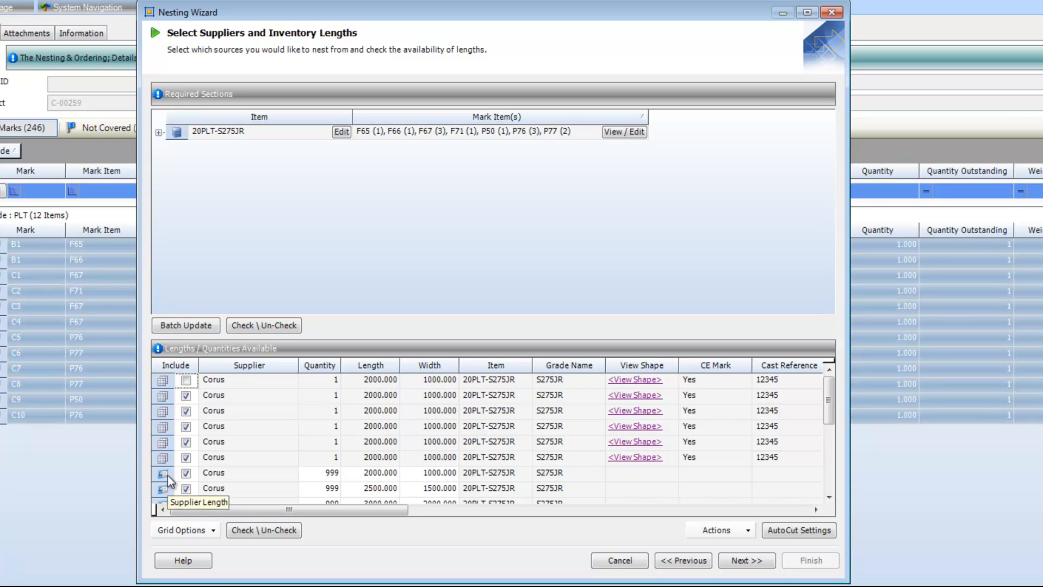
mouse_move(363, 460)
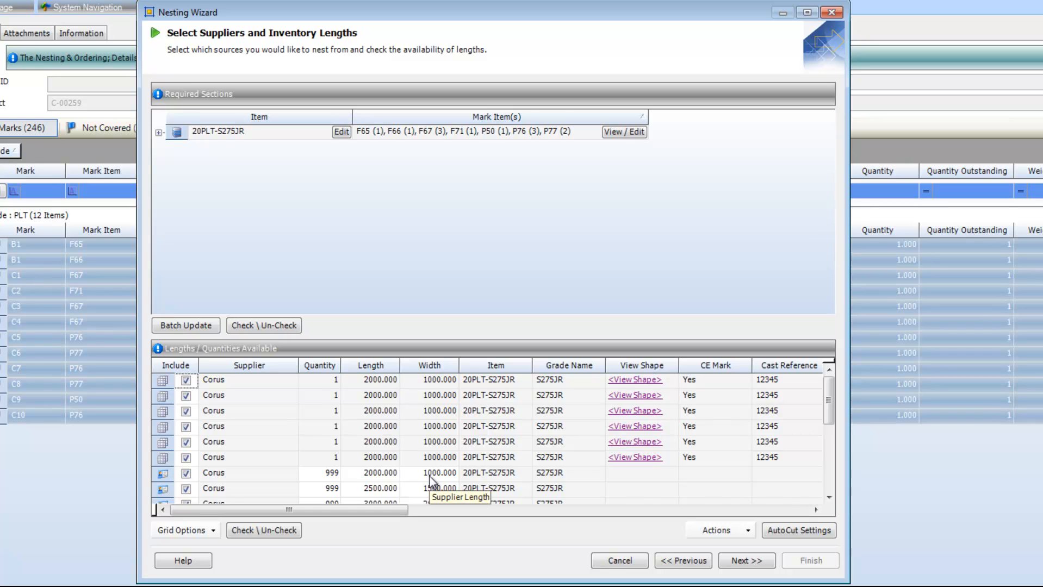
mouse_move(818, 371)
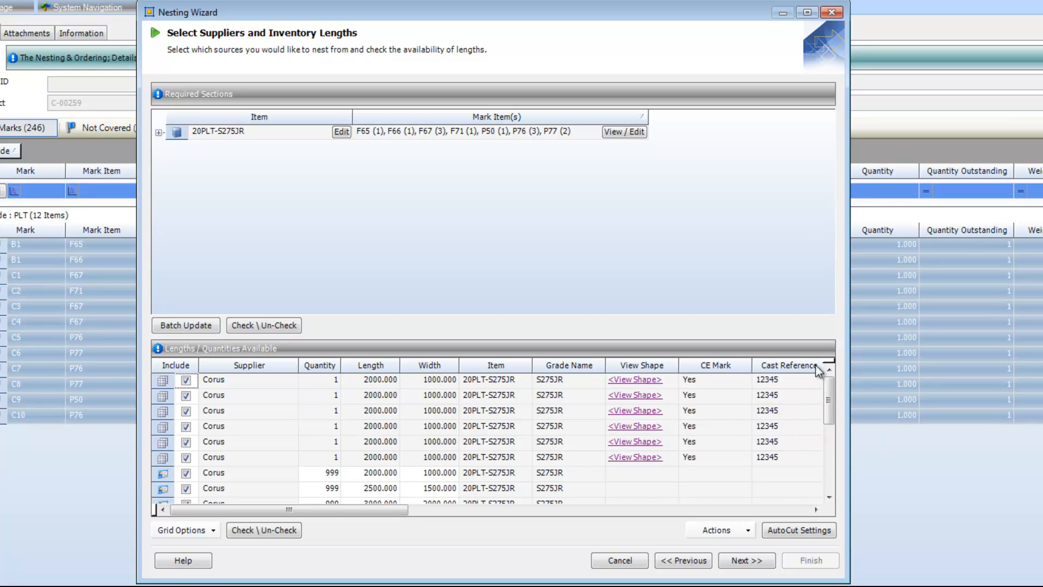
mouse_move(808, 385)
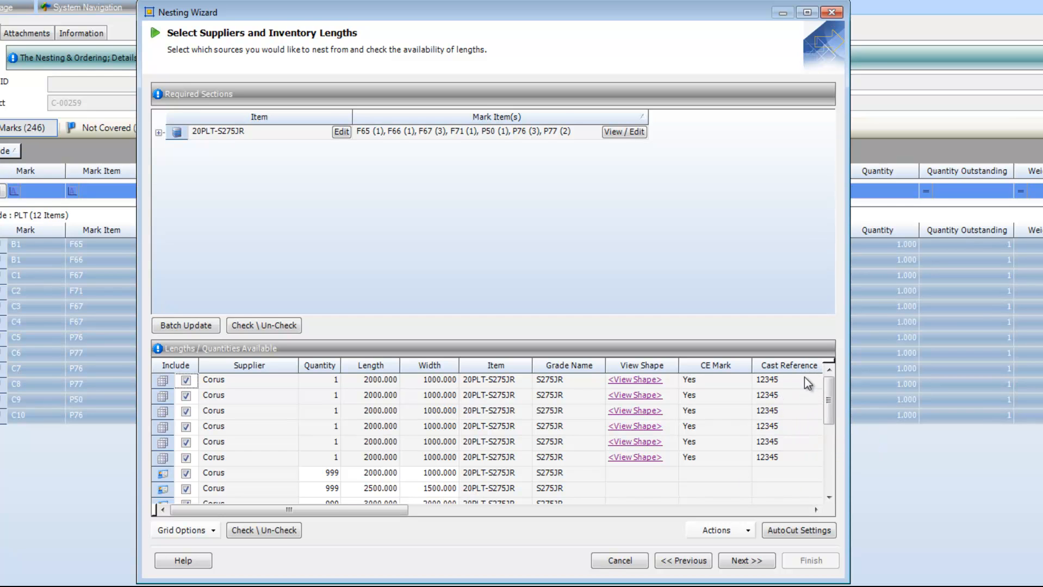
mouse_move(777, 389)
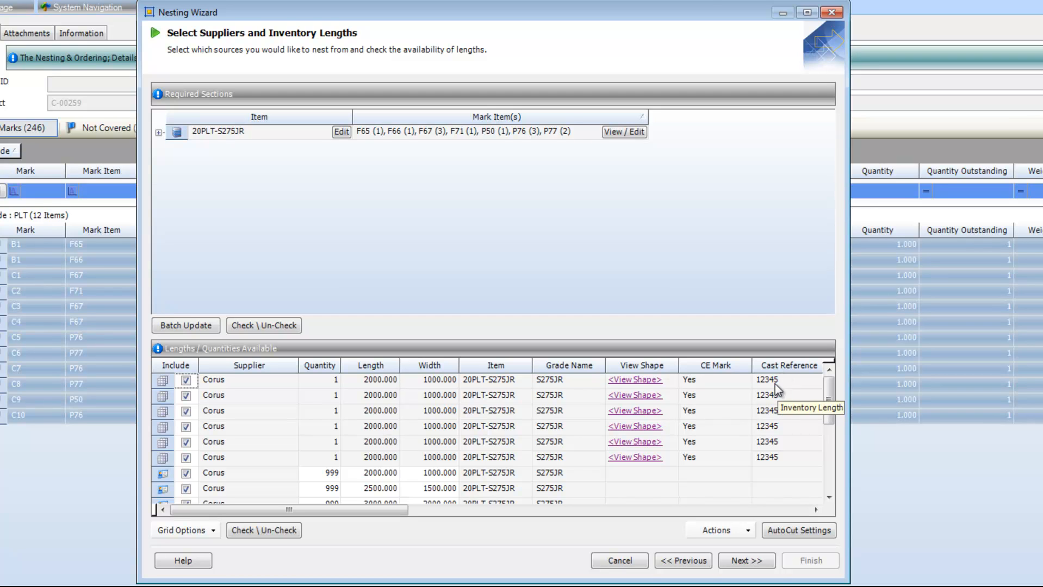
mouse_move(690, 390)
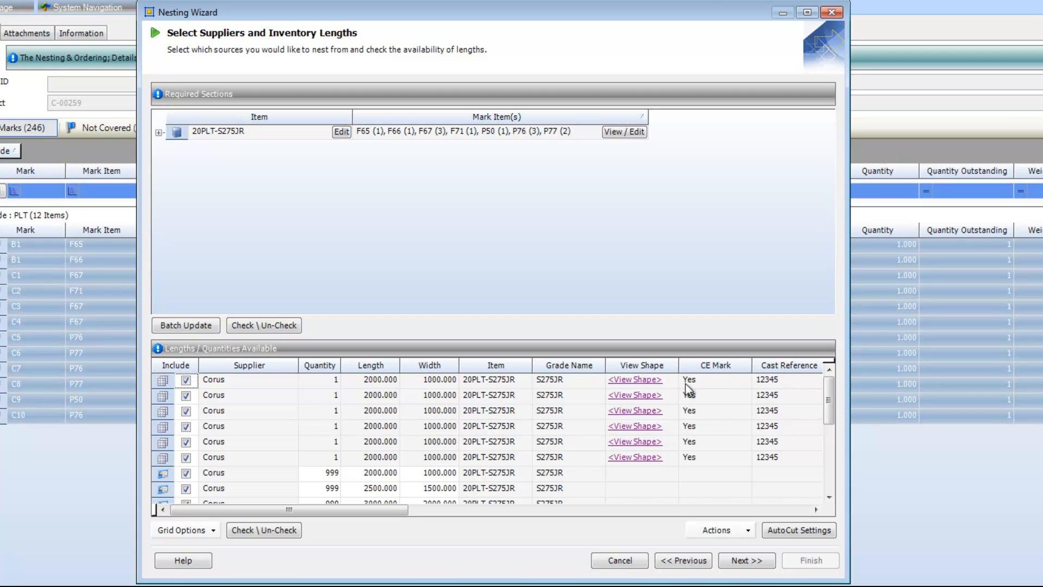
mouse_move(697, 378)
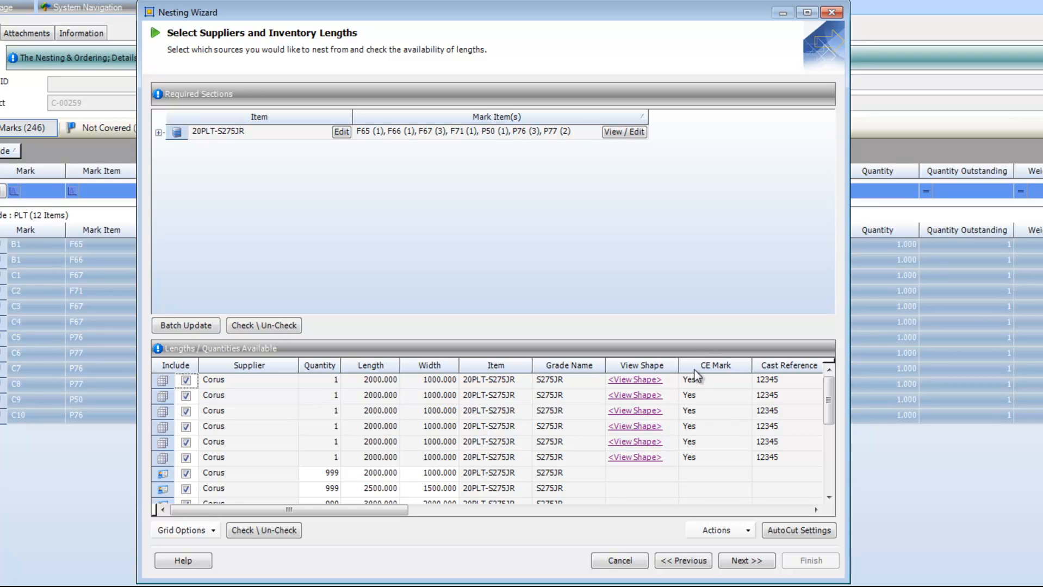
mouse_move(707, 397)
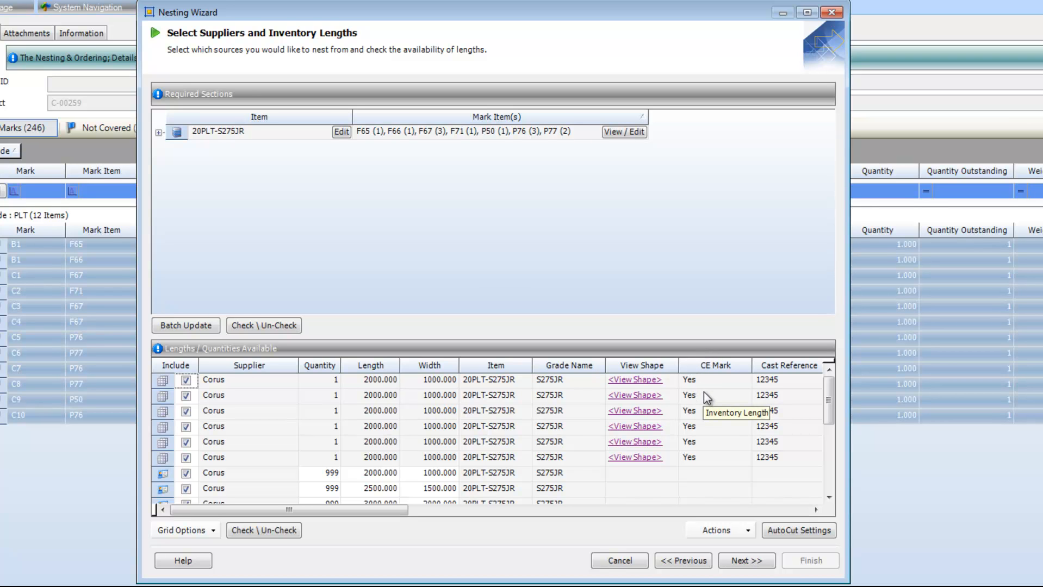
mouse_move(706, 397)
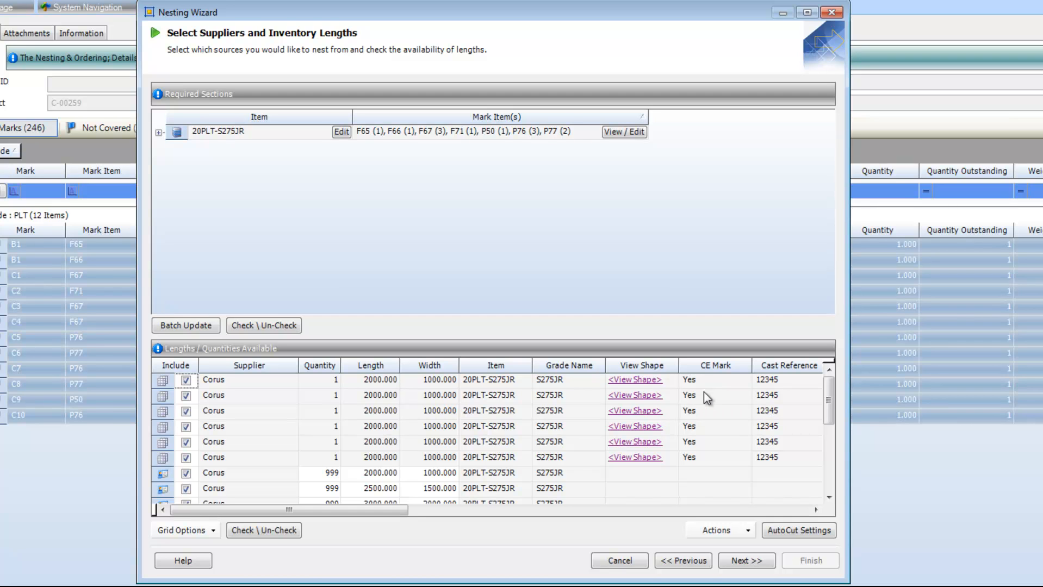
mouse_move(645, 389)
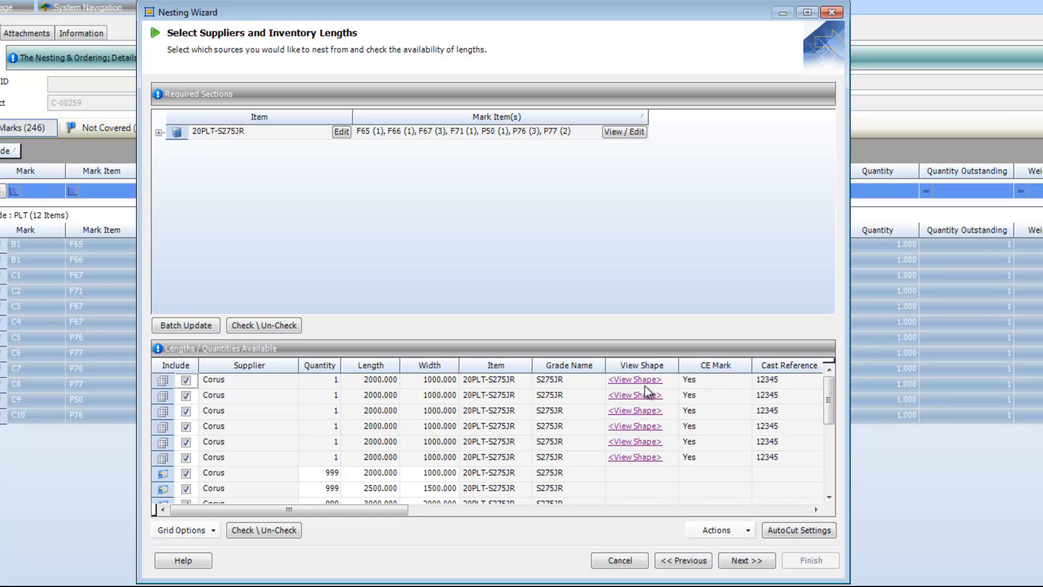
mouse_move(643, 389)
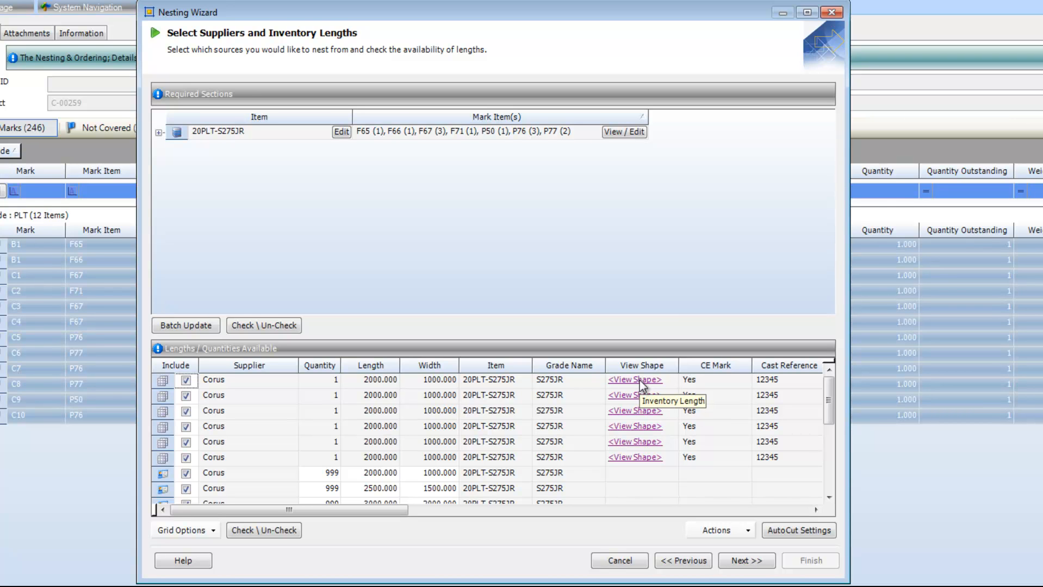
mouse_move(641, 387)
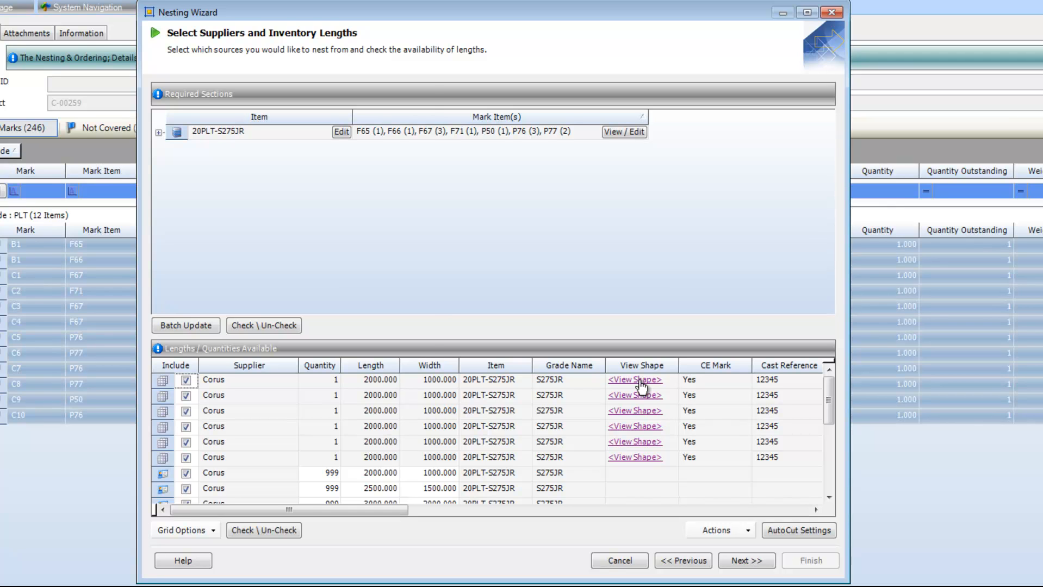
click(633, 379)
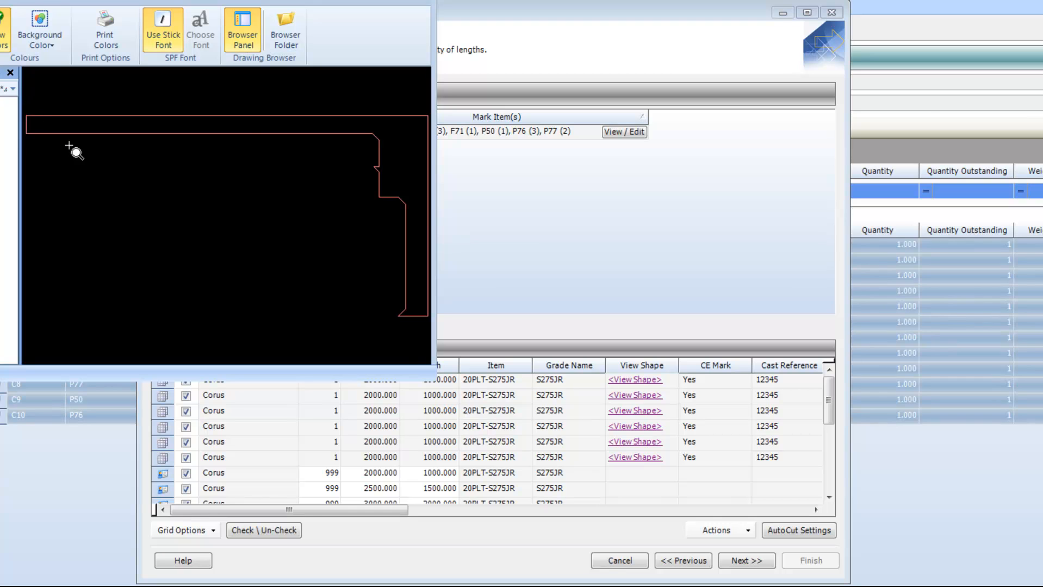
mouse_move(139, 91)
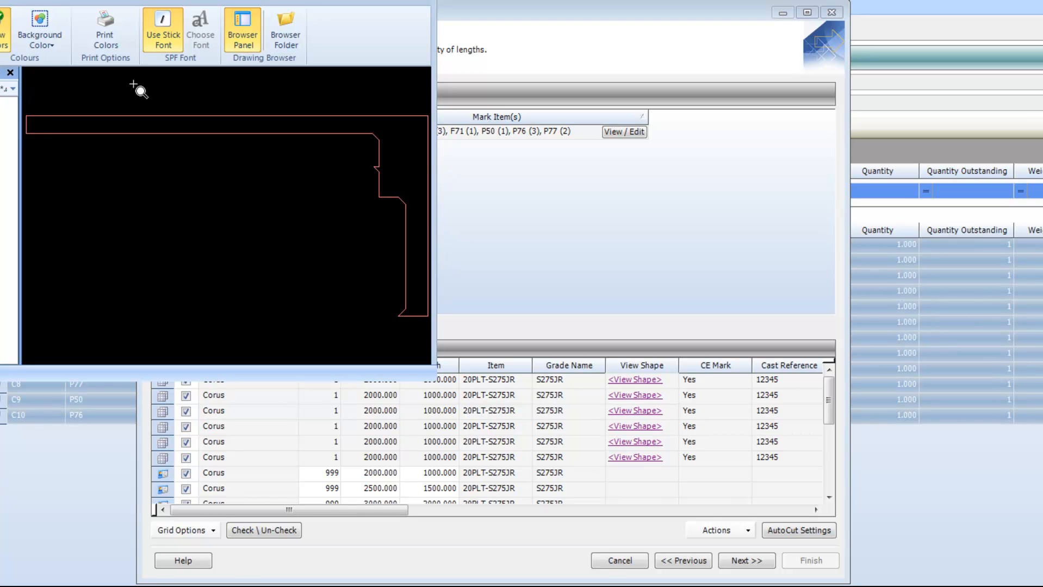
mouse_move(392, 148)
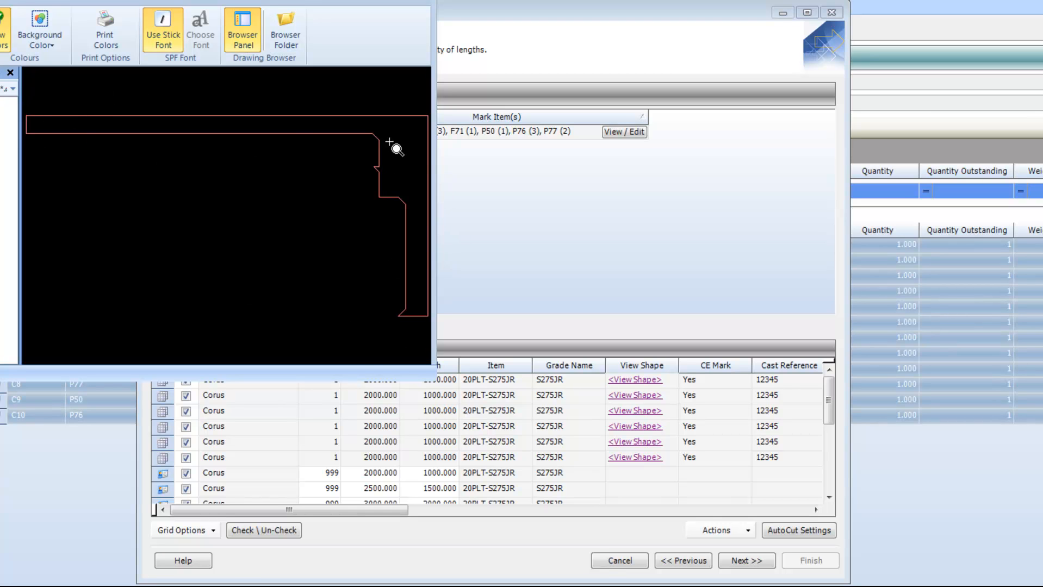
mouse_move(641, 405)
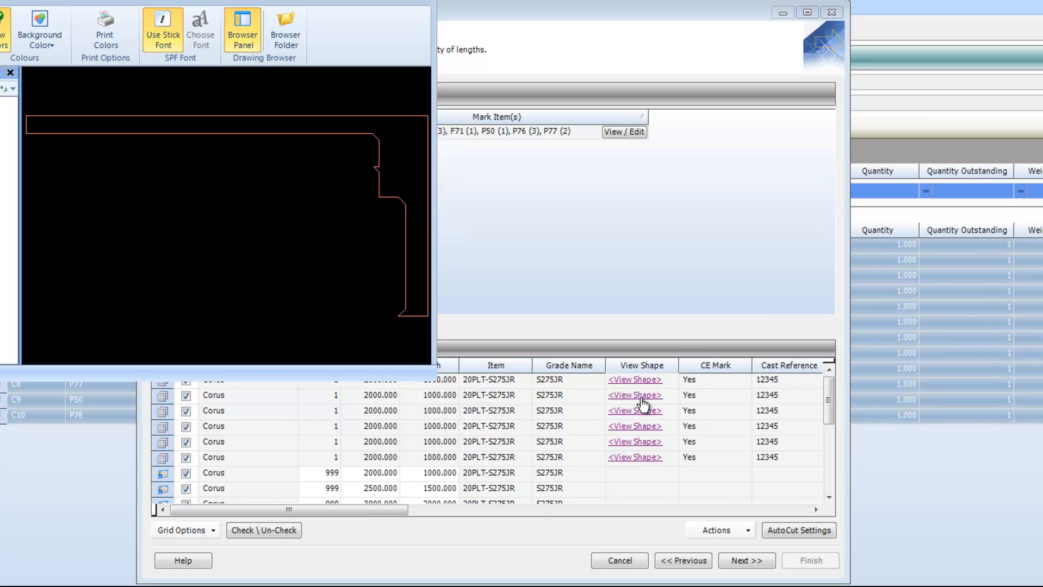
click(634, 411)
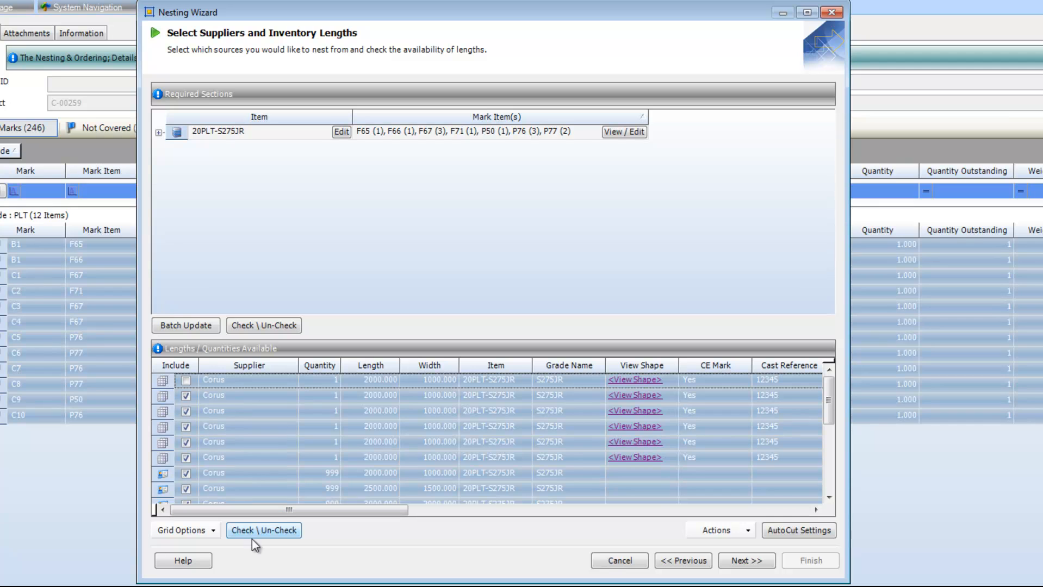
Clear all length ticks, then include only the second inventory remnant
click(263, 530)
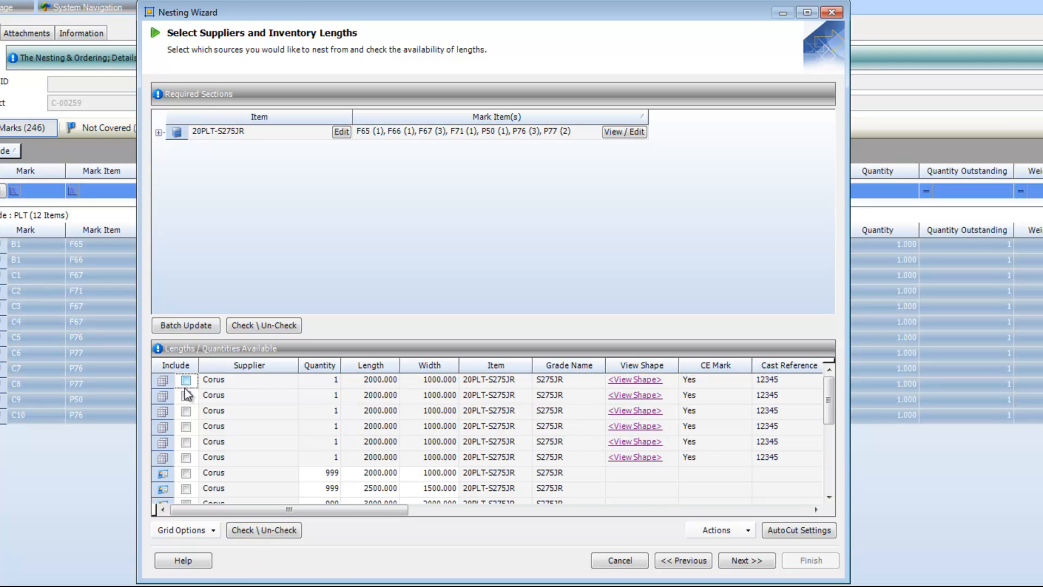
mouse_move(223, 408)
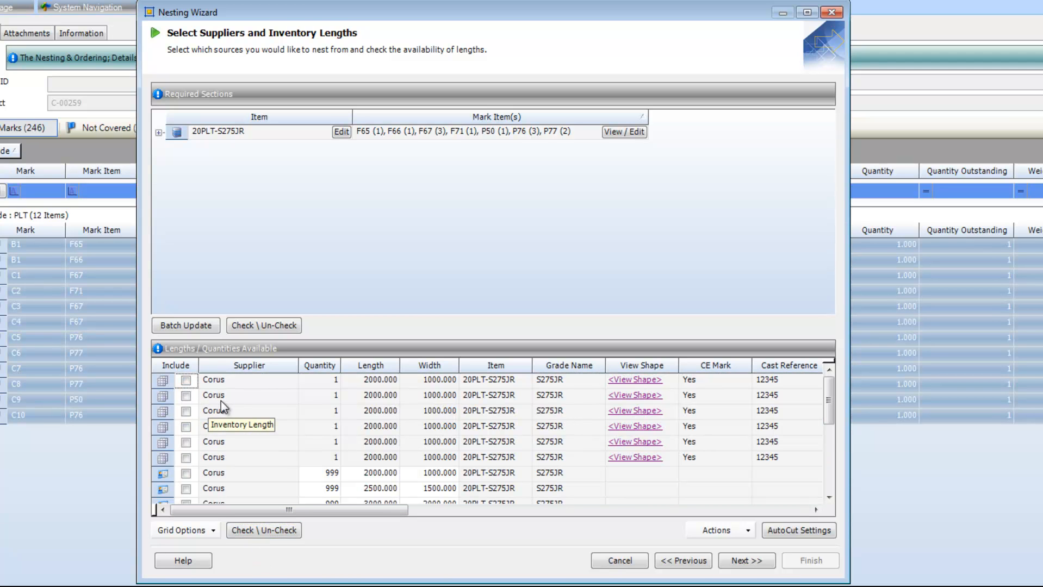
click(186, 395)
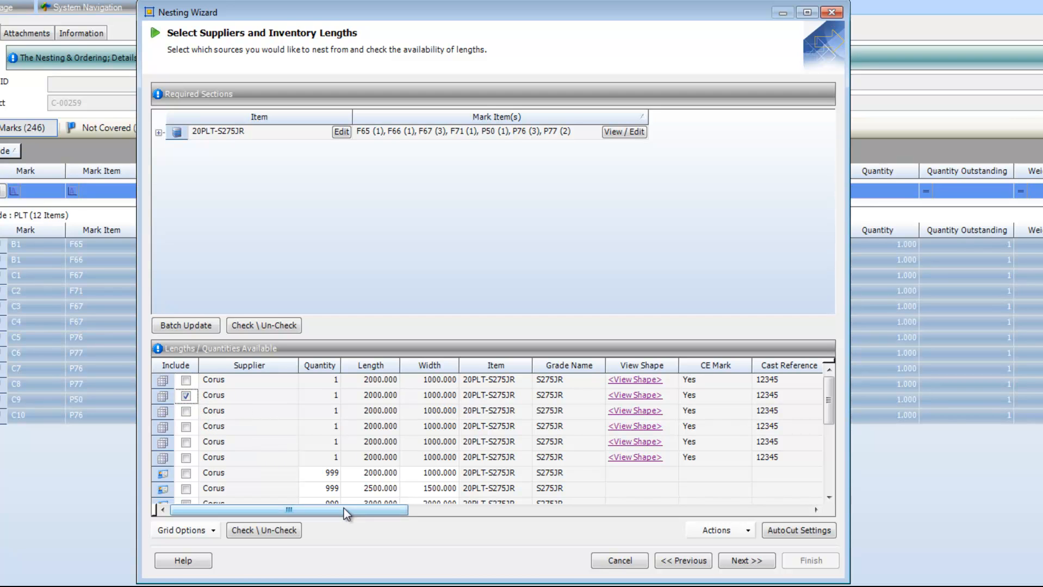
mouse_move(333, 479)
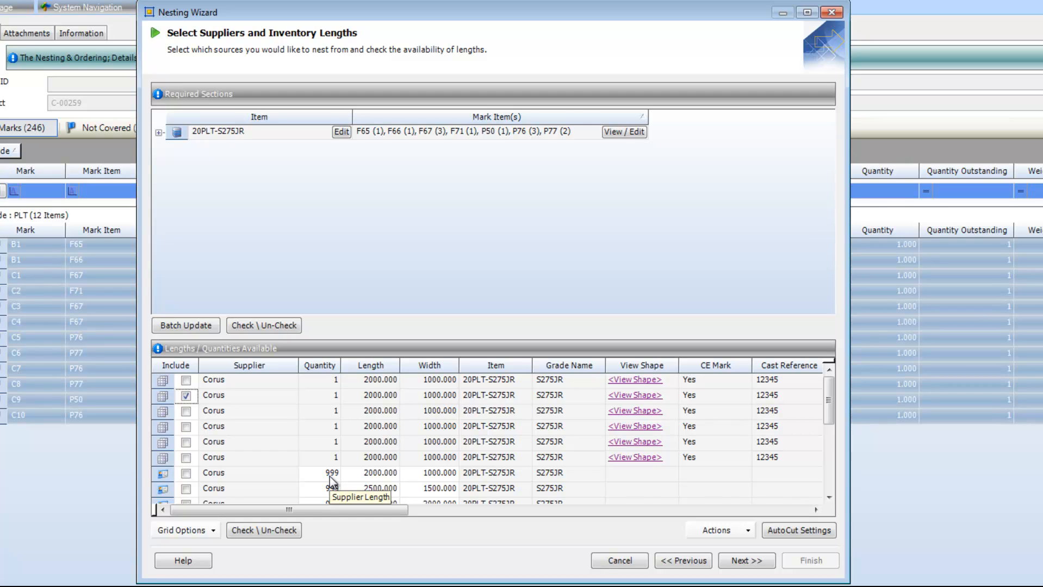
mouse_move(239, 412)
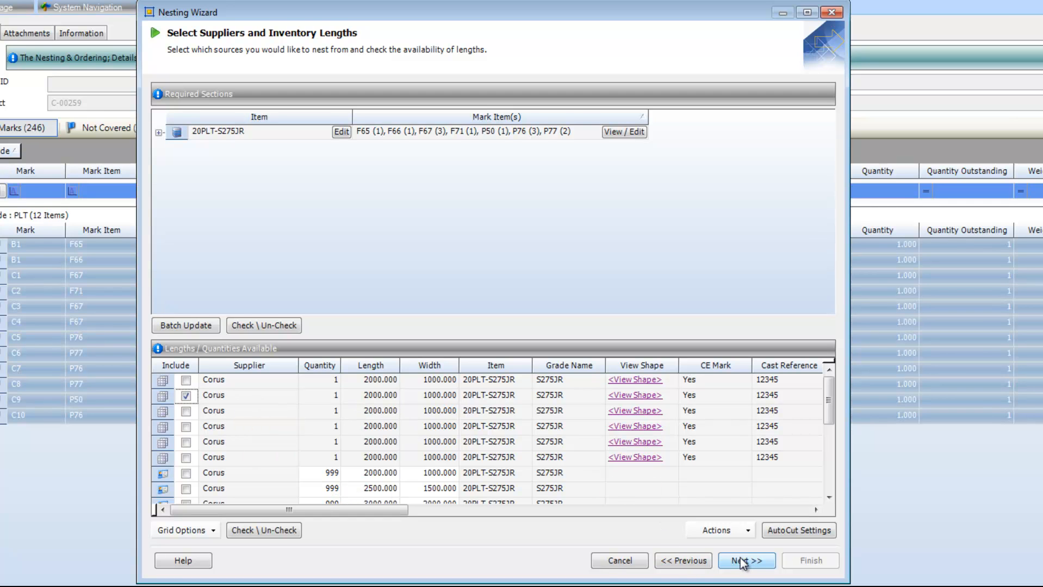
Advance the Nesting Wizard past the lengths page to start generating the nest
click(746, 560)
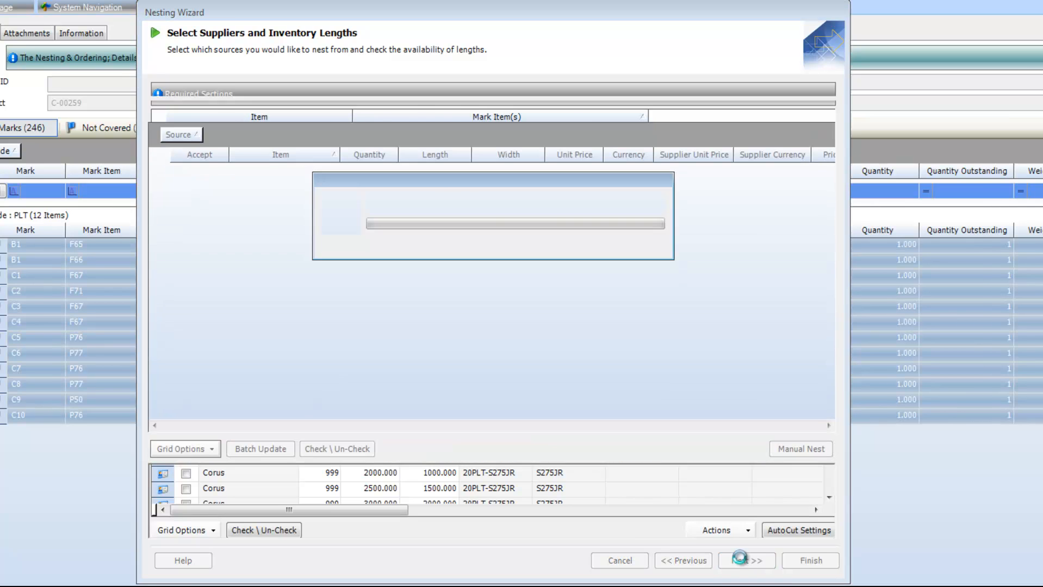
Continue to Nesting Results while item 20PLT-S275JR is allocated
click(746, 560)
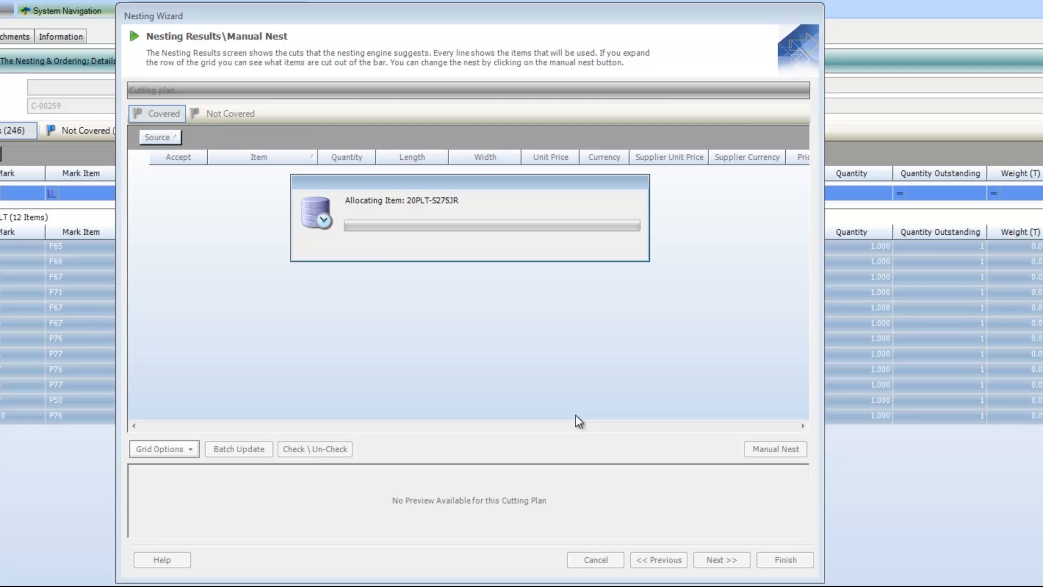
mouse_move(577, 422)
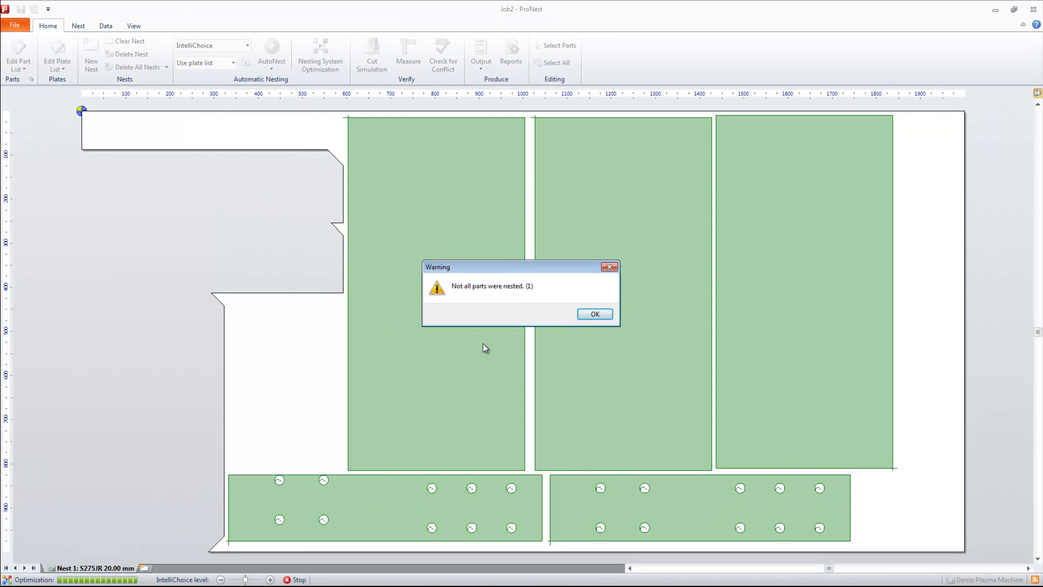
mouse_move(513, 353)
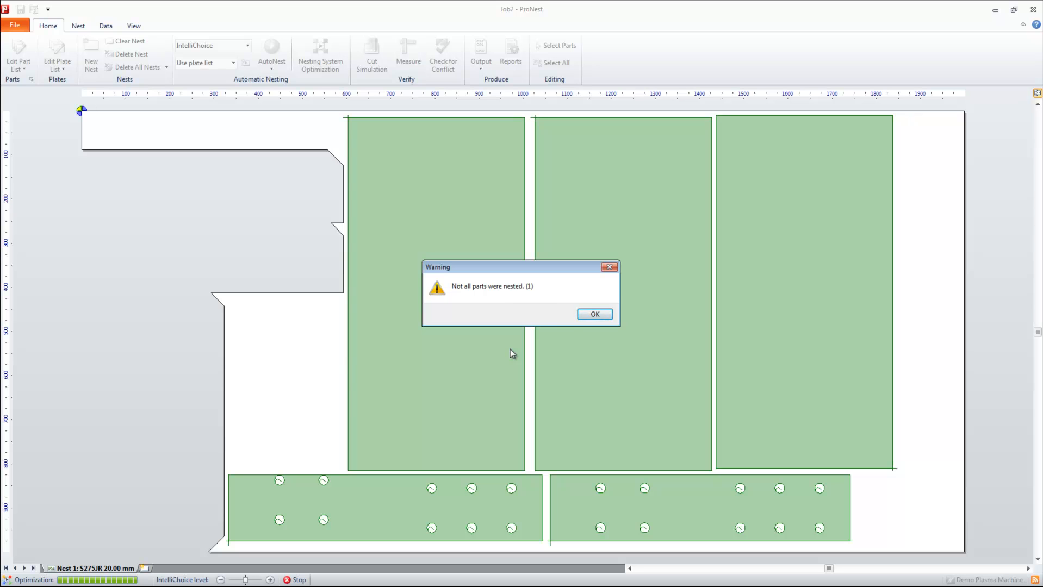
mouse_move(594, 313)
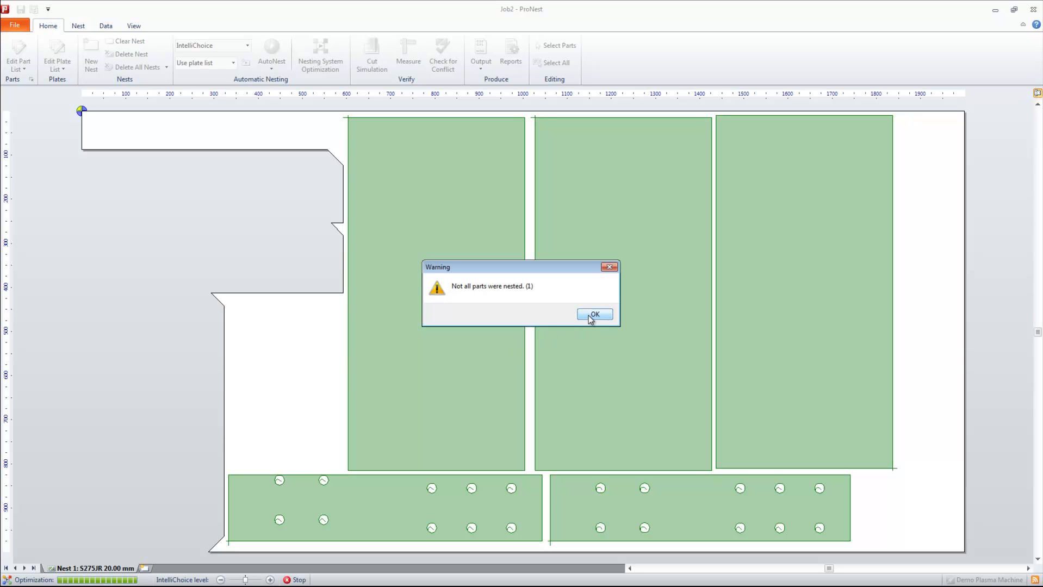
mouse_move(584, 303)
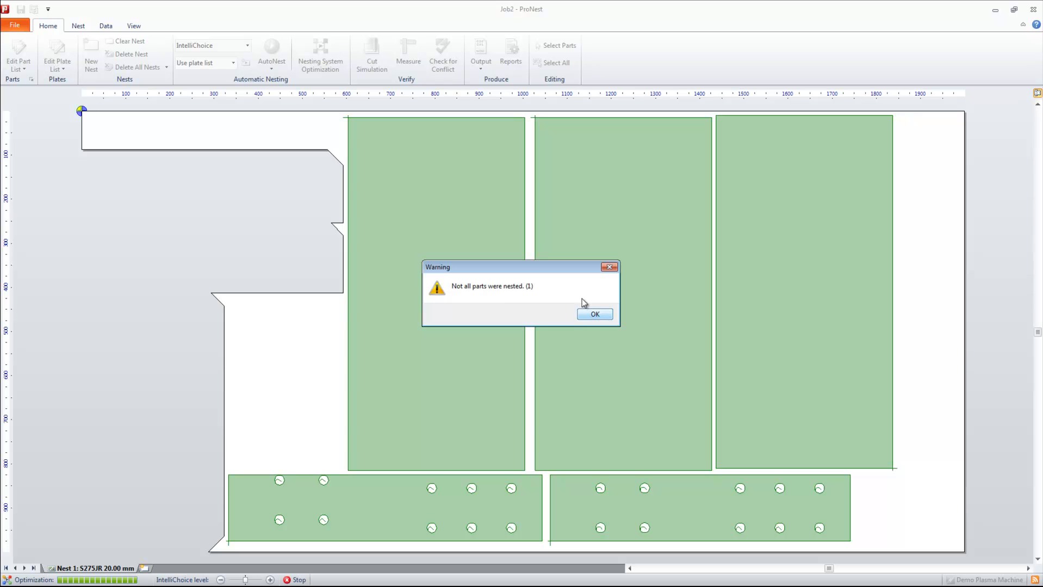
mouse_move(337, 230)
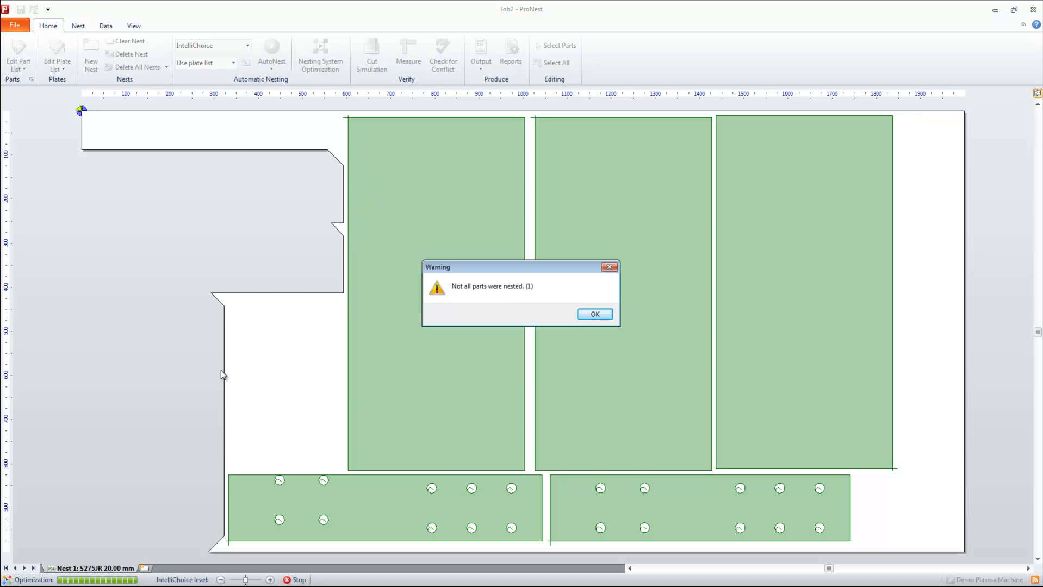
mouse_move(452, 277)
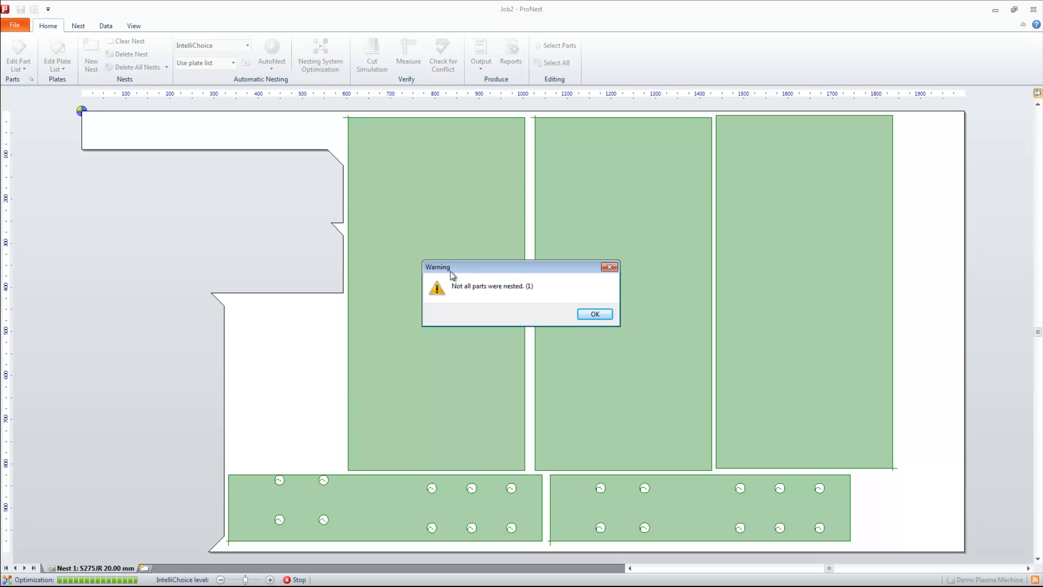
mouse_move(531, 285)
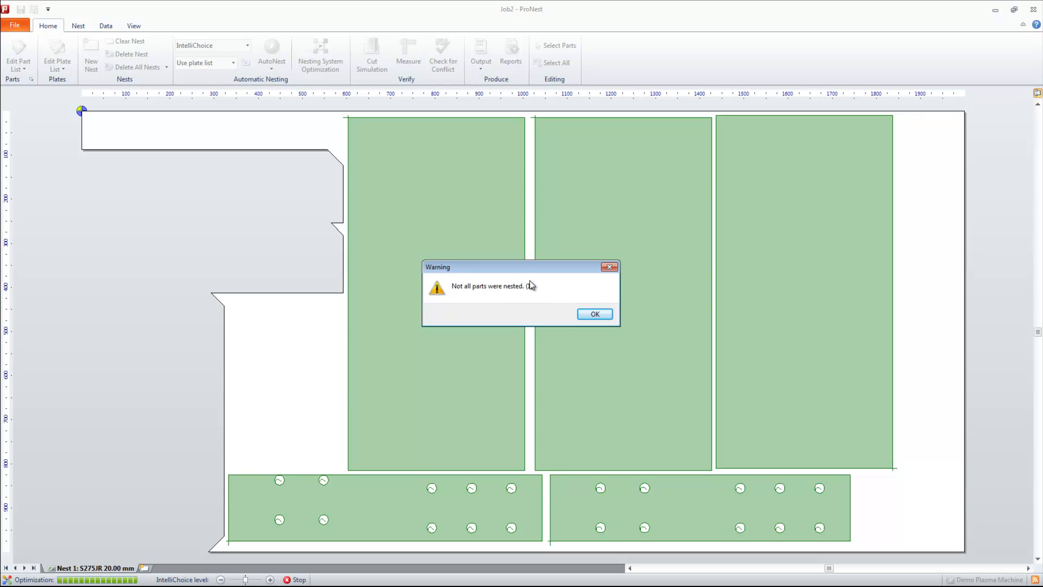
mouse_move(541, 282)
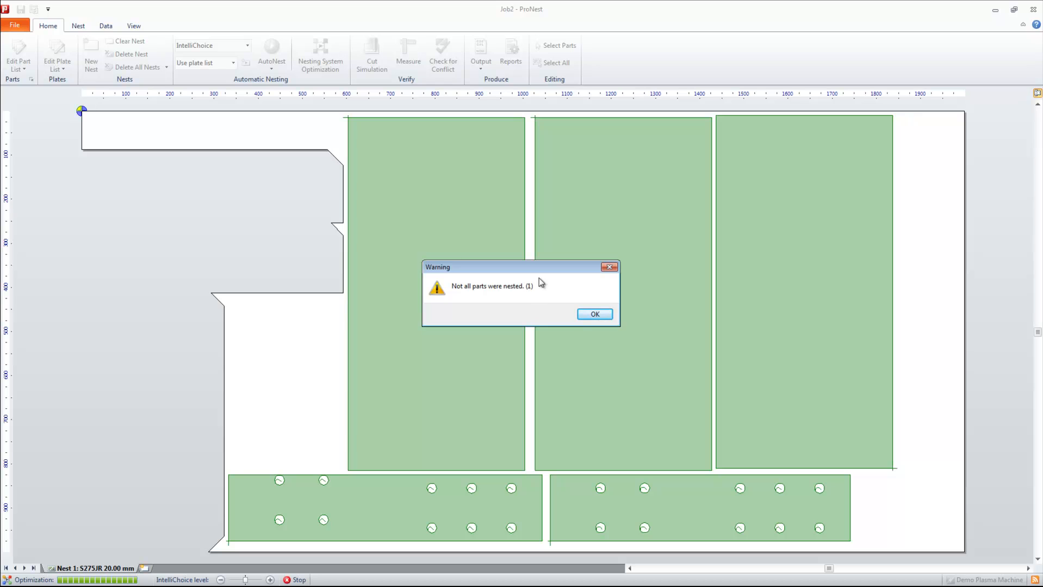
mouse_move(536, 342)
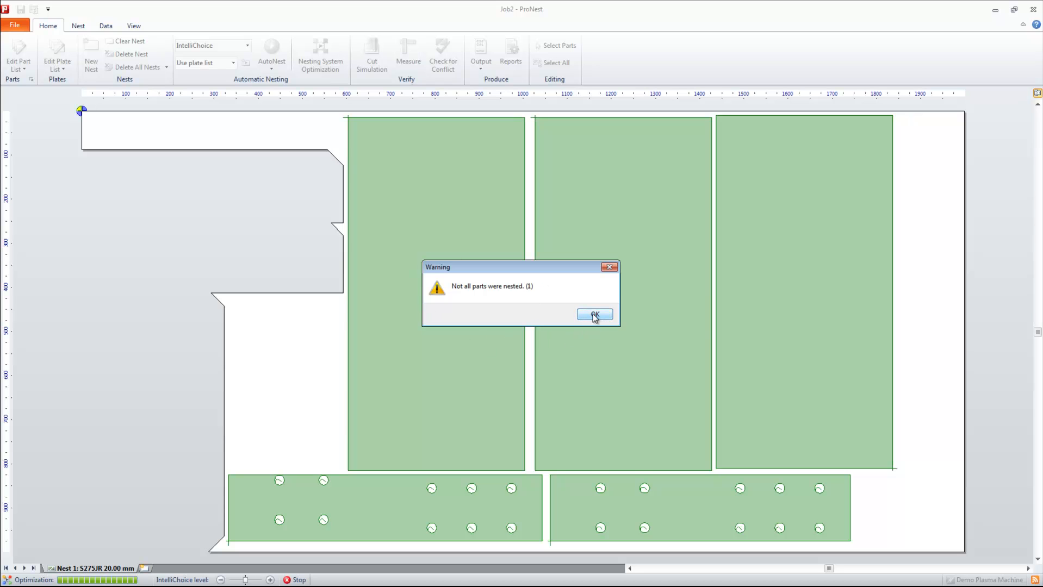
Acknowledge the ProNest warning that one part could not be nested
click(593, 315)
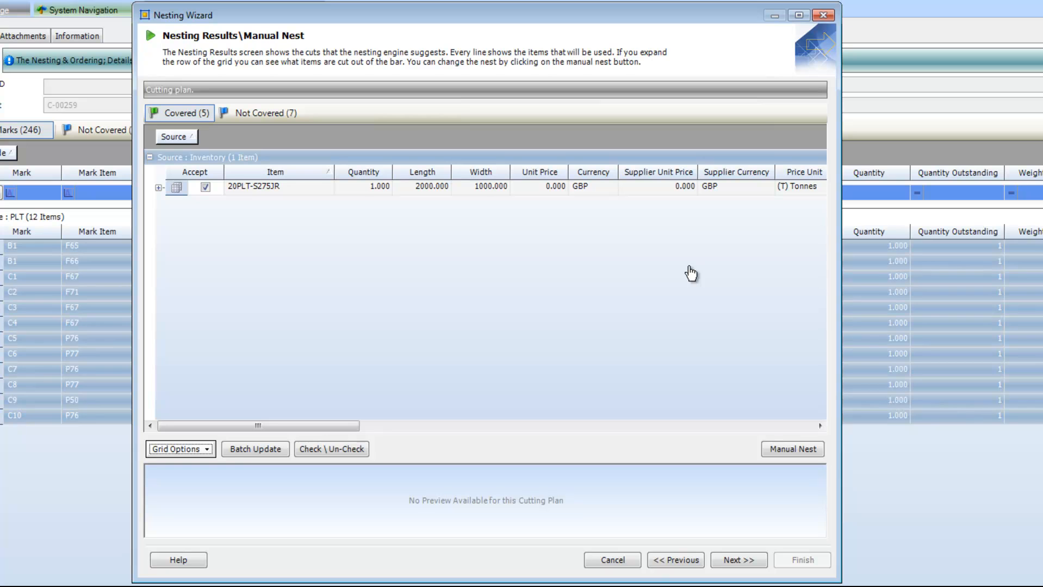
mouse_move(559, 474)
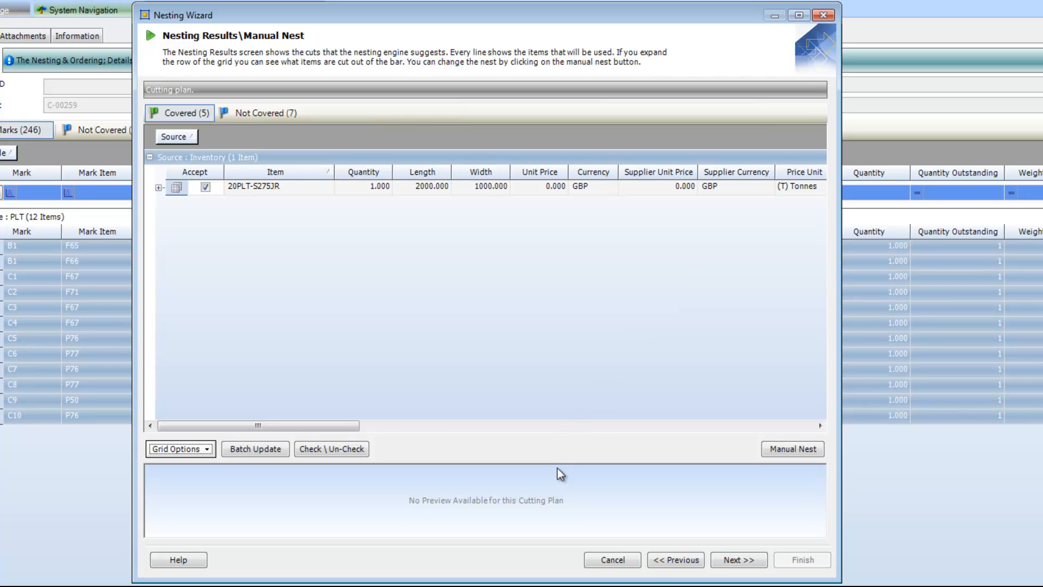
mouse_move(562, 463)
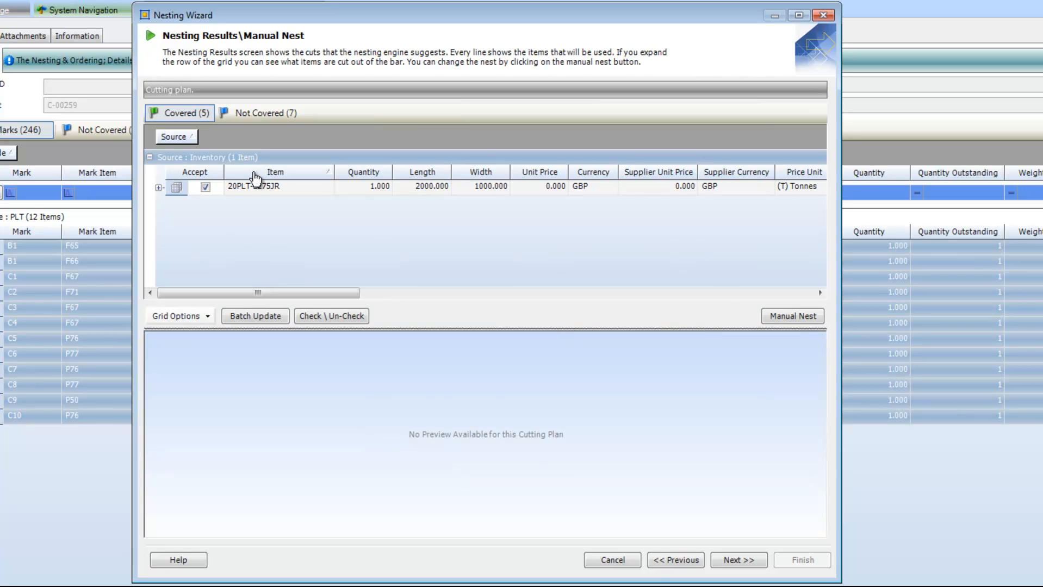
mouse_move(243, 198)
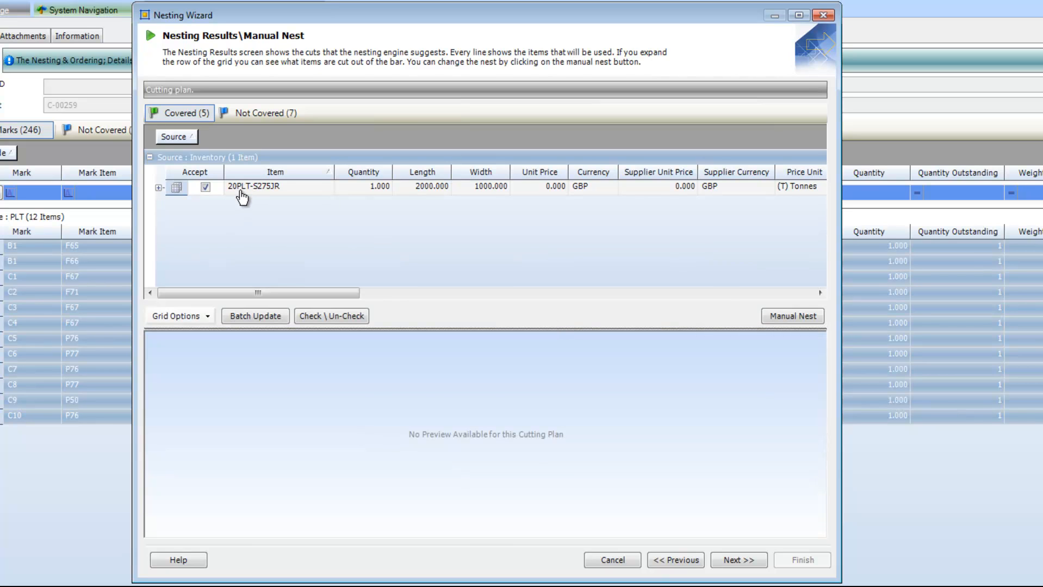
Select the 20PLT-S275JR row to preview its cutting plan
click(253, 186)
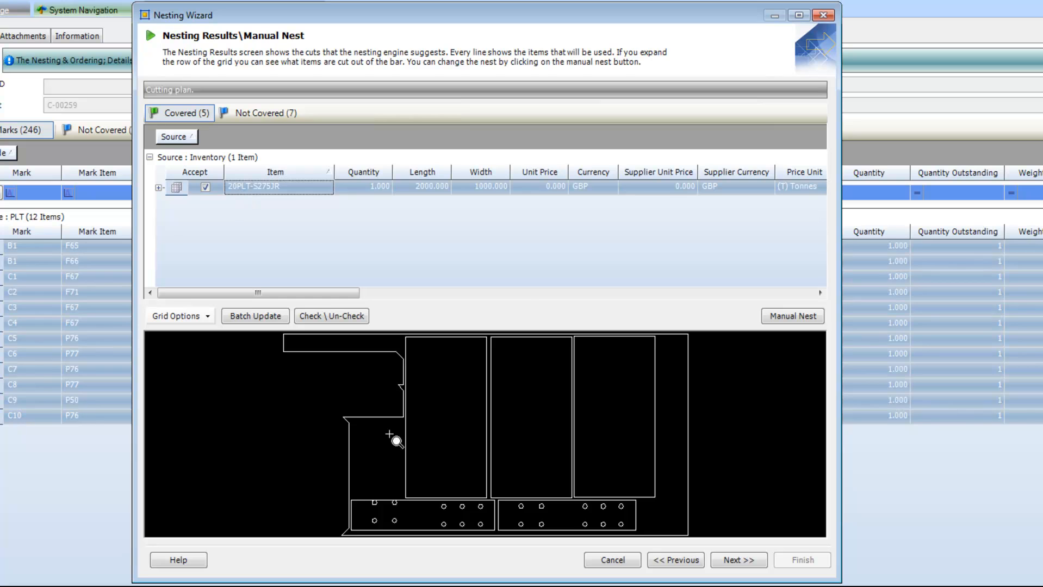
mouse_move(576, 307)
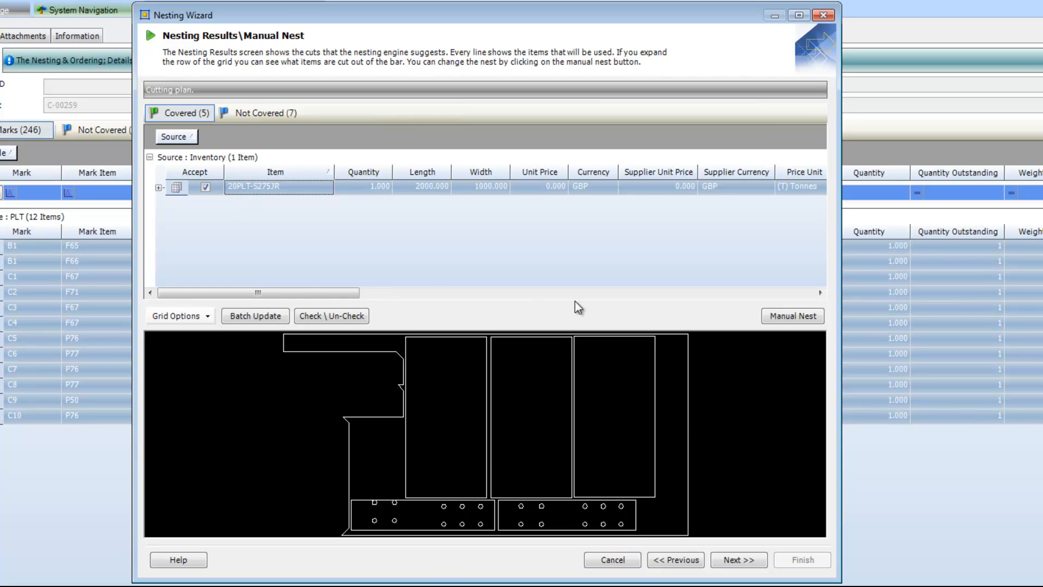
mouse_move(731, 418)
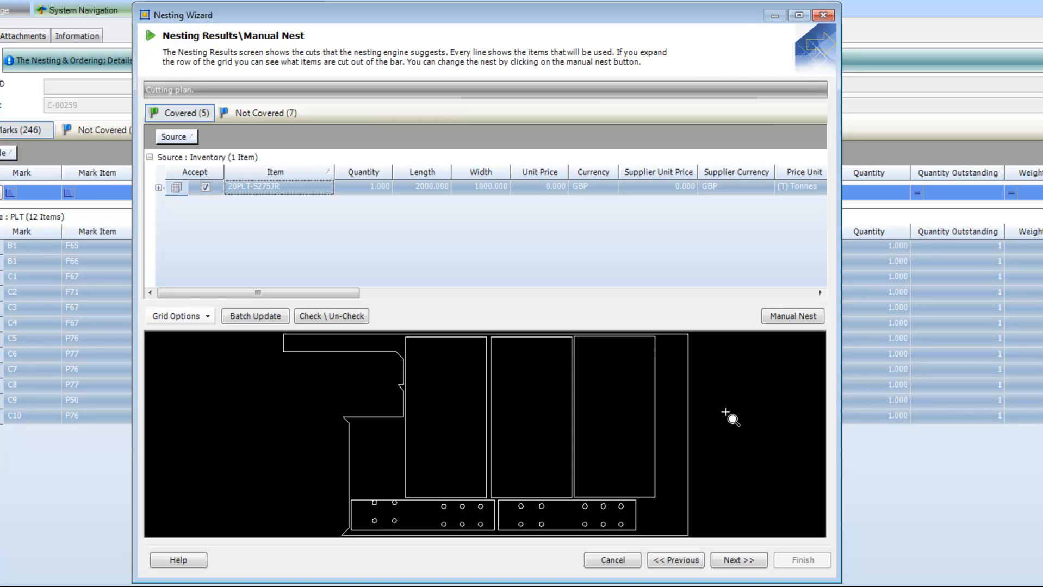
mouse_move(641, 375)
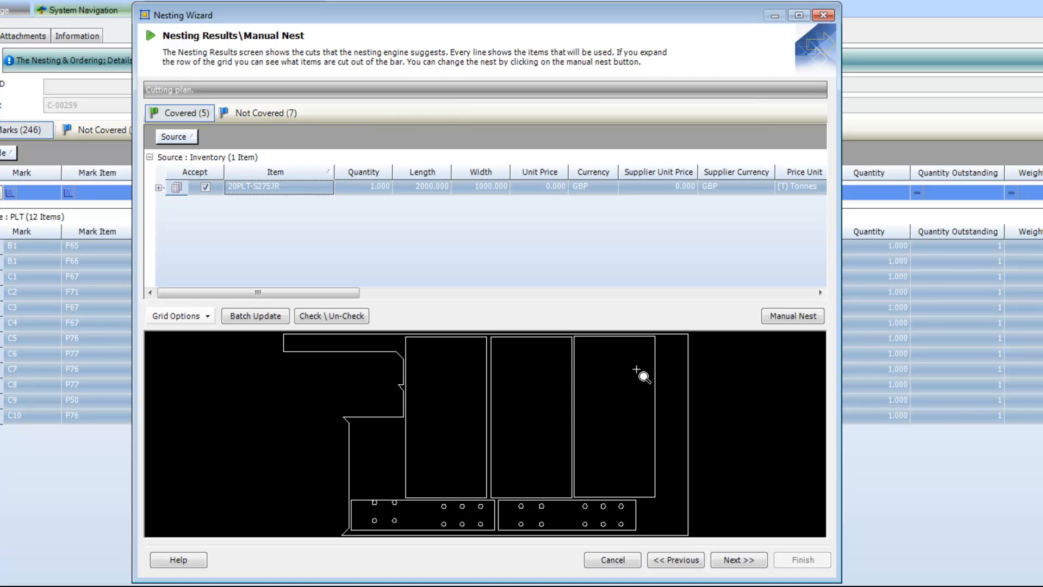
mouse_move(466, 538)
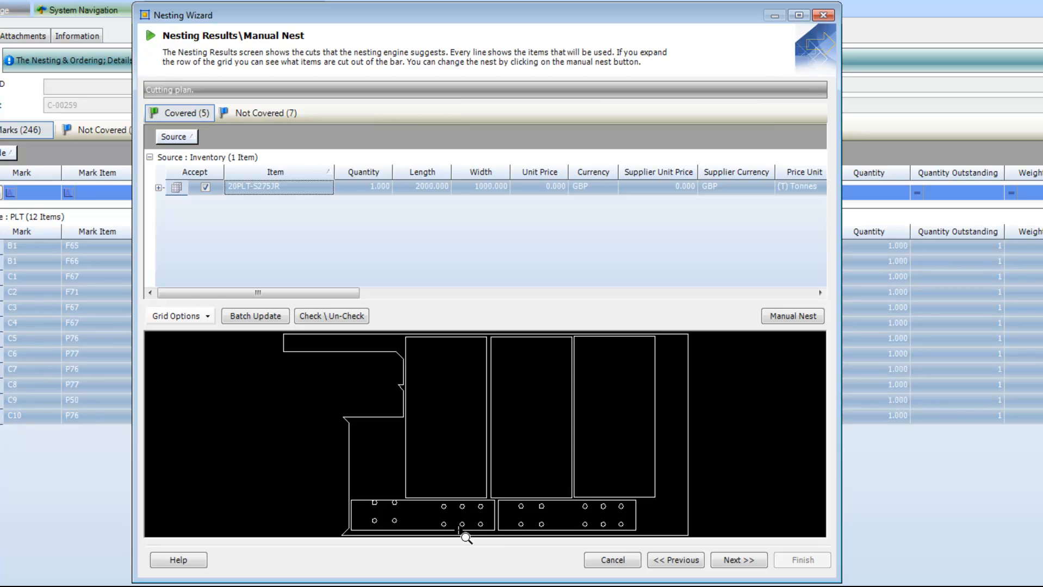
mouse_move(433, 483)
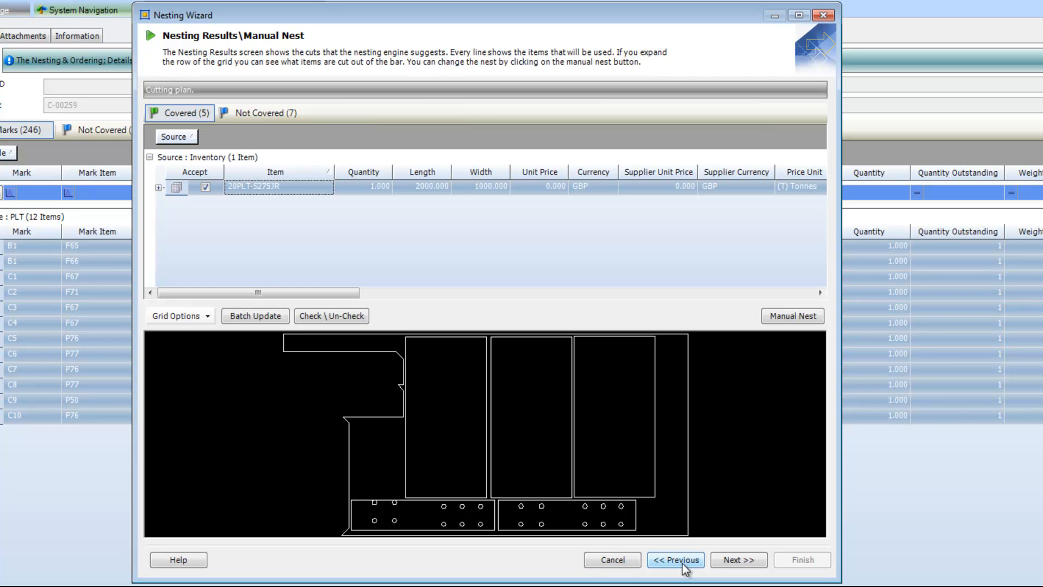
Include the Corus 2500 x 1500 supplier sheet with the remnant and re-run nesting
click(675, 560)
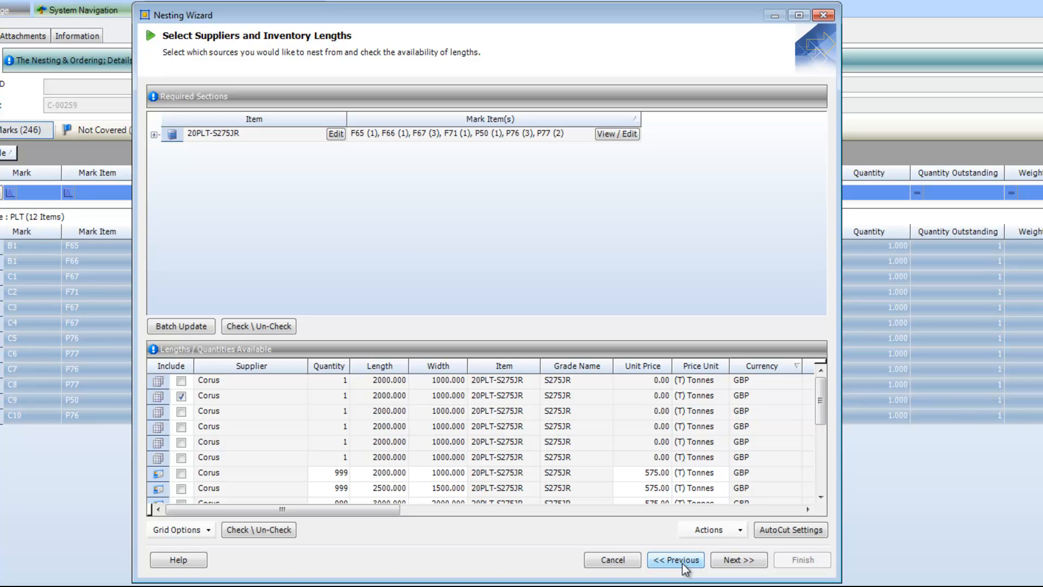
mouse_move(195, 496)
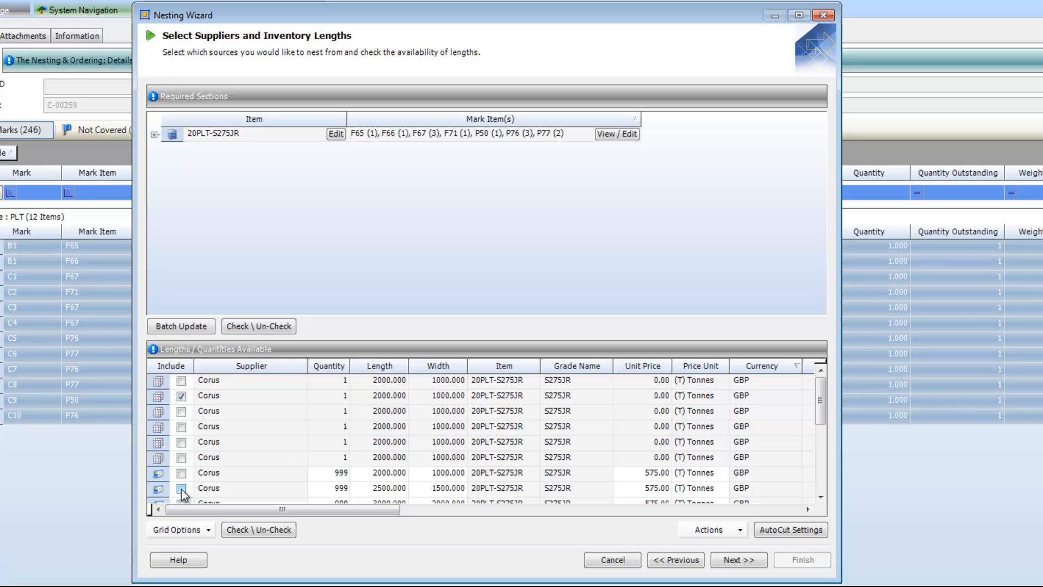
click(182, 488)
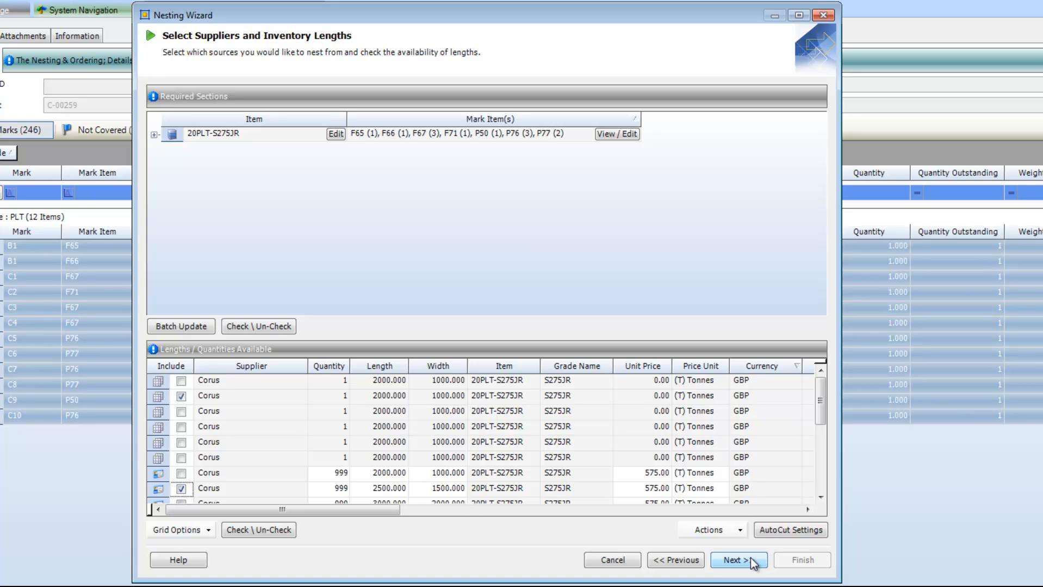
click(739, 560)
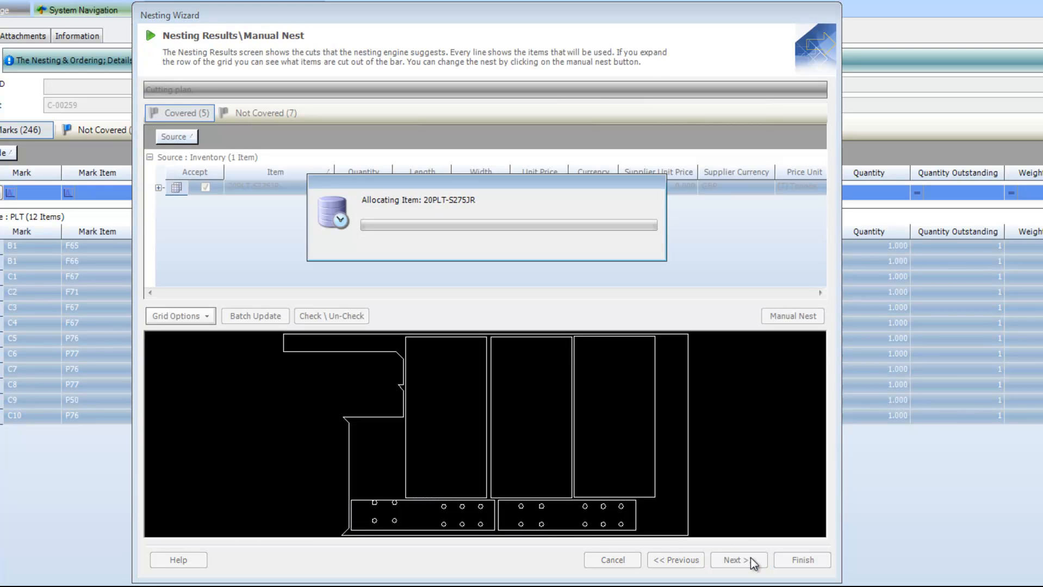
mouse_move(772, 390)
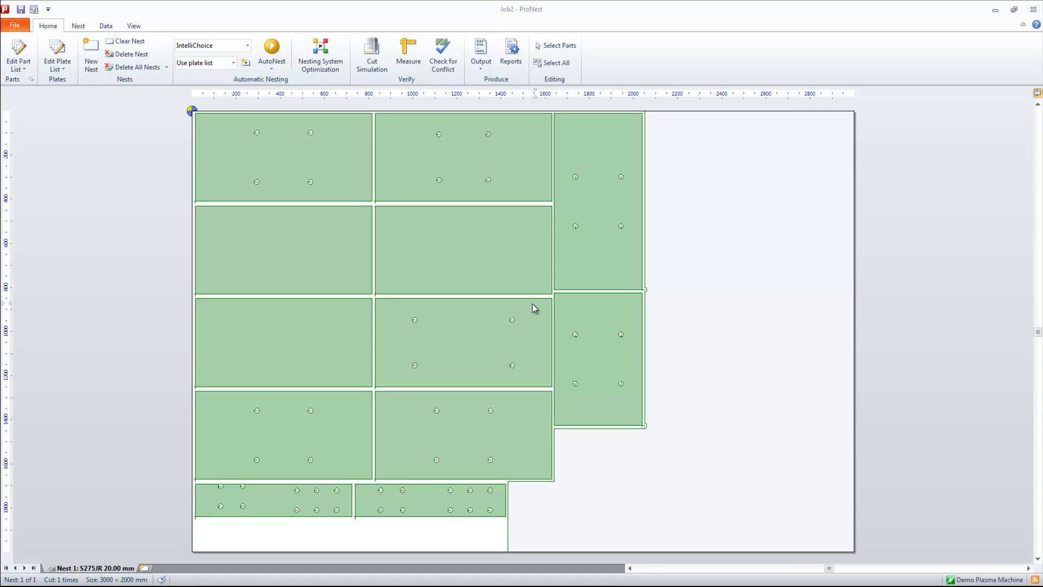
mouse_move(449, 124)
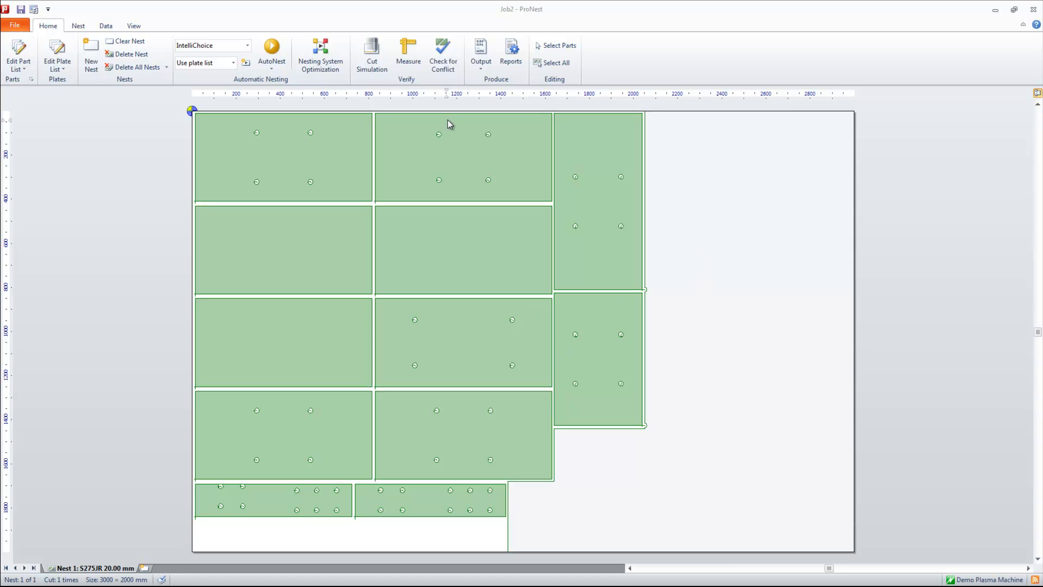
mouse_move(788, 336)
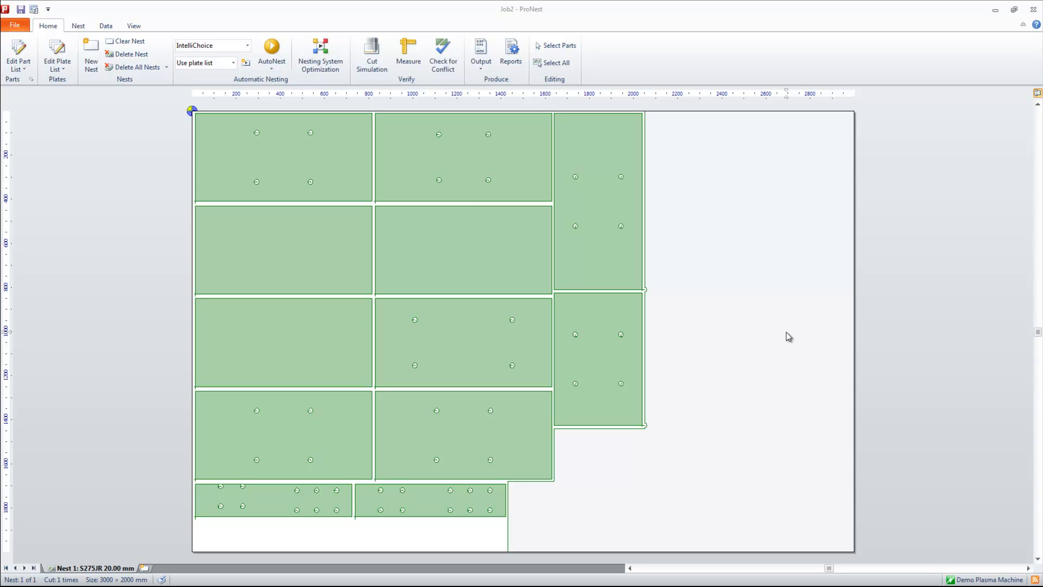
mouse_move(572, 147)
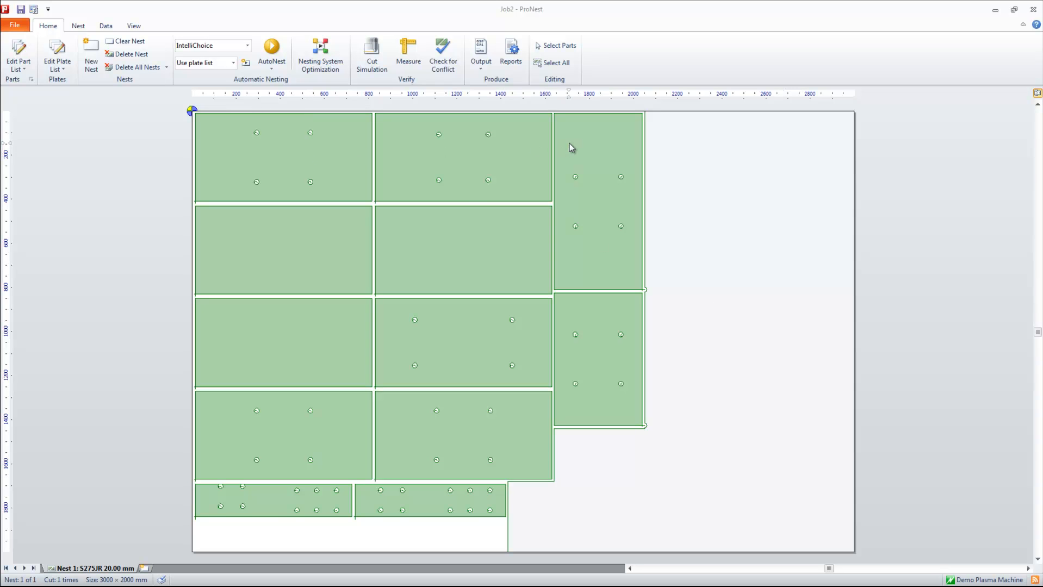
mouse_move(582, 316)
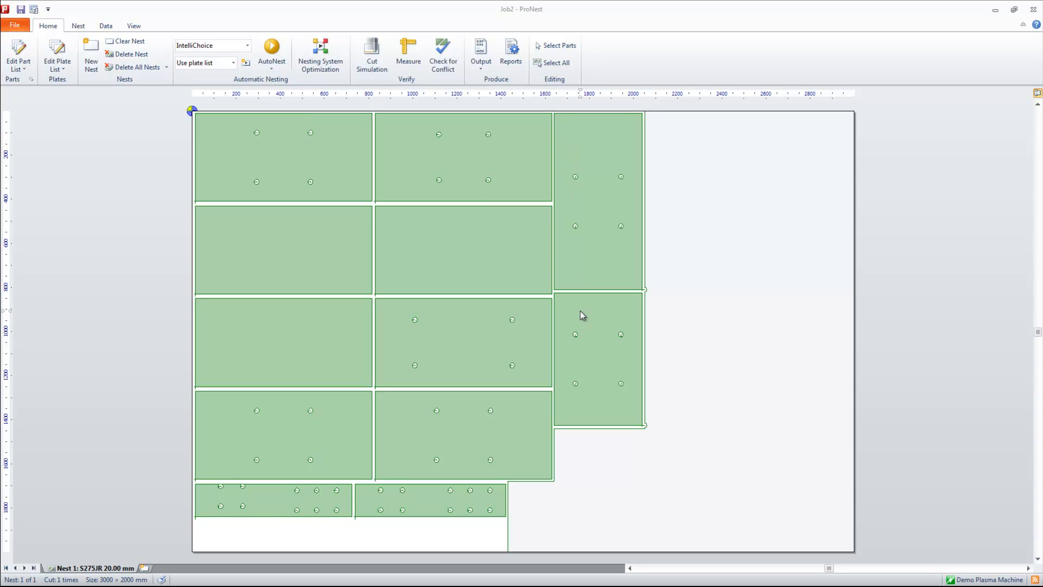
mouse_move(671, 190)
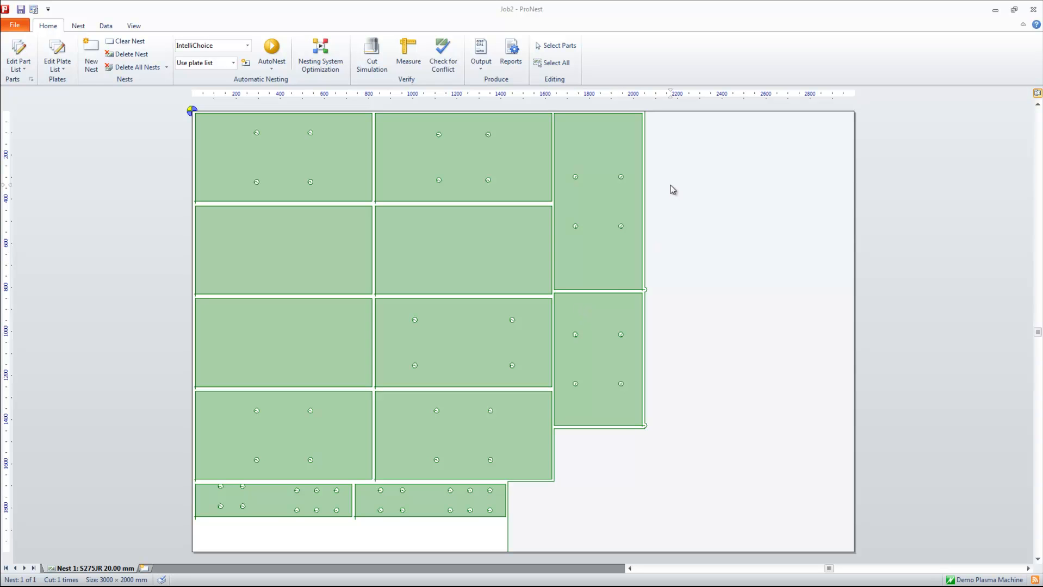
mouse_move(650, 313)
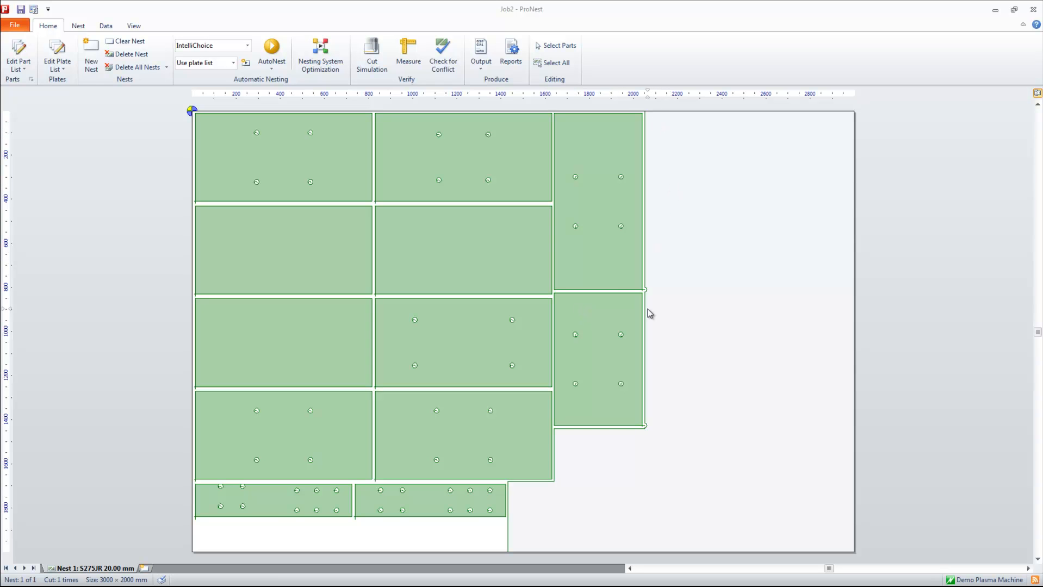
mouse_move(556, 488)
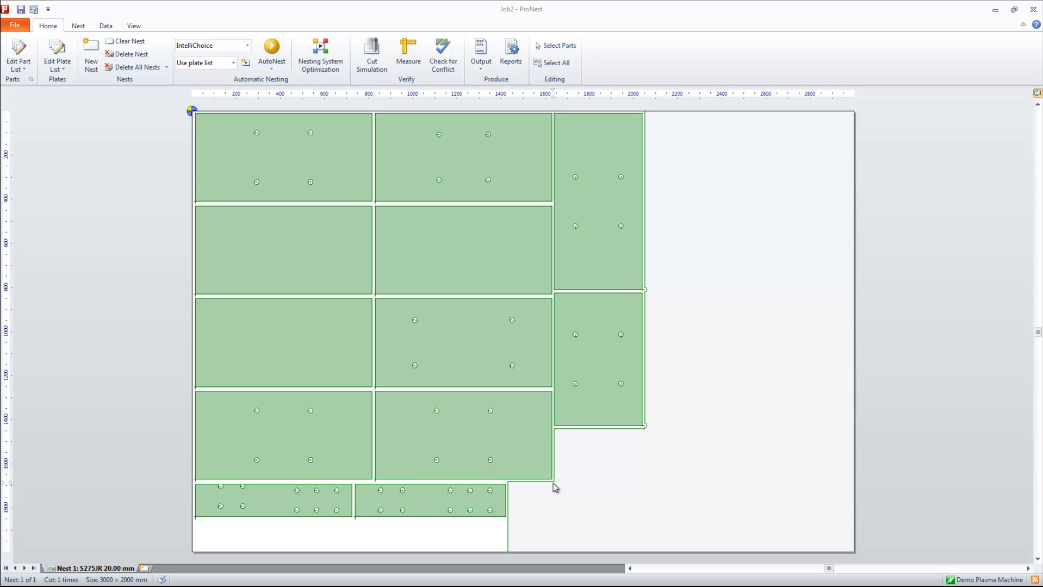
mouse_move(755, 475)
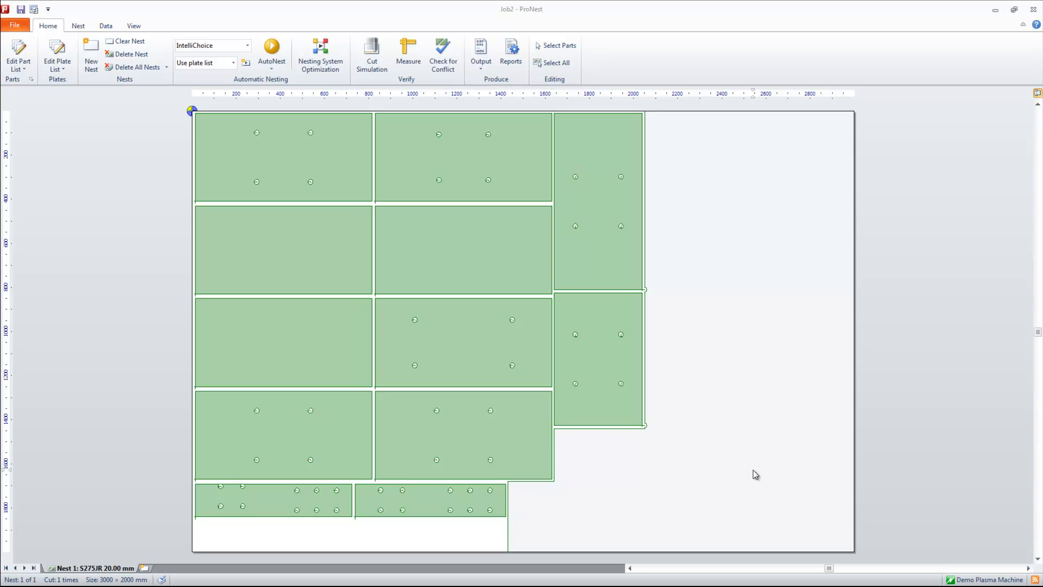
mouse_move(742, 370)
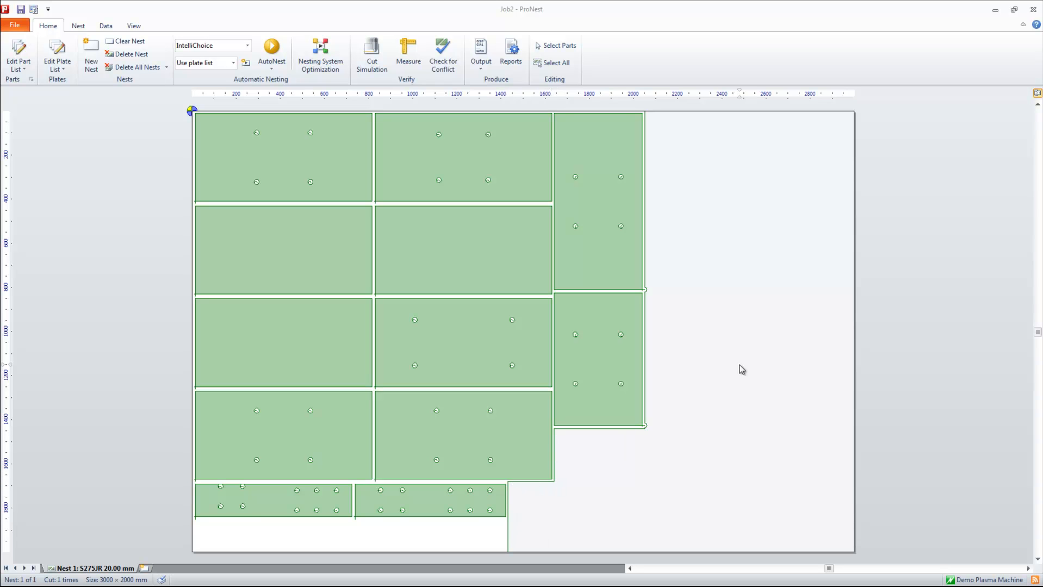
mouse_move(694, 318)
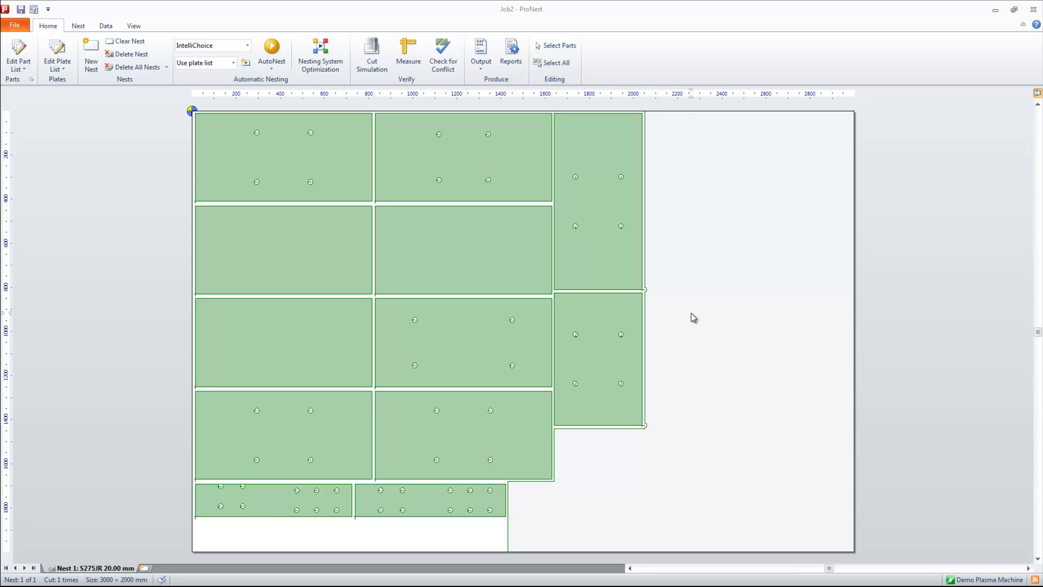
mouse_move(627, 522)
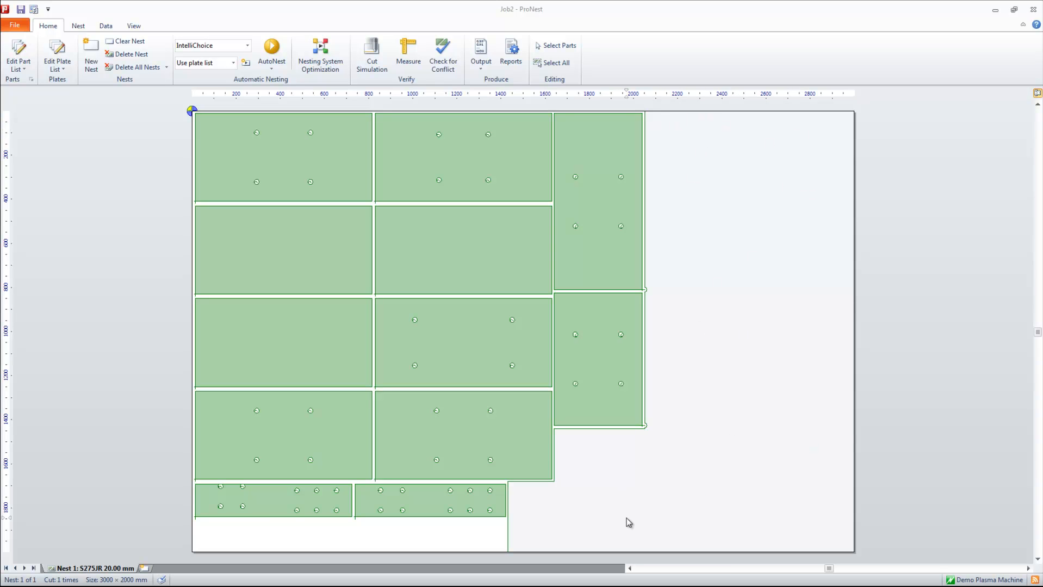